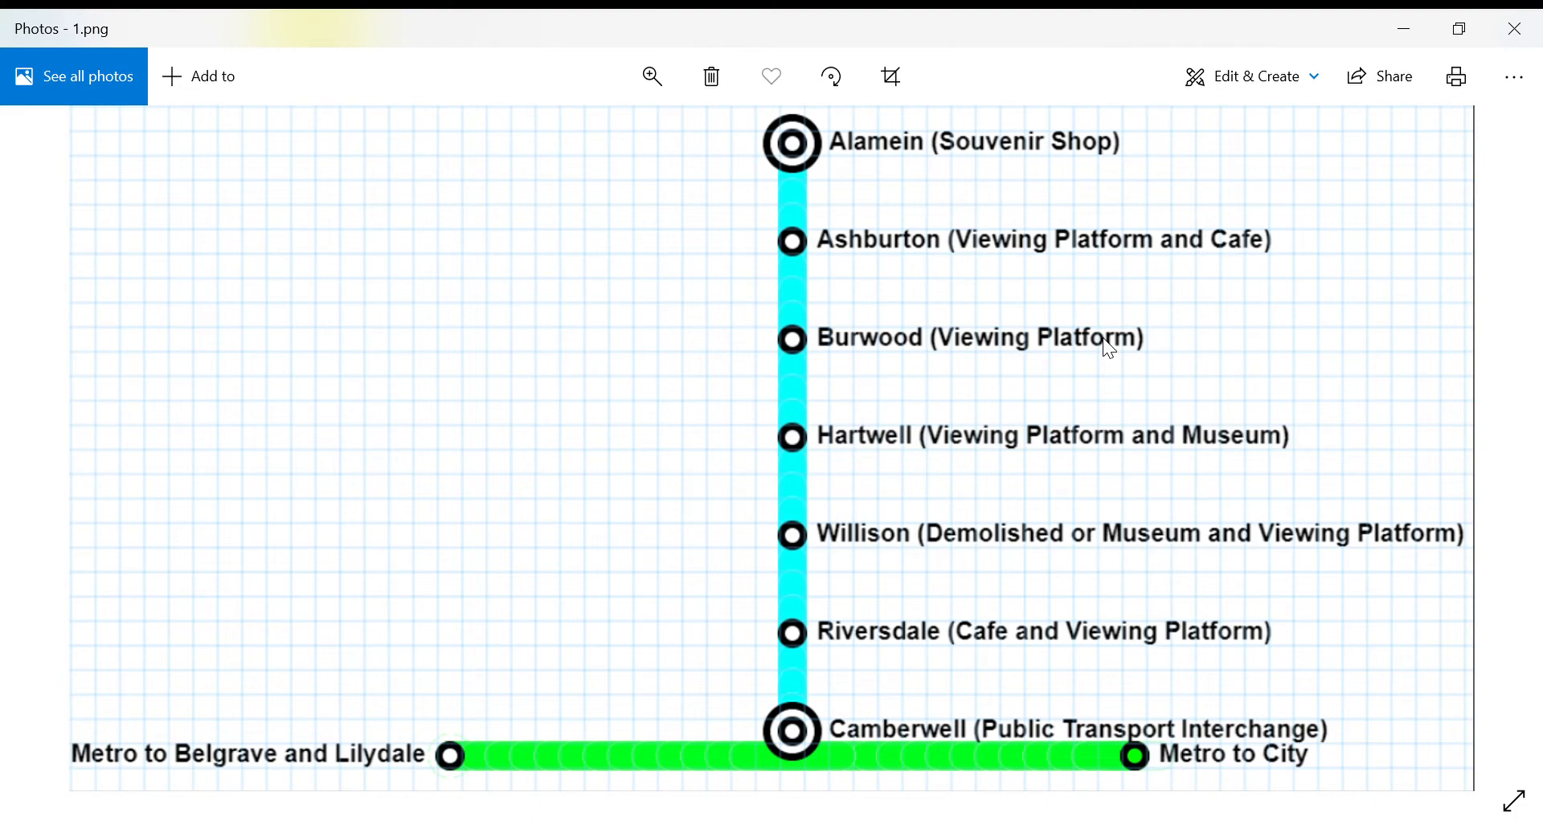
pyautogui.moveTo(1163, 431)
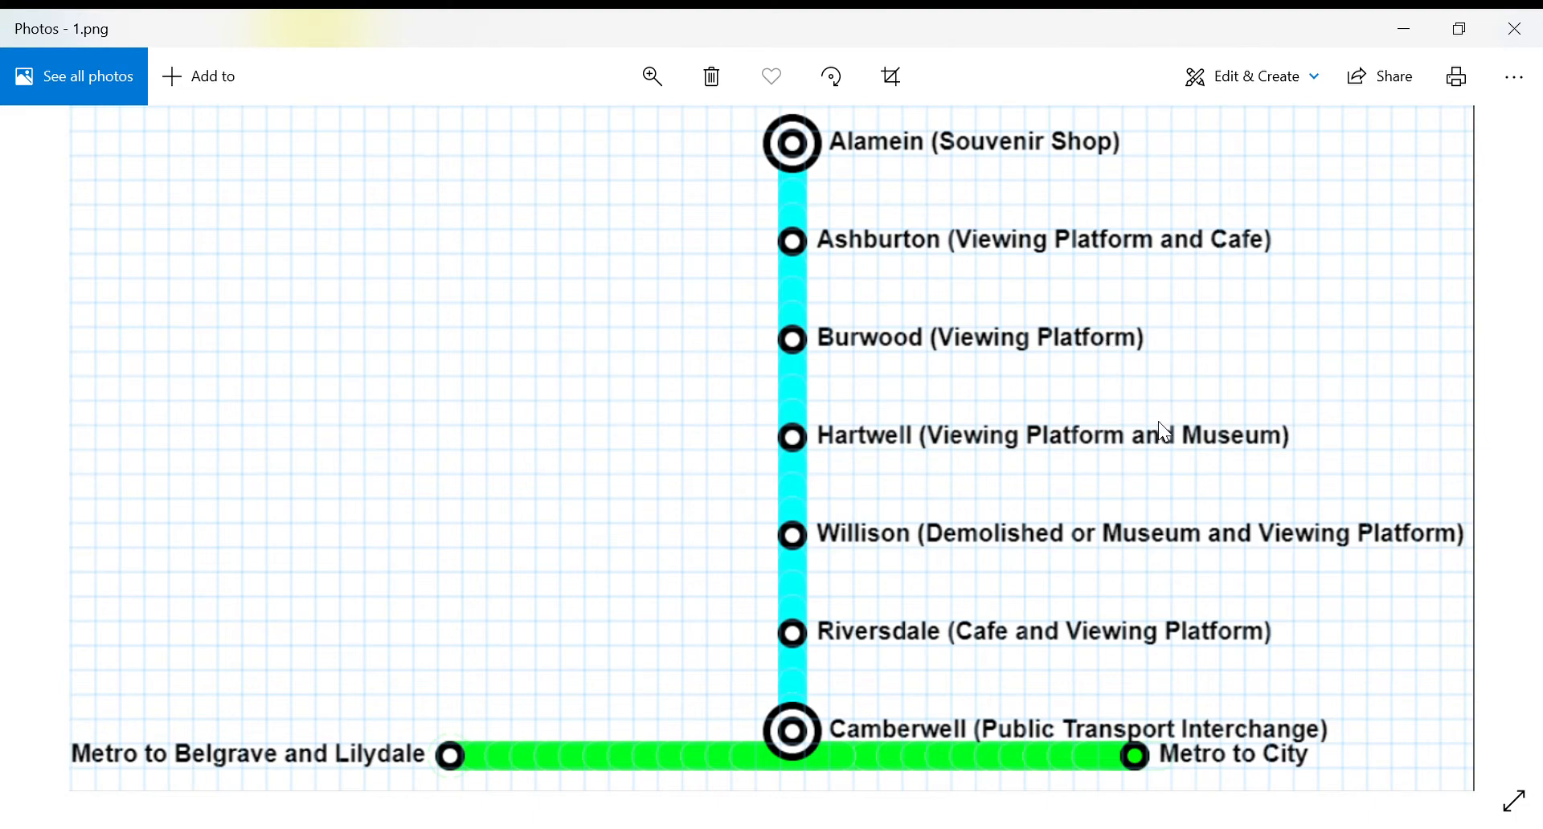
pyautogui.moveTo(882, 501)
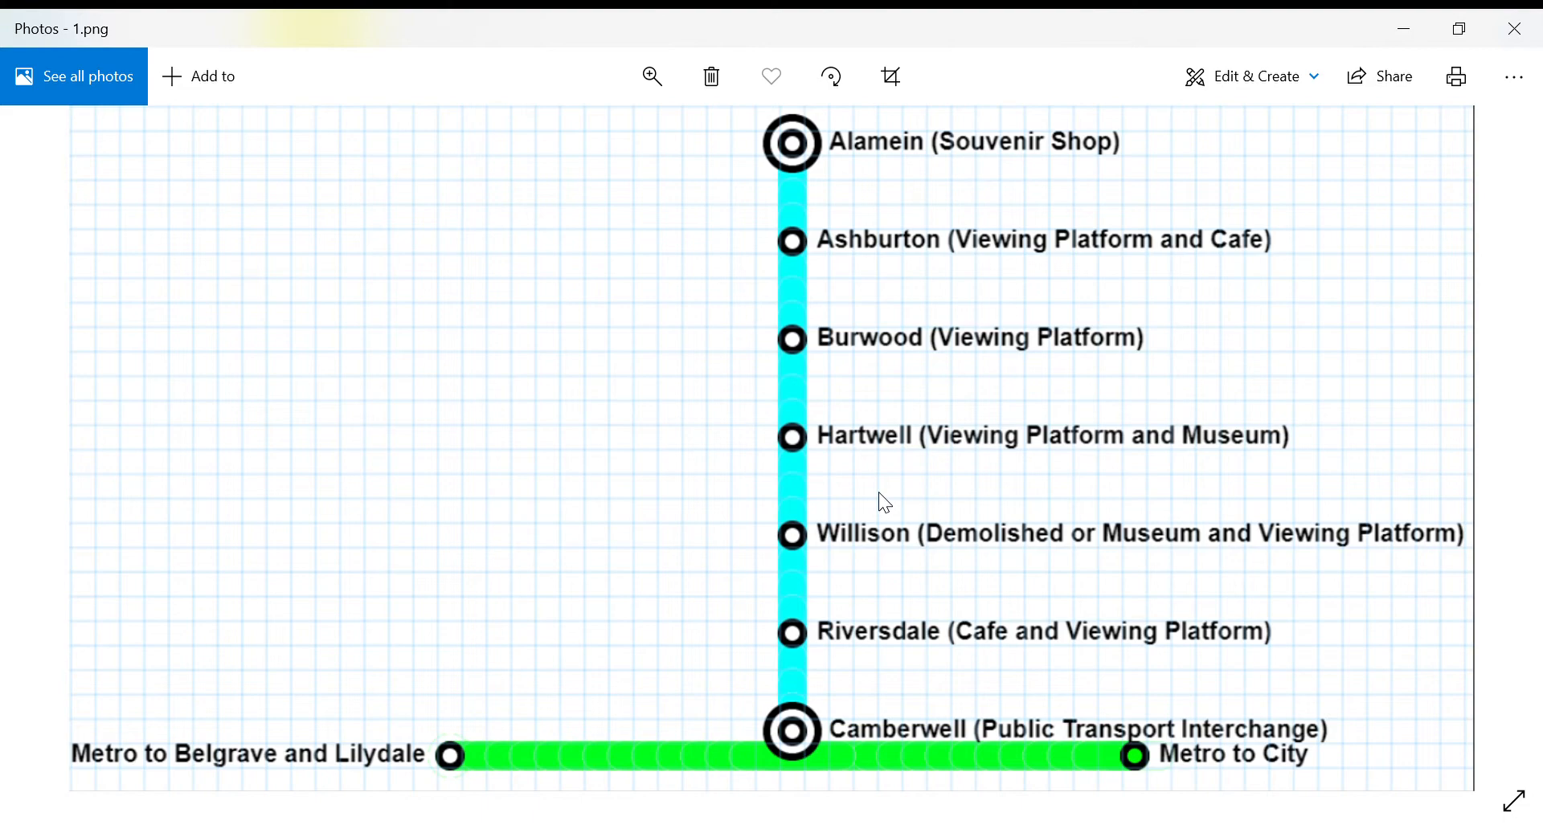
pyautogui.moveTo(861, 480)
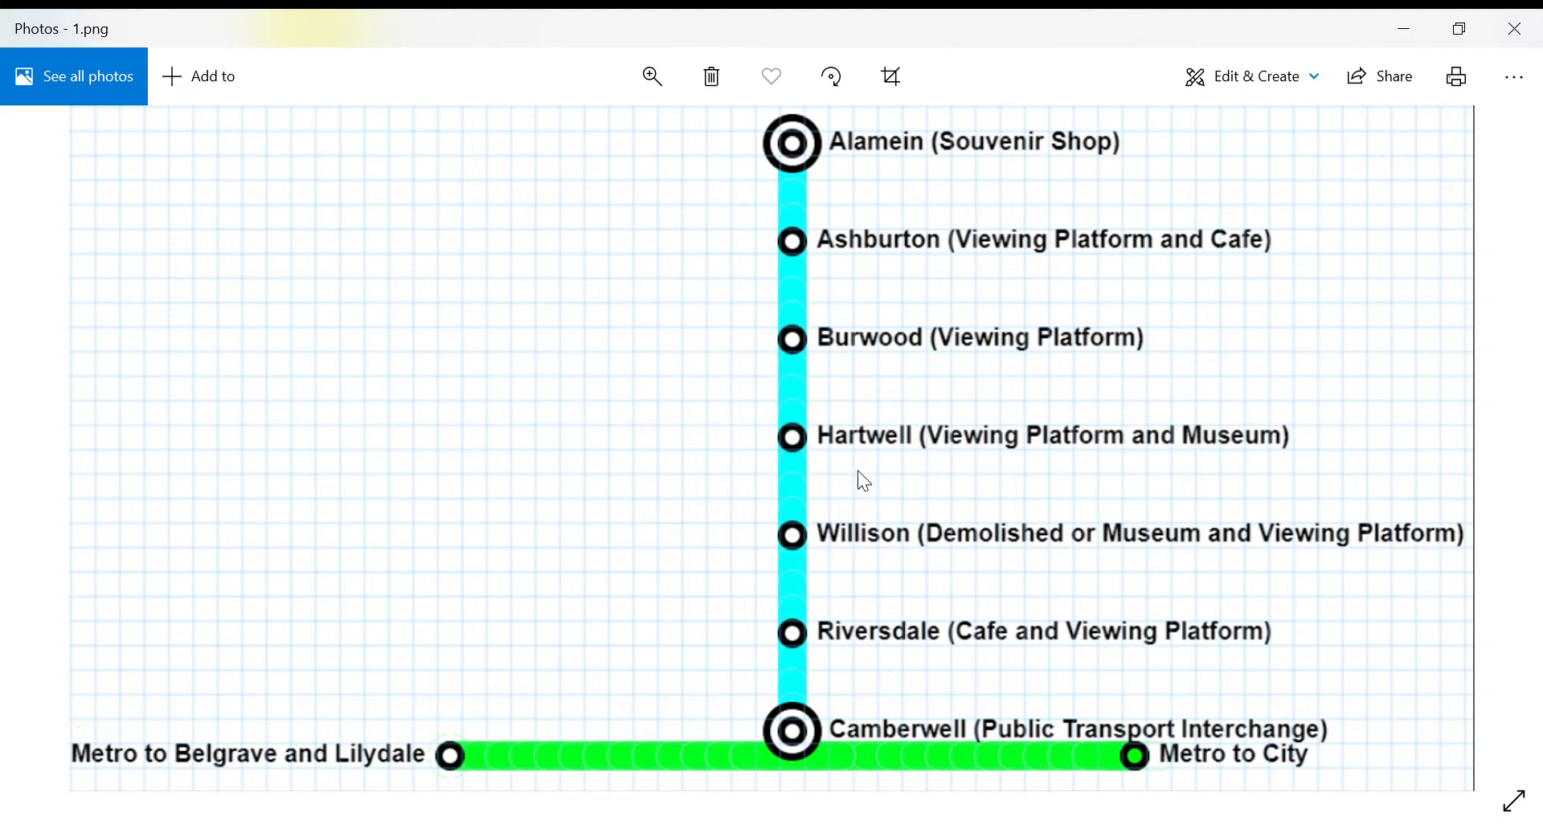
pyautogui.moveTo(853, 506)
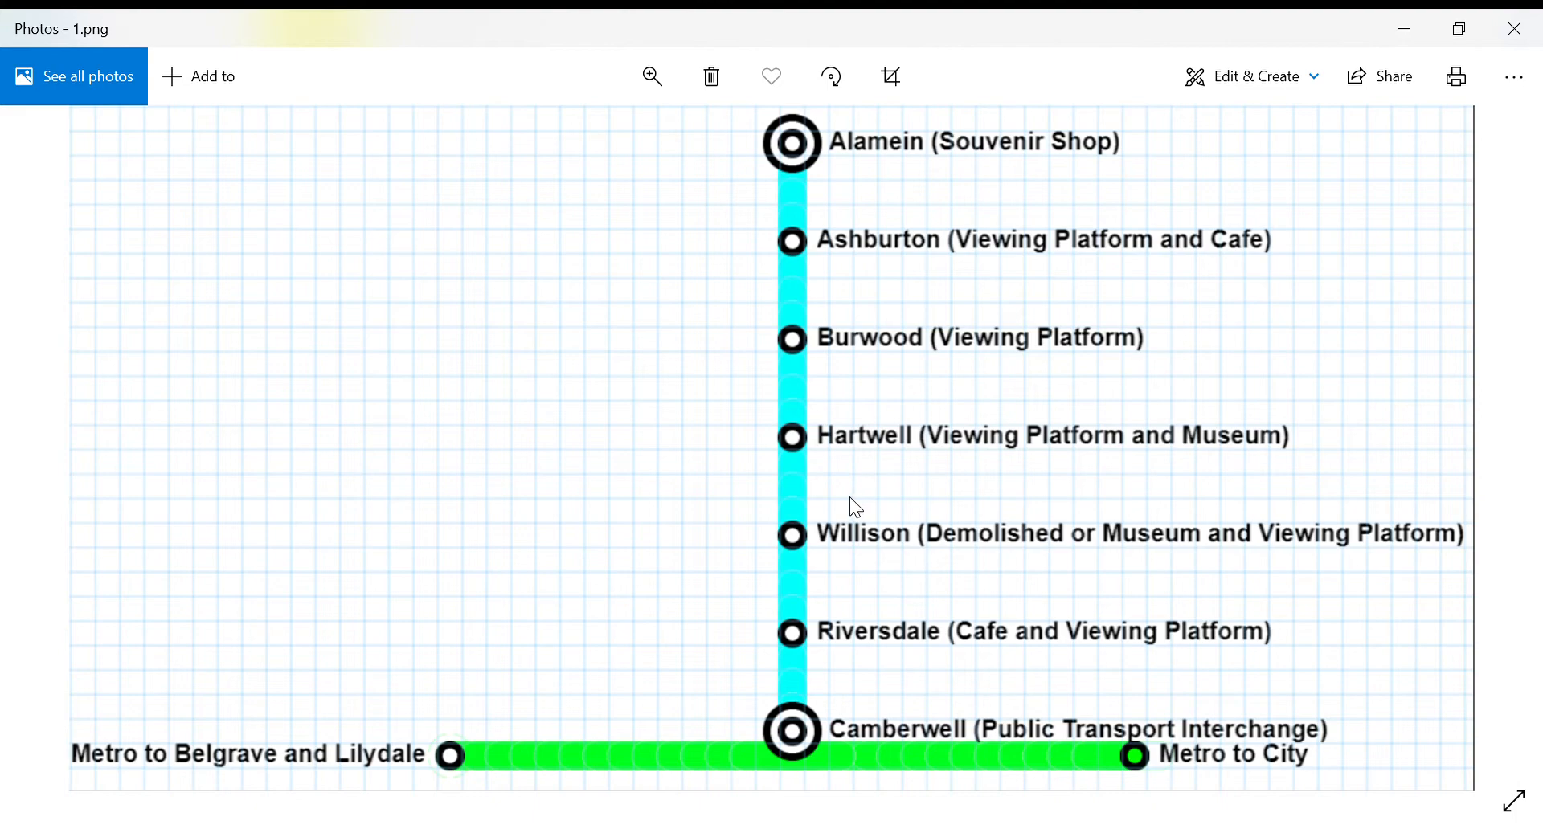
pyautogui.moveTo(870, 218)
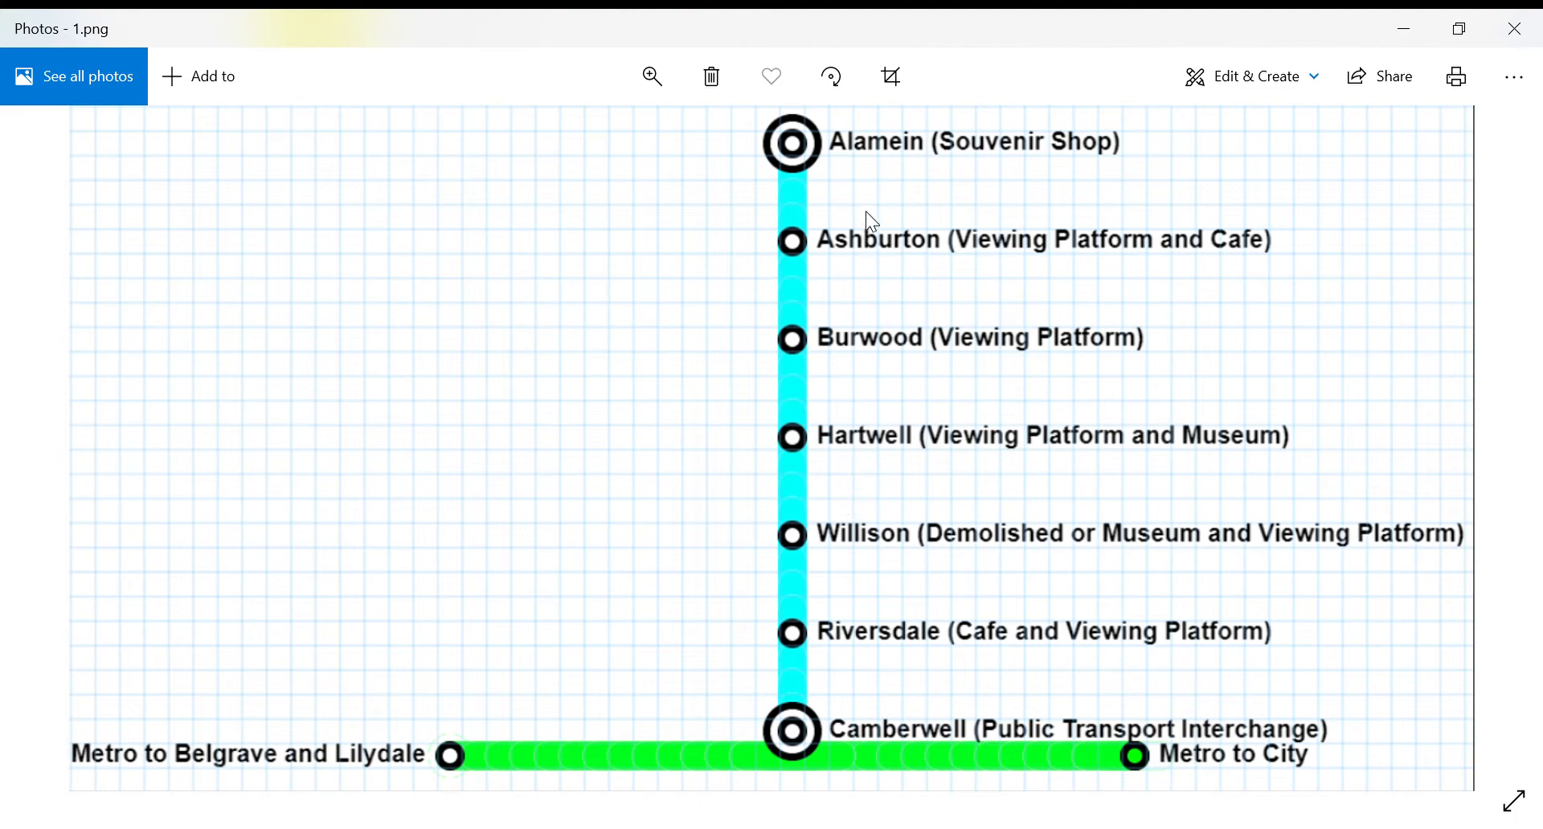
pyautogui.moveTo(803, 148)
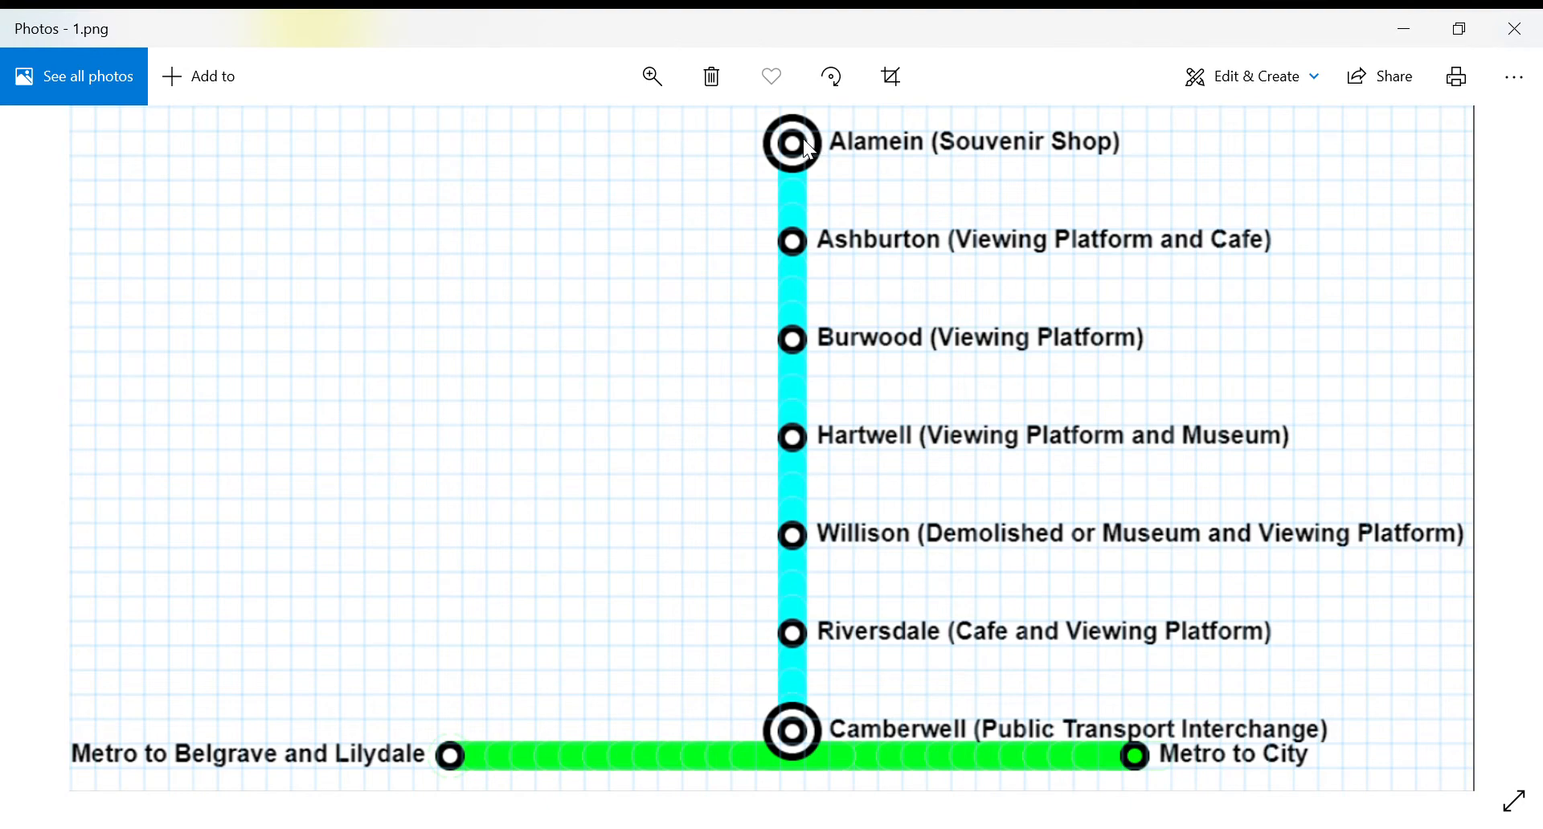
pyautogui.moveTo(805, 259)
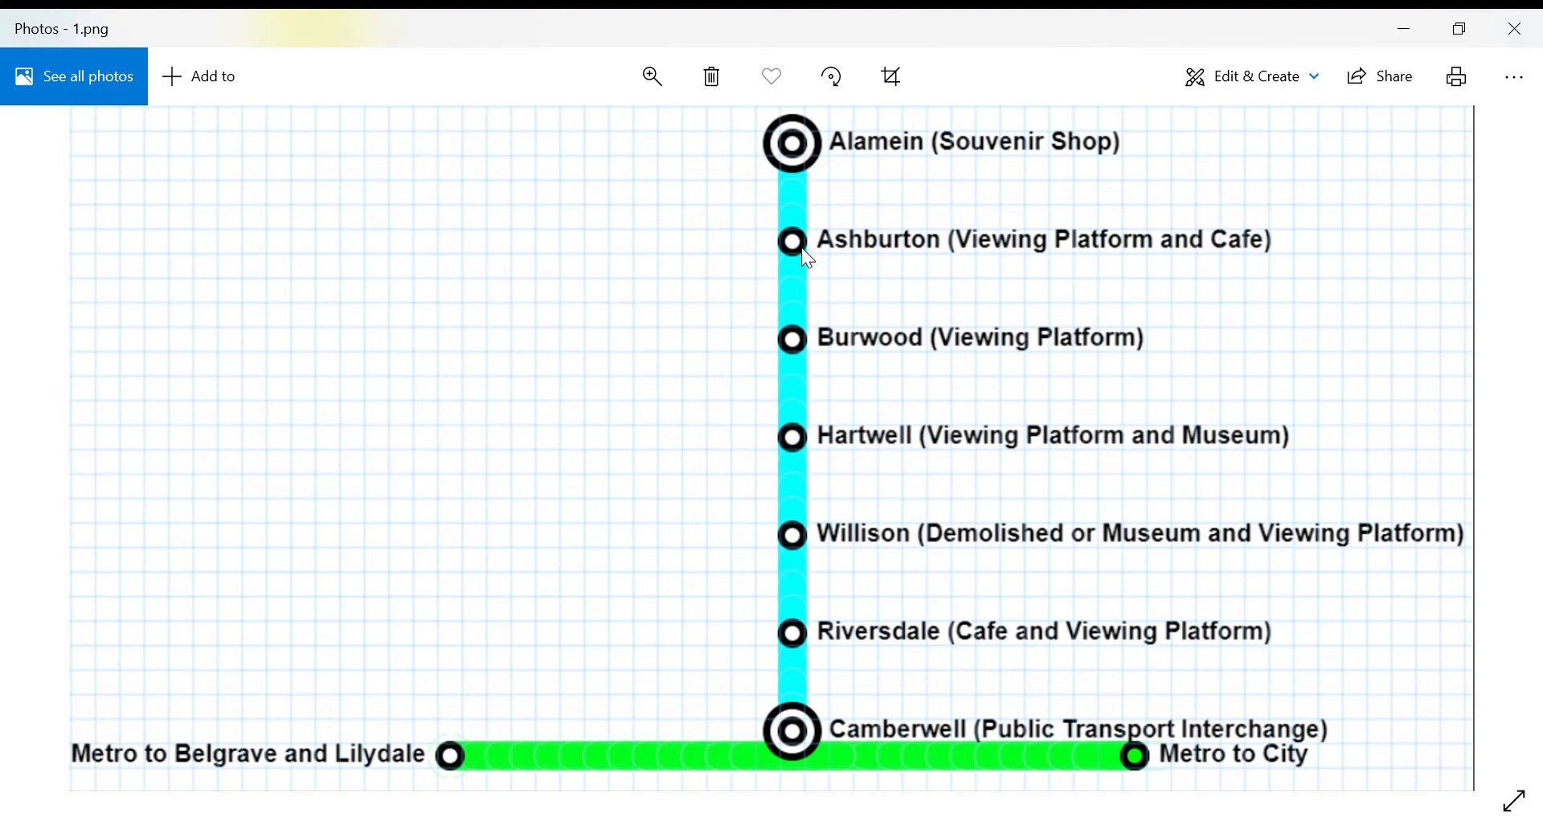
pyautogui.moveTo(993, 247)
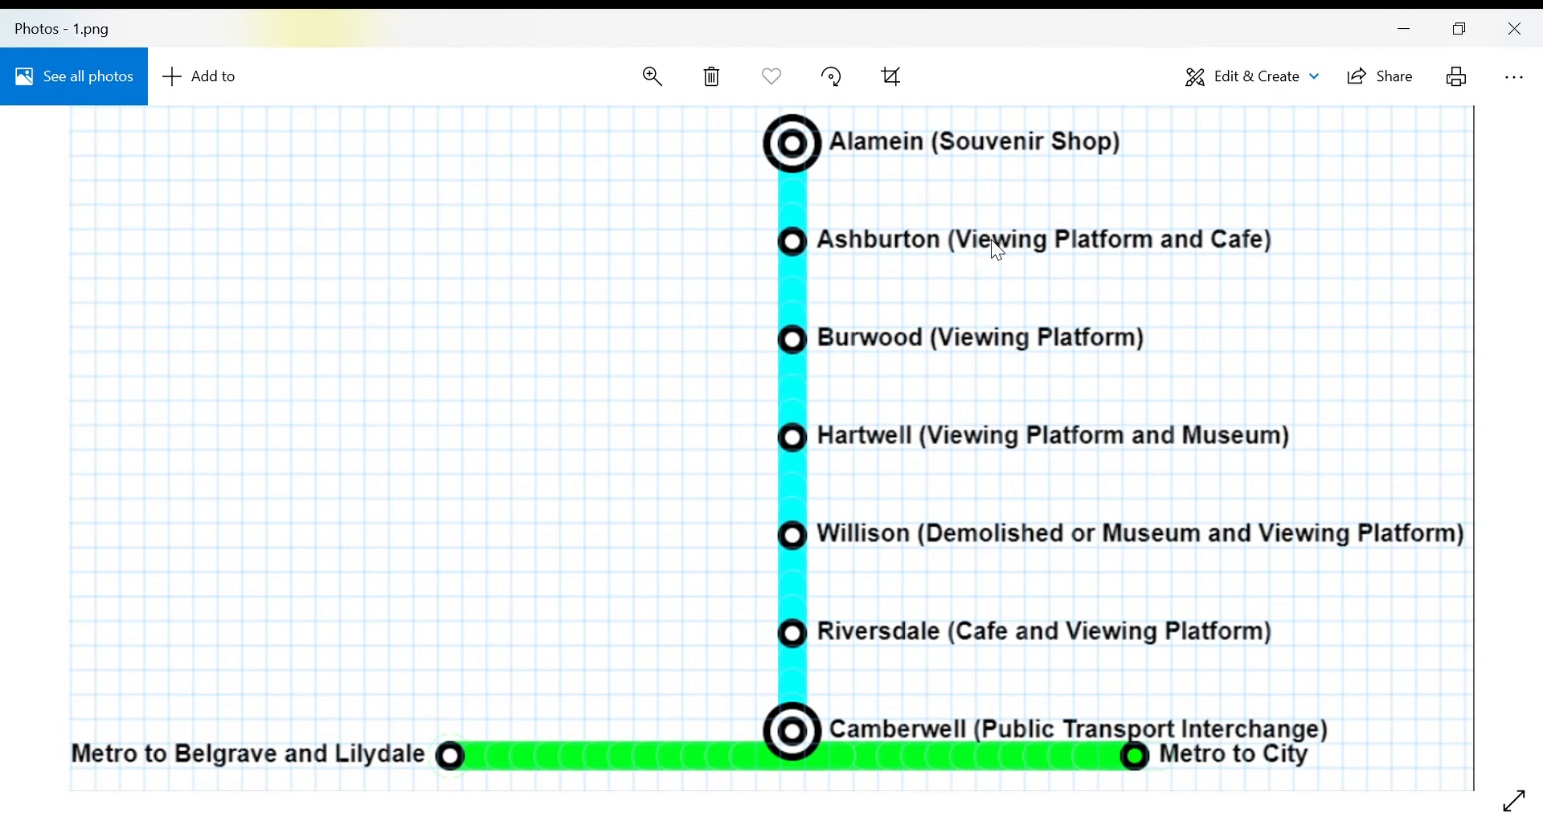
pyautogui.moveTo(885, 353)
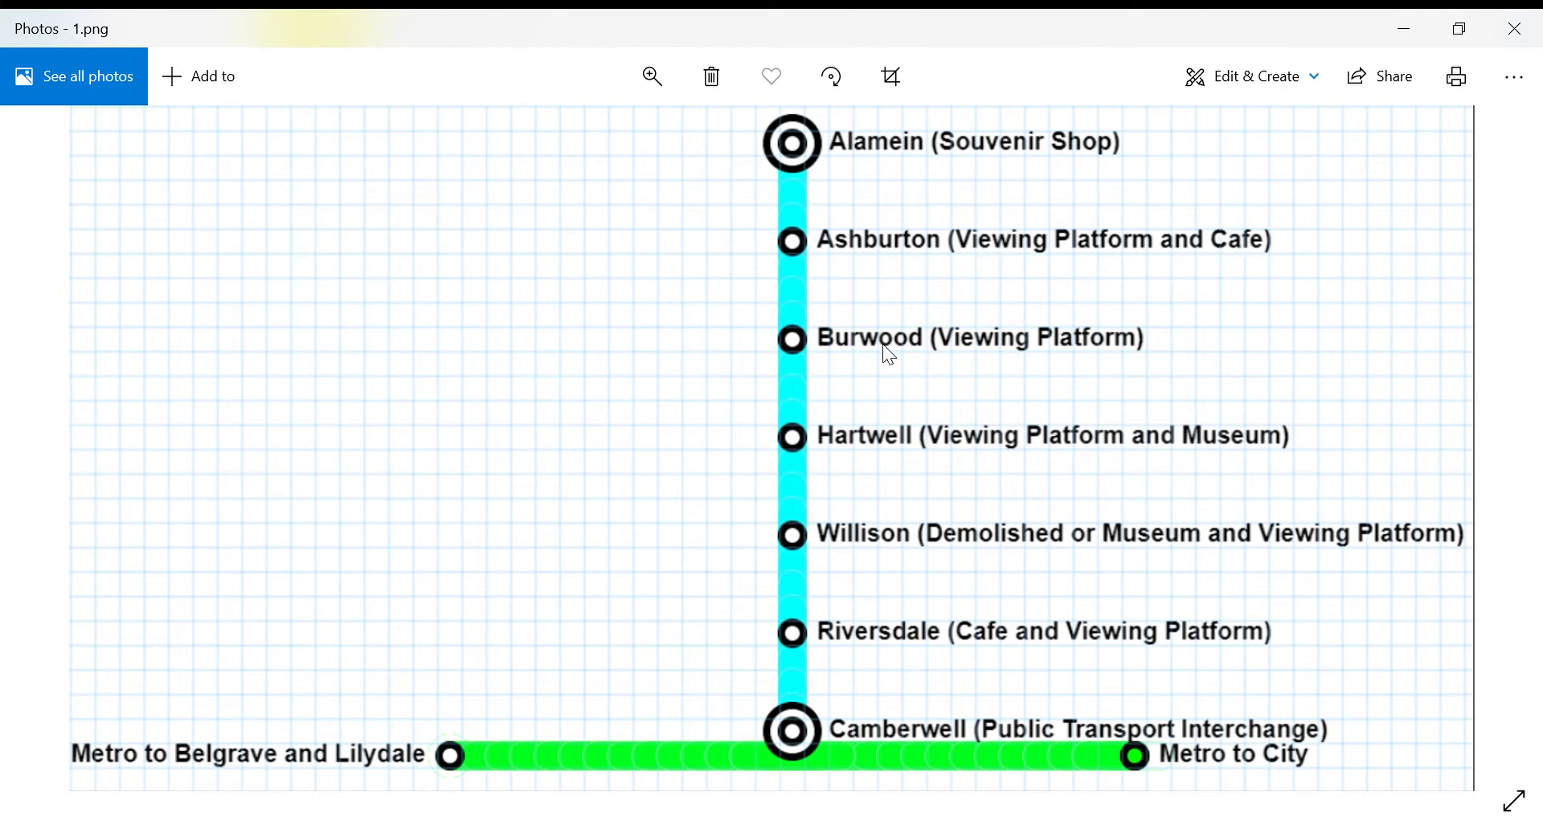
pyautogui.moveTo(854, 340)
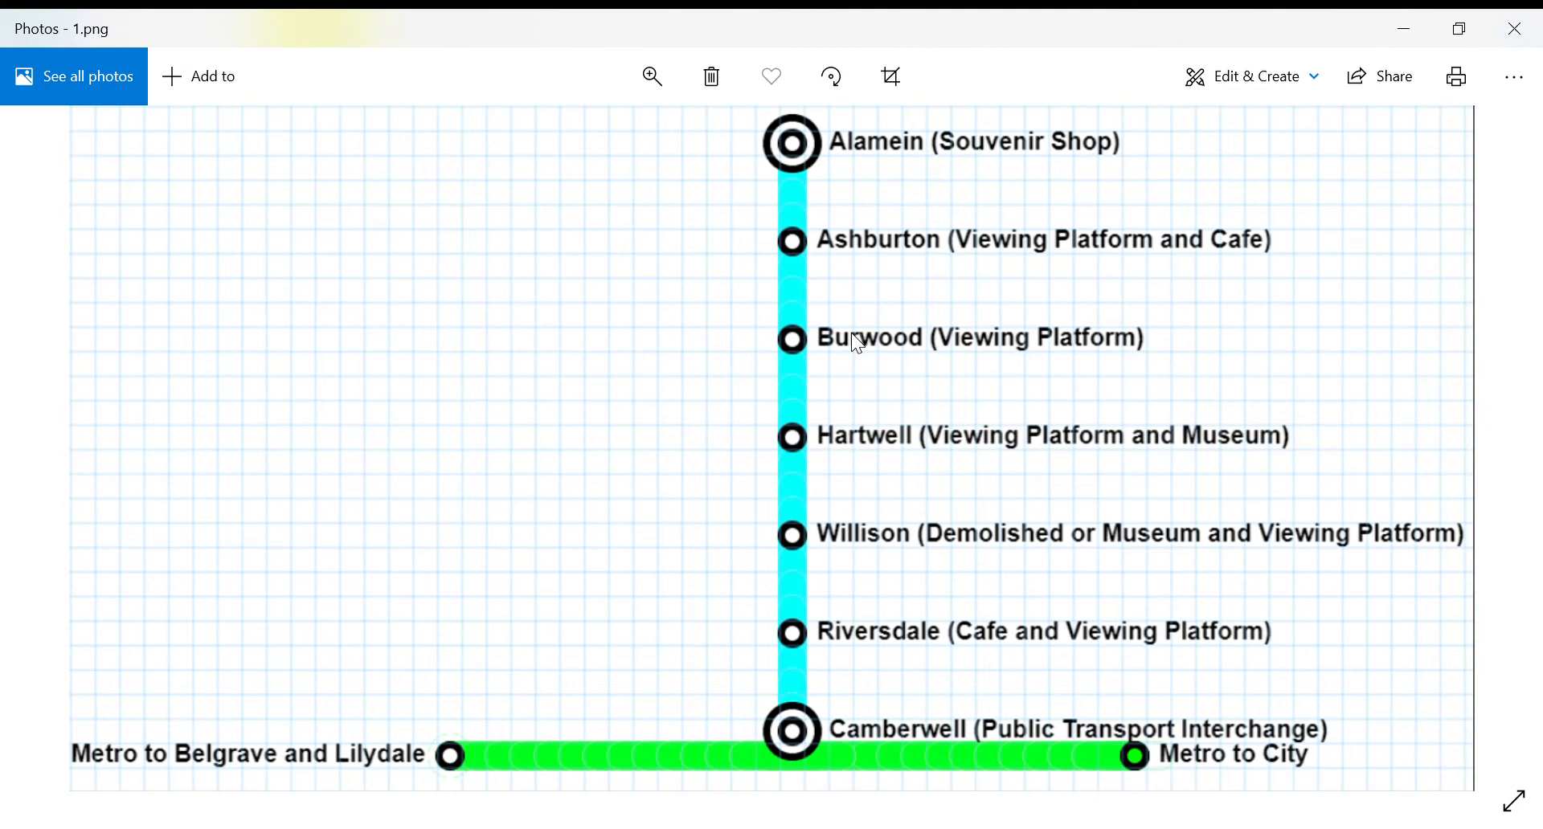
pyautogui.moveTo(878, 438)
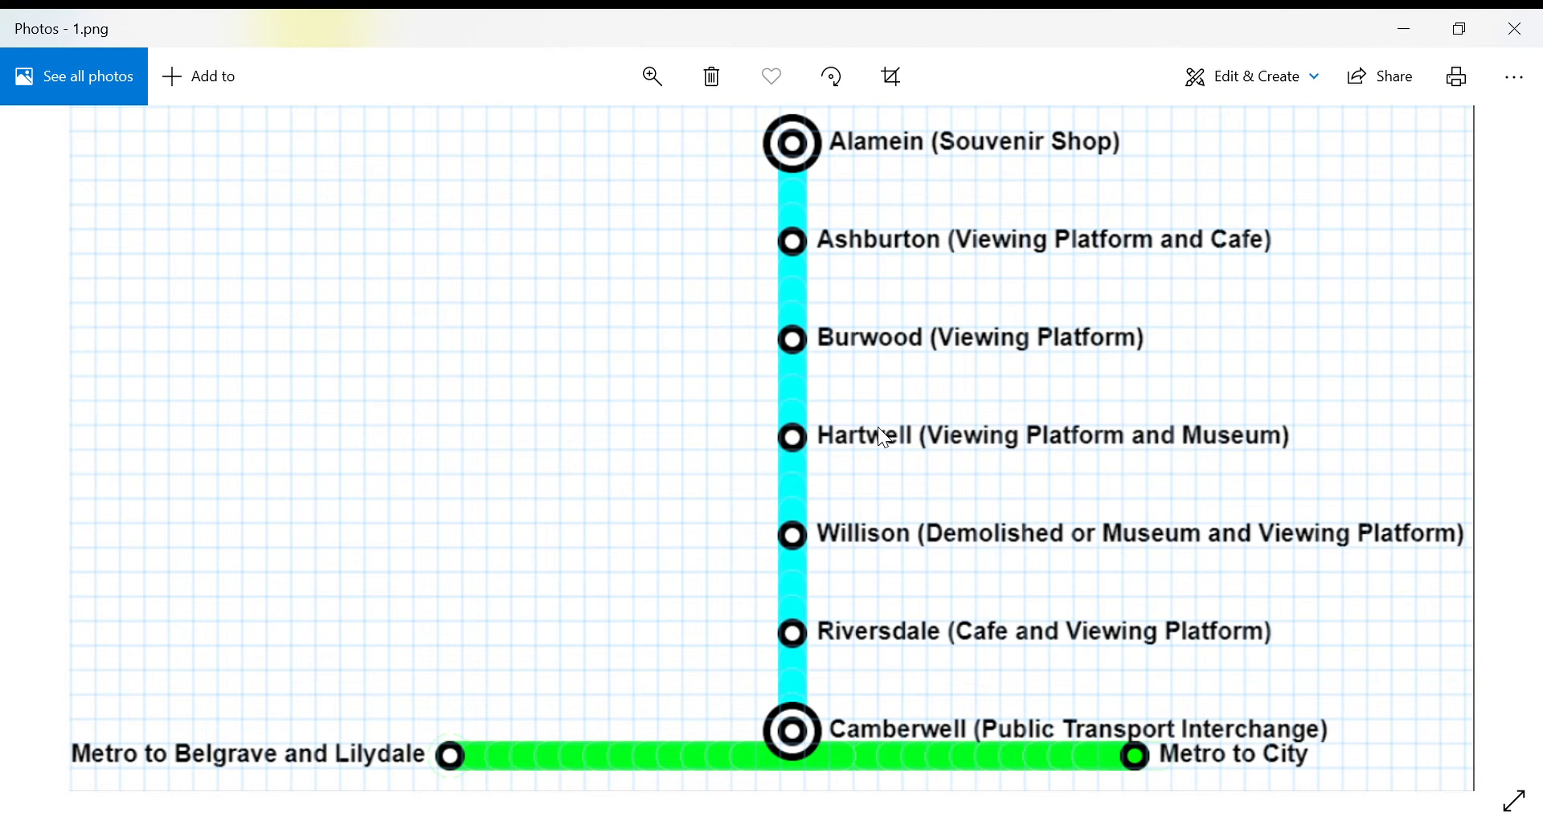
pyautogui.moveTo(1030, 541)
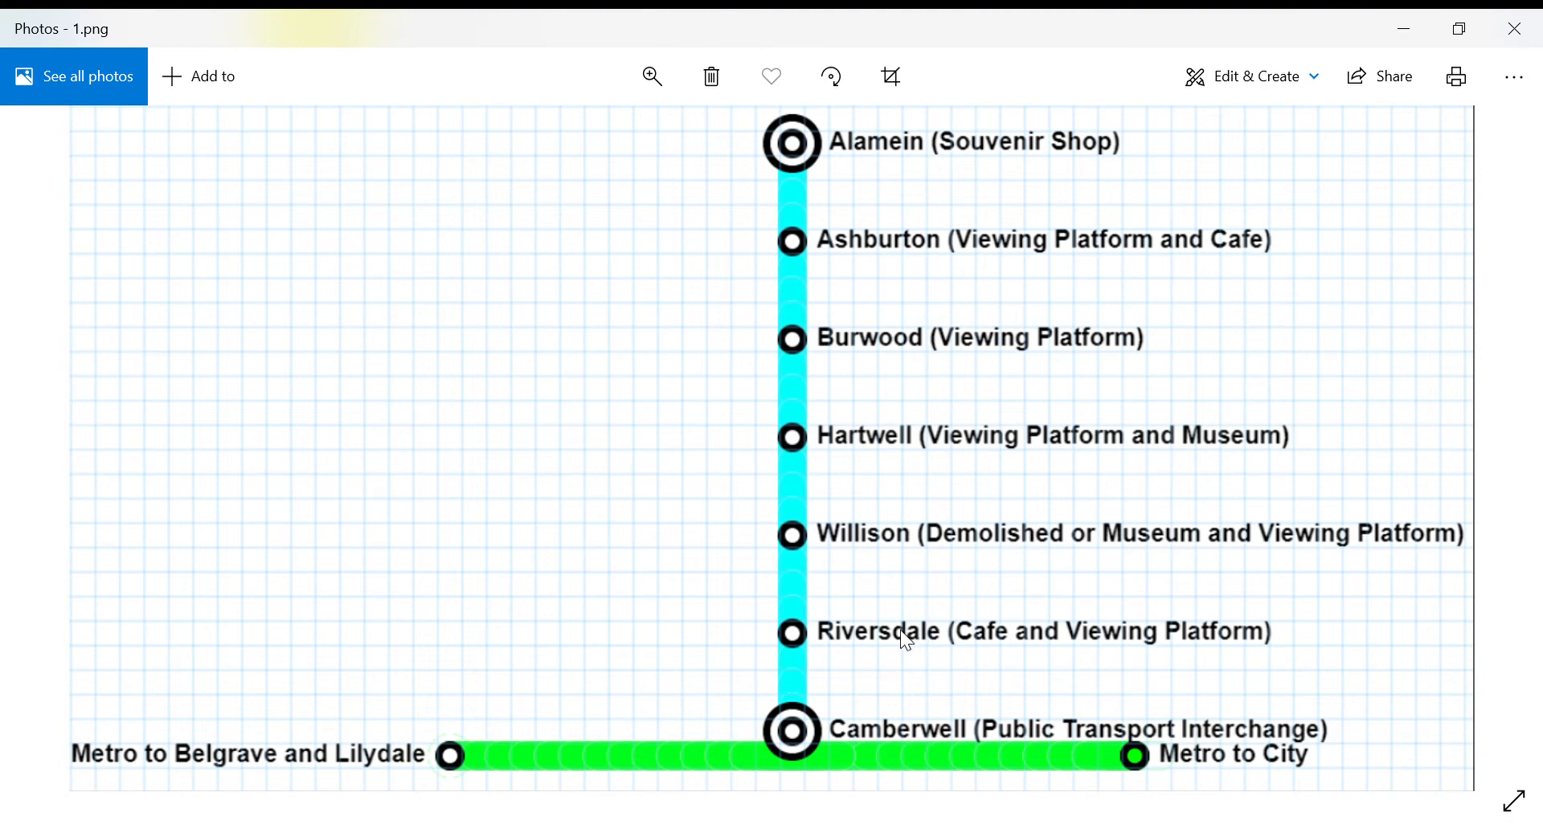
pyautogui.moveTo(877, 737)
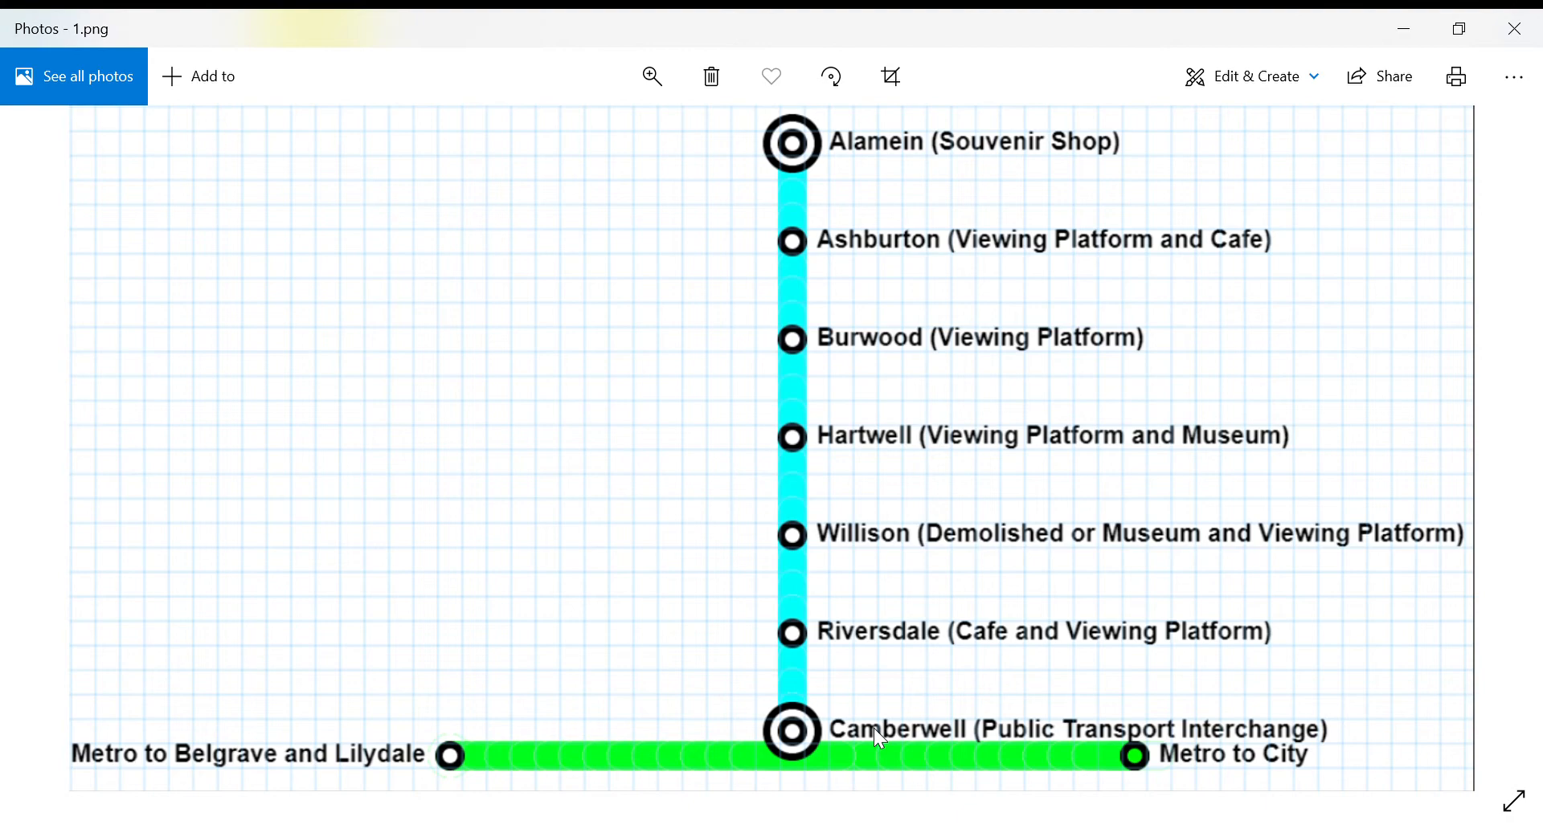
pyautogui.moveTo(838, 759)
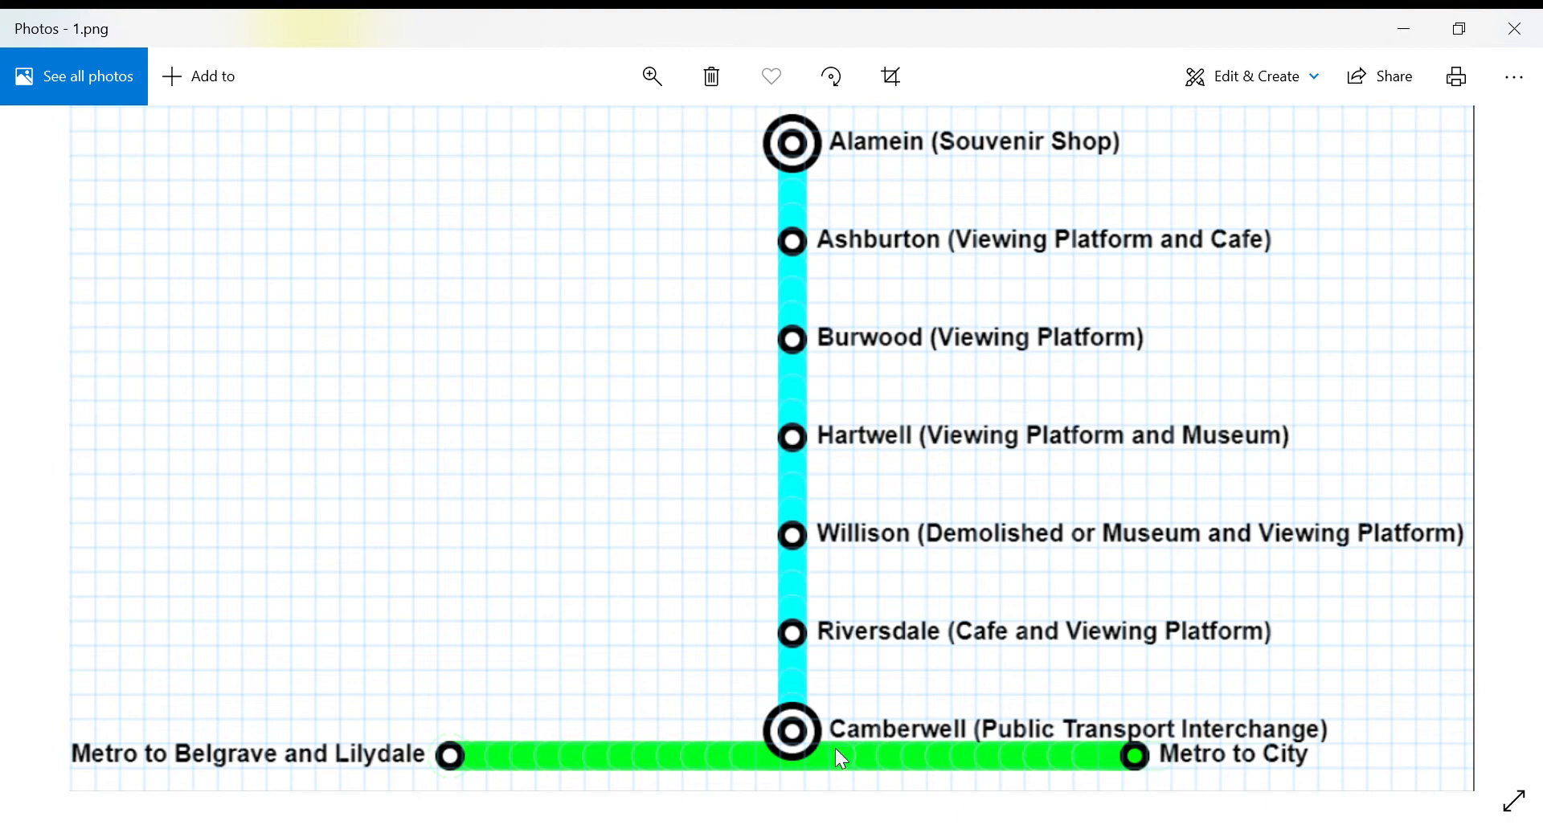
pyautogui.moveTo(841, 733)
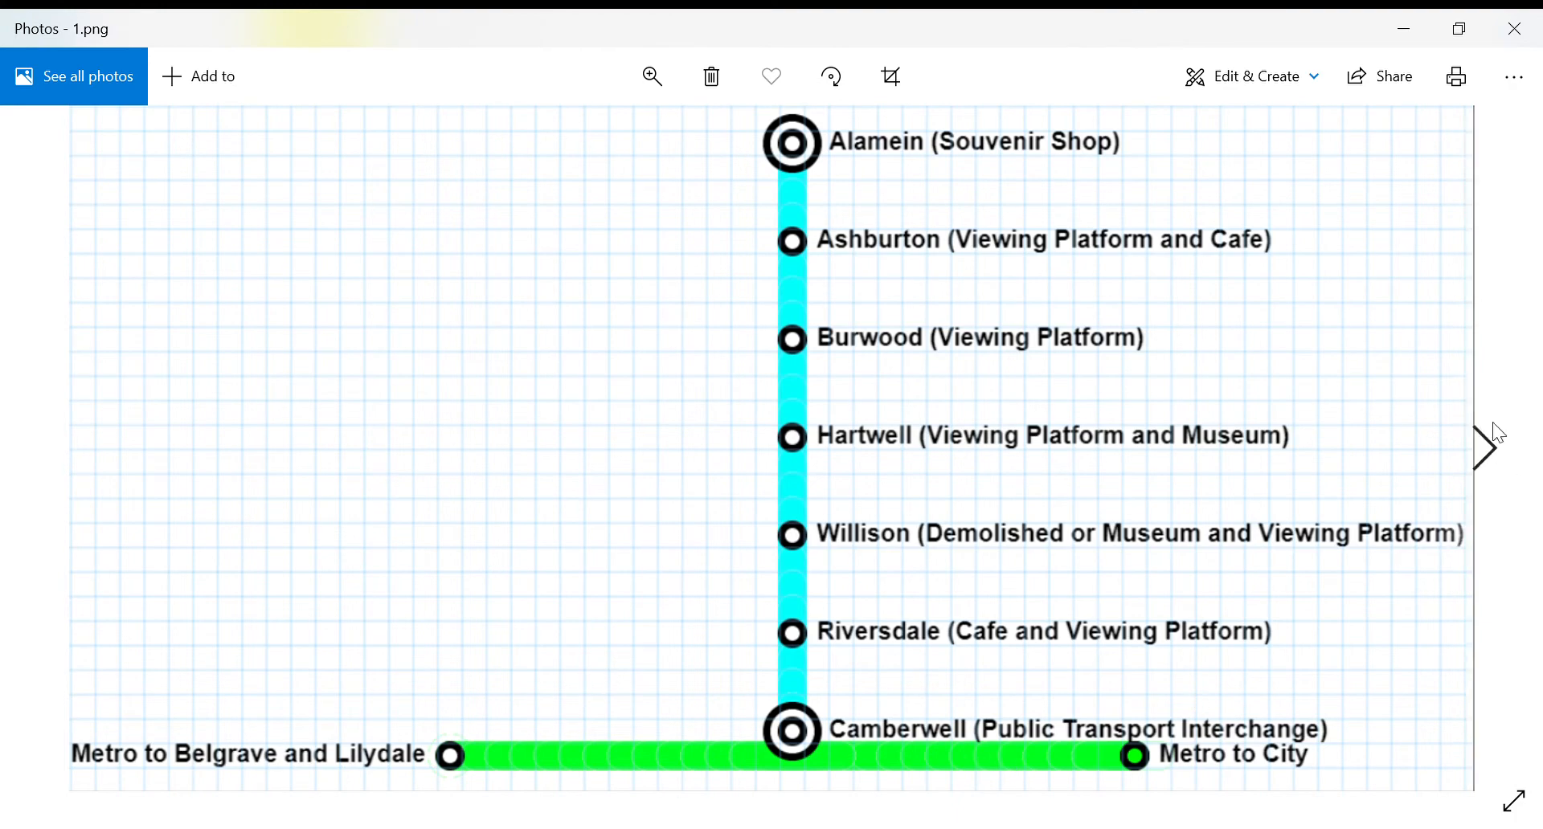
# - Advance to 2.jpg, the railway station platform and tracks photo
pyautogui.click(1483, 445)
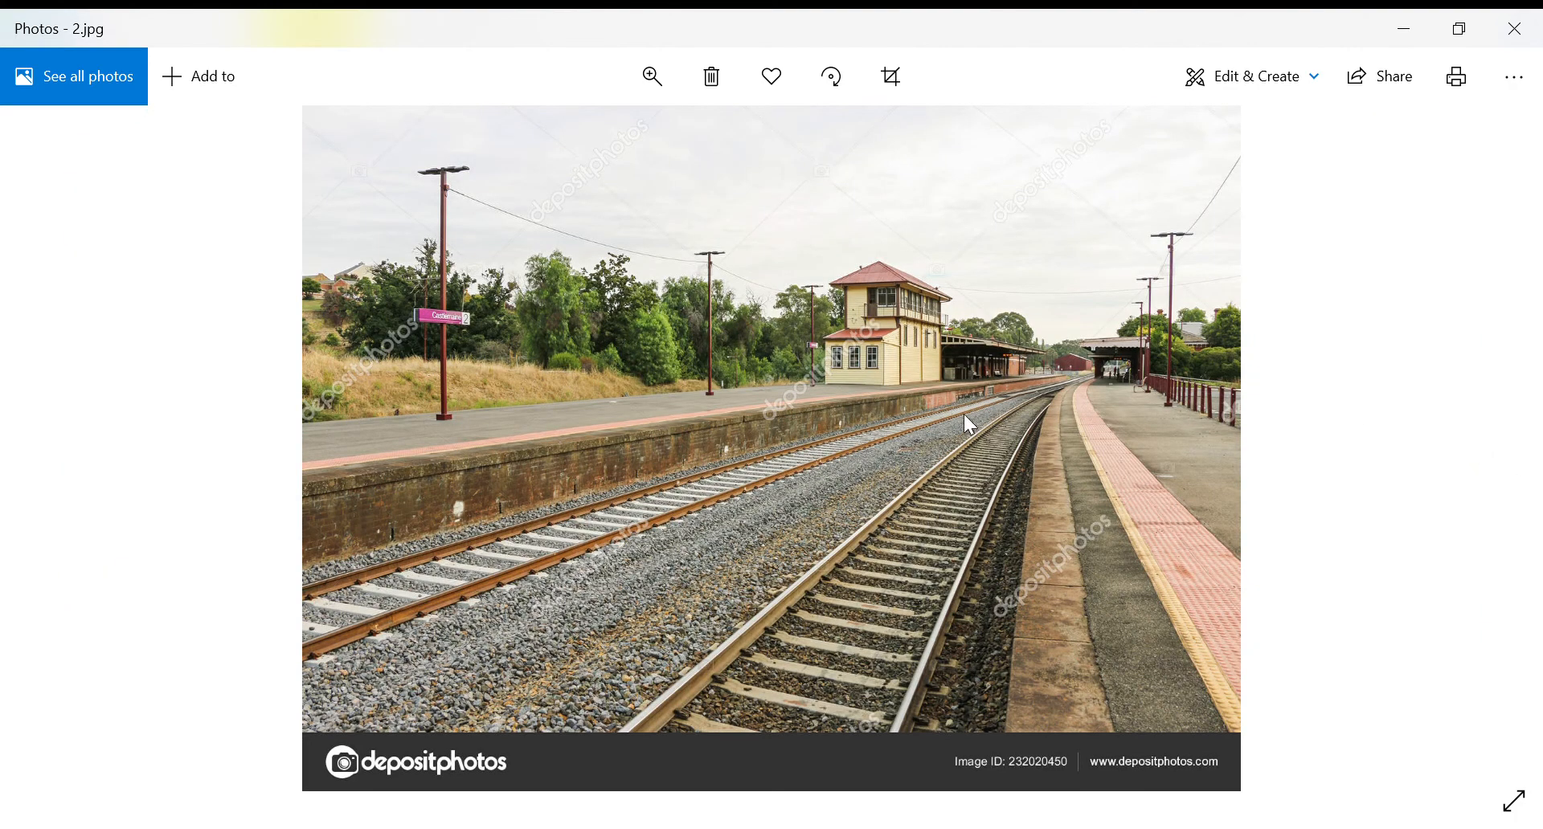
pyautogui.moveTo(853, 431)
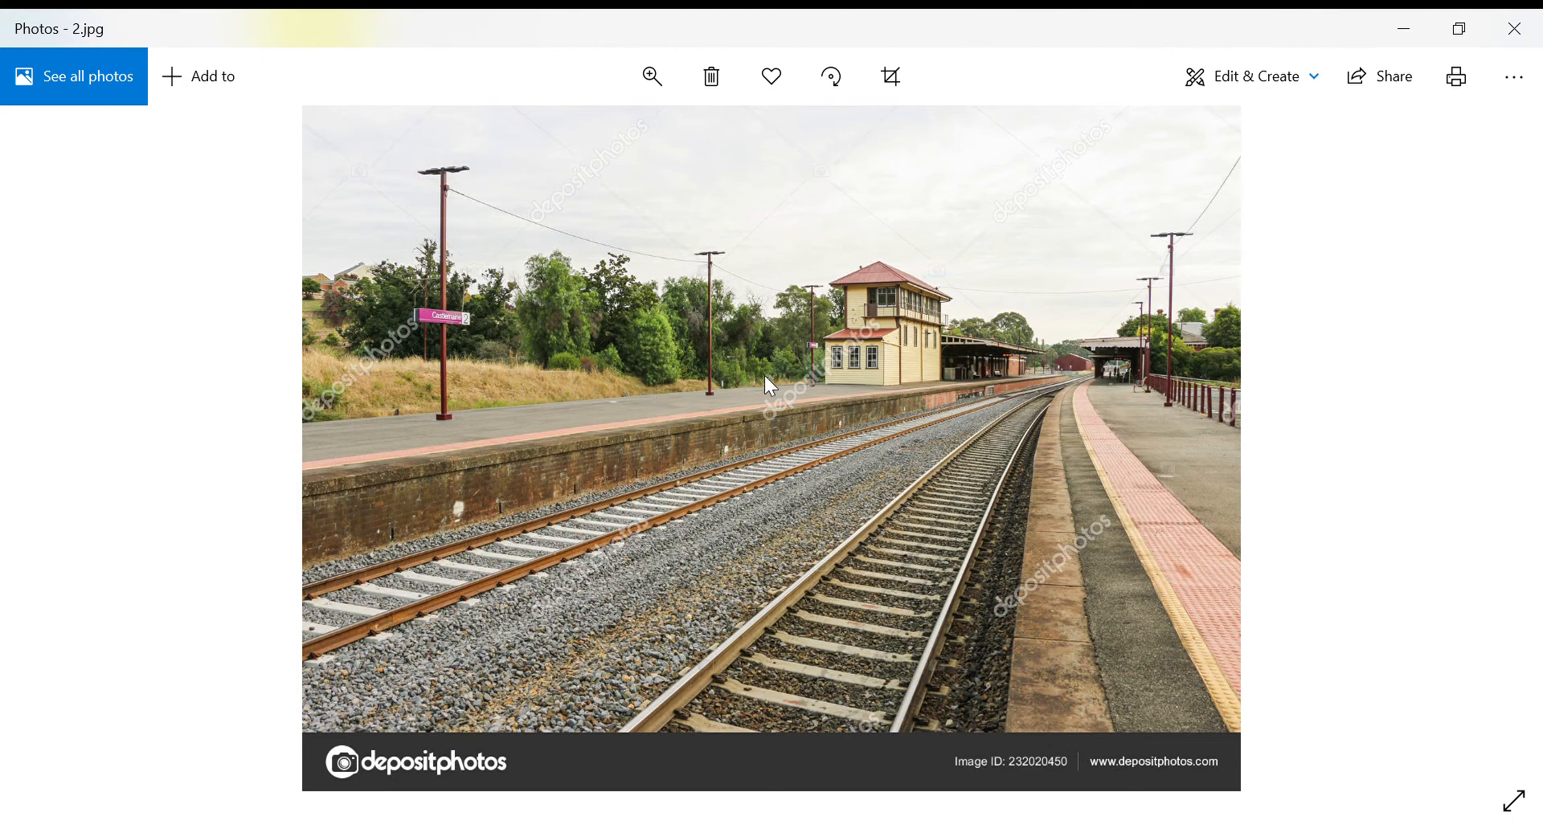
pyautogui.moveTo(786, 699)
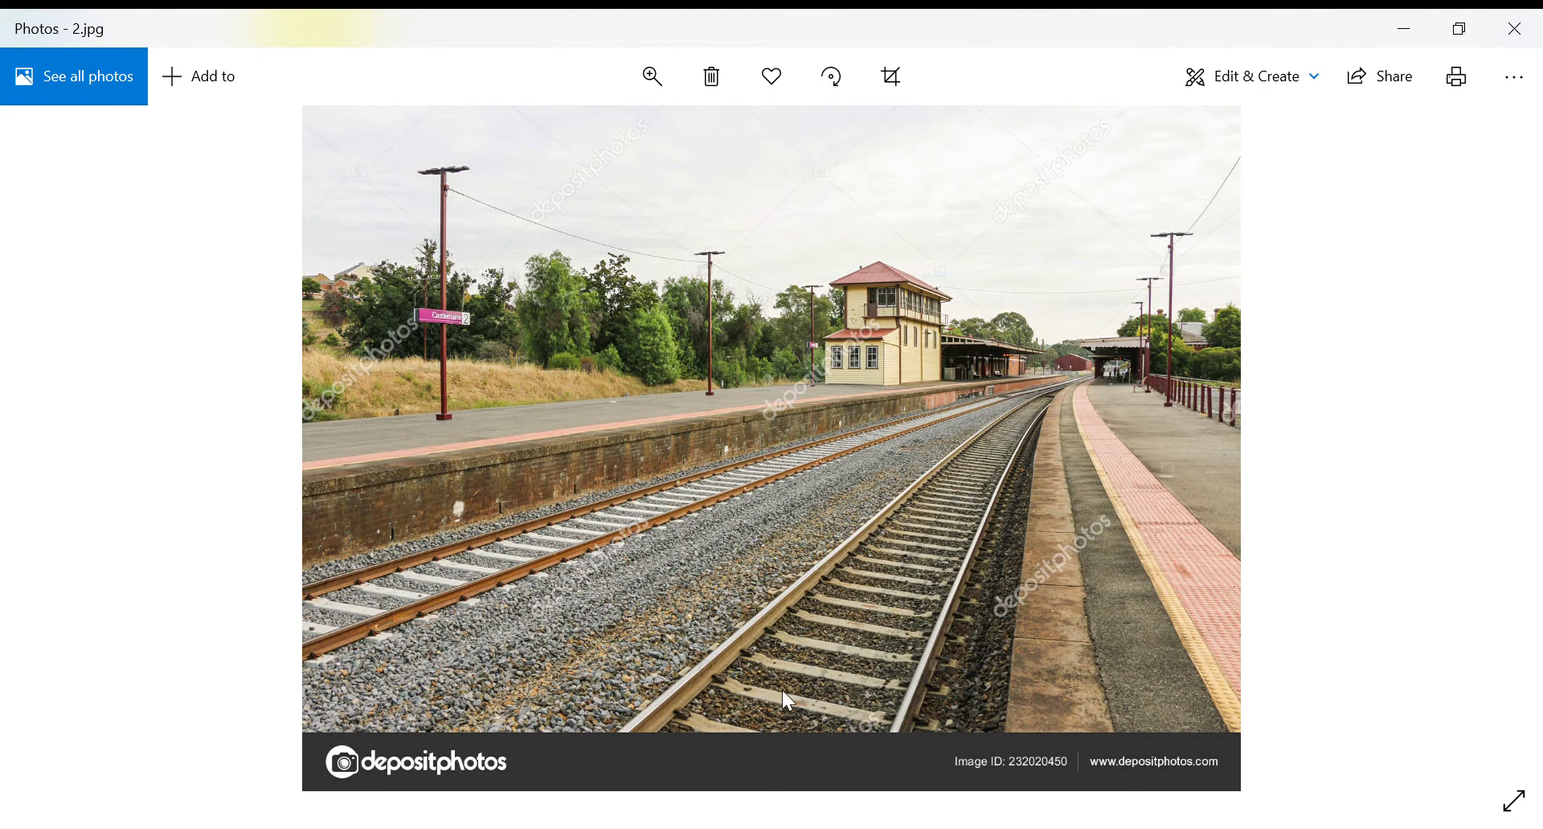
pyautogui.moveTo(611, 410)
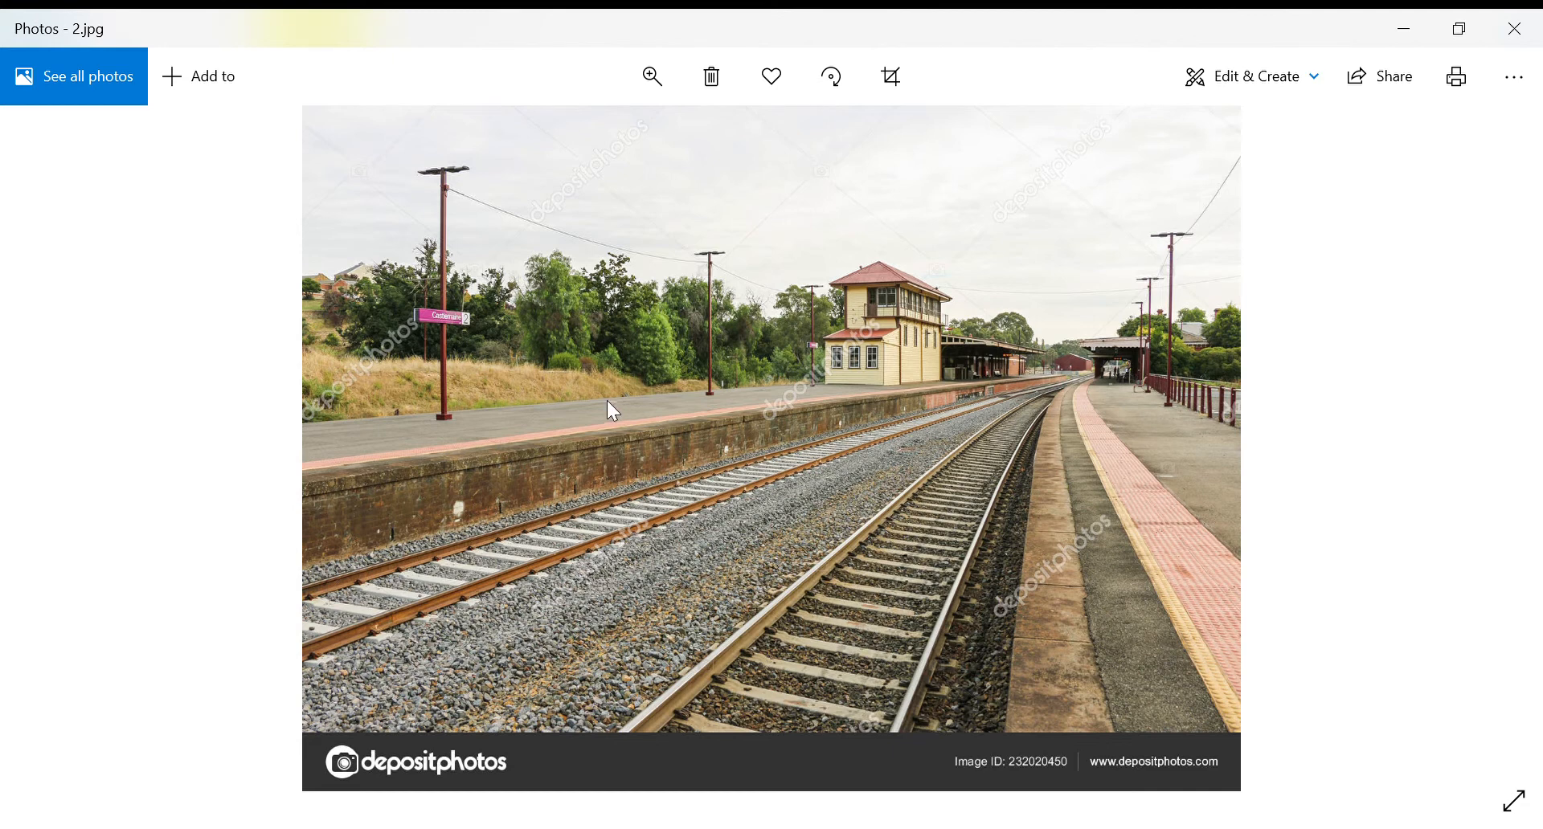
pyautogui.moveTo(619, 395)
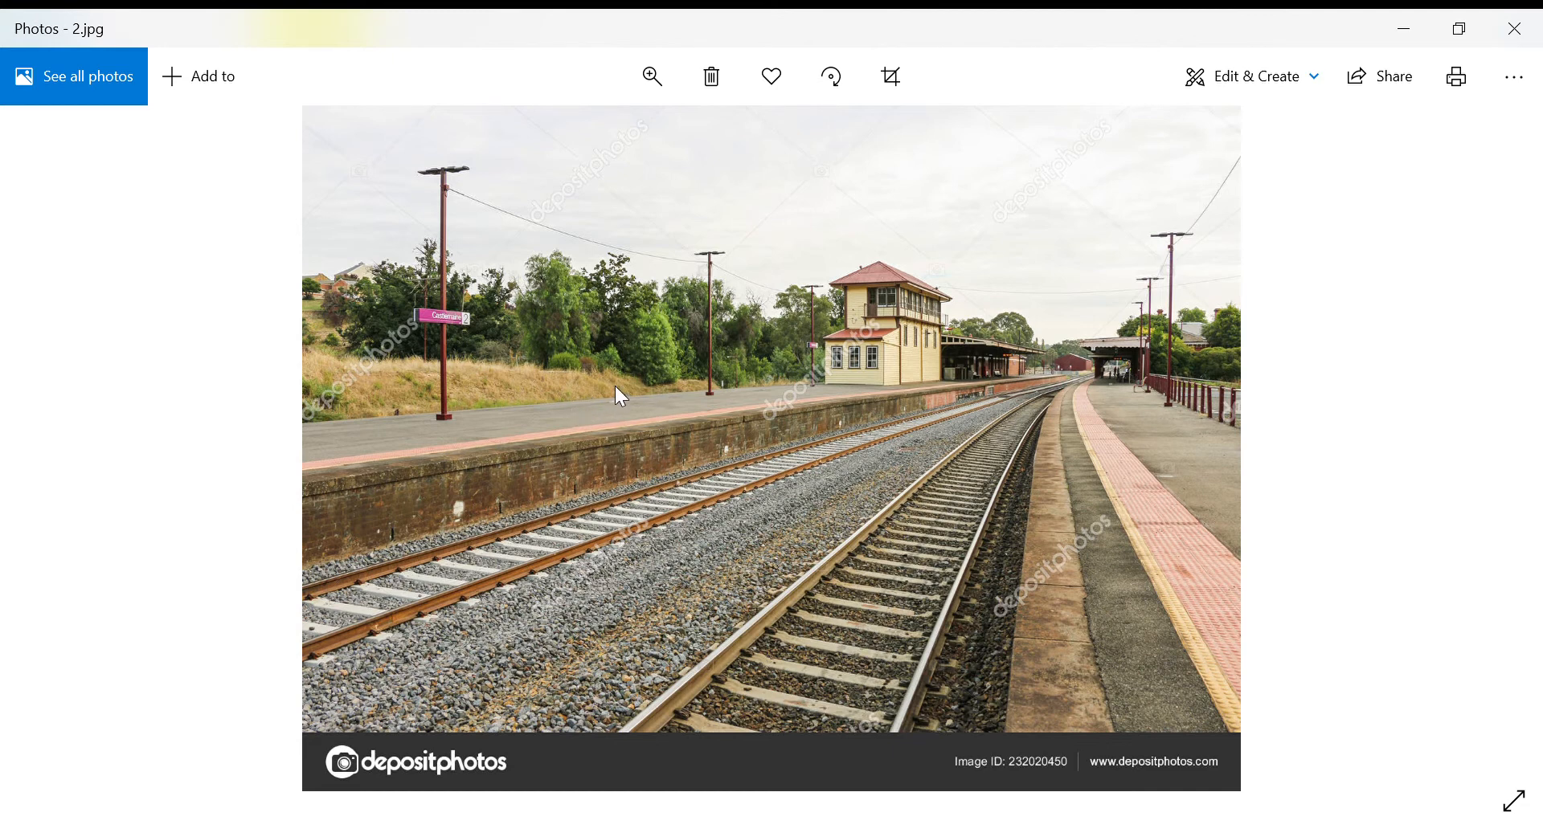
pyautogui.moveTo(636, 383)
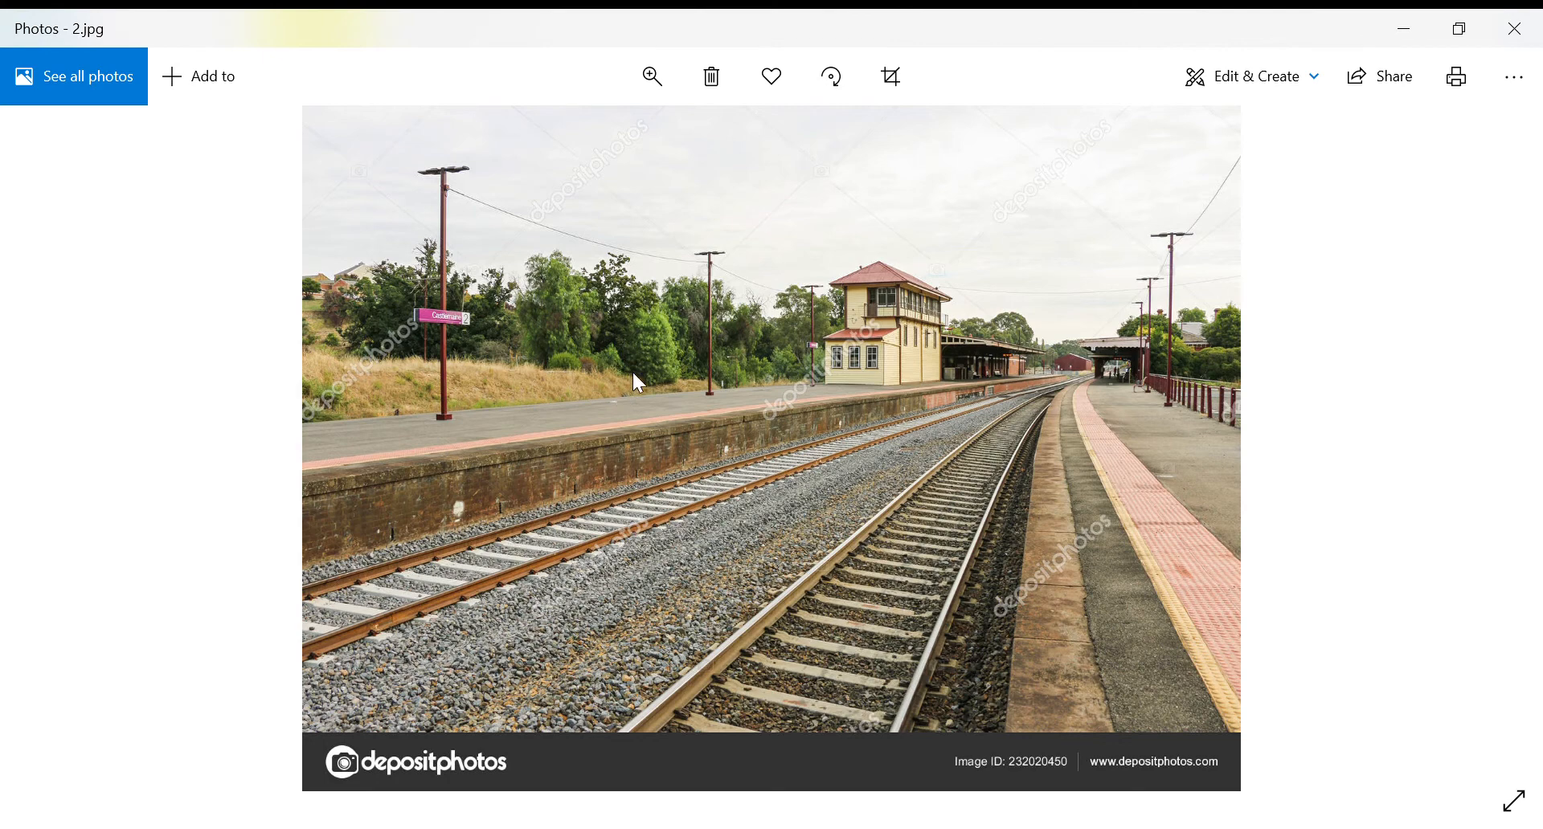
pyautogui.moveTo(781, 391)
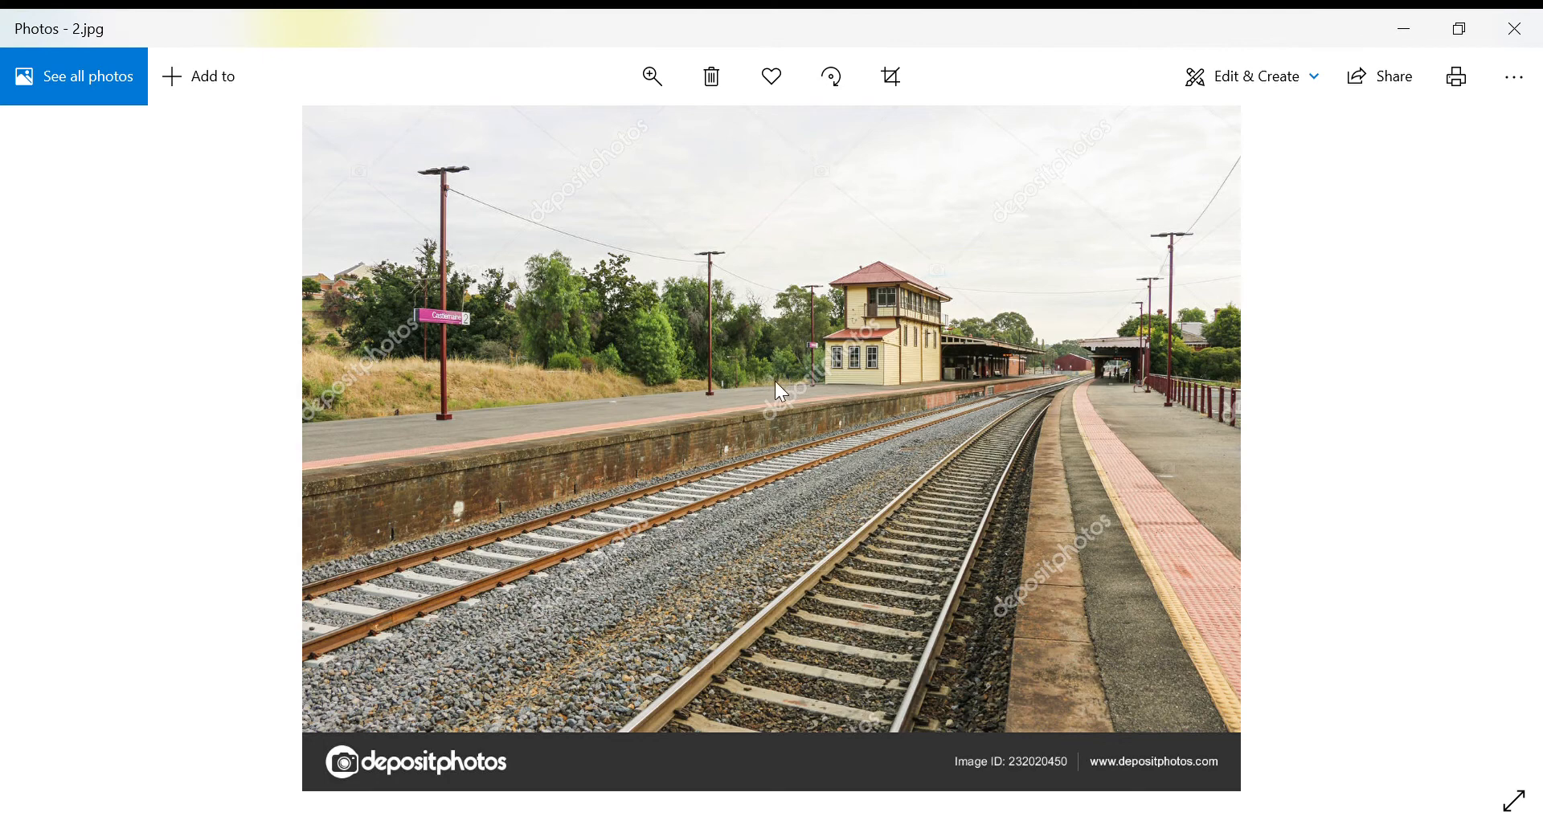
pyautogui.moveTo(371, 432)
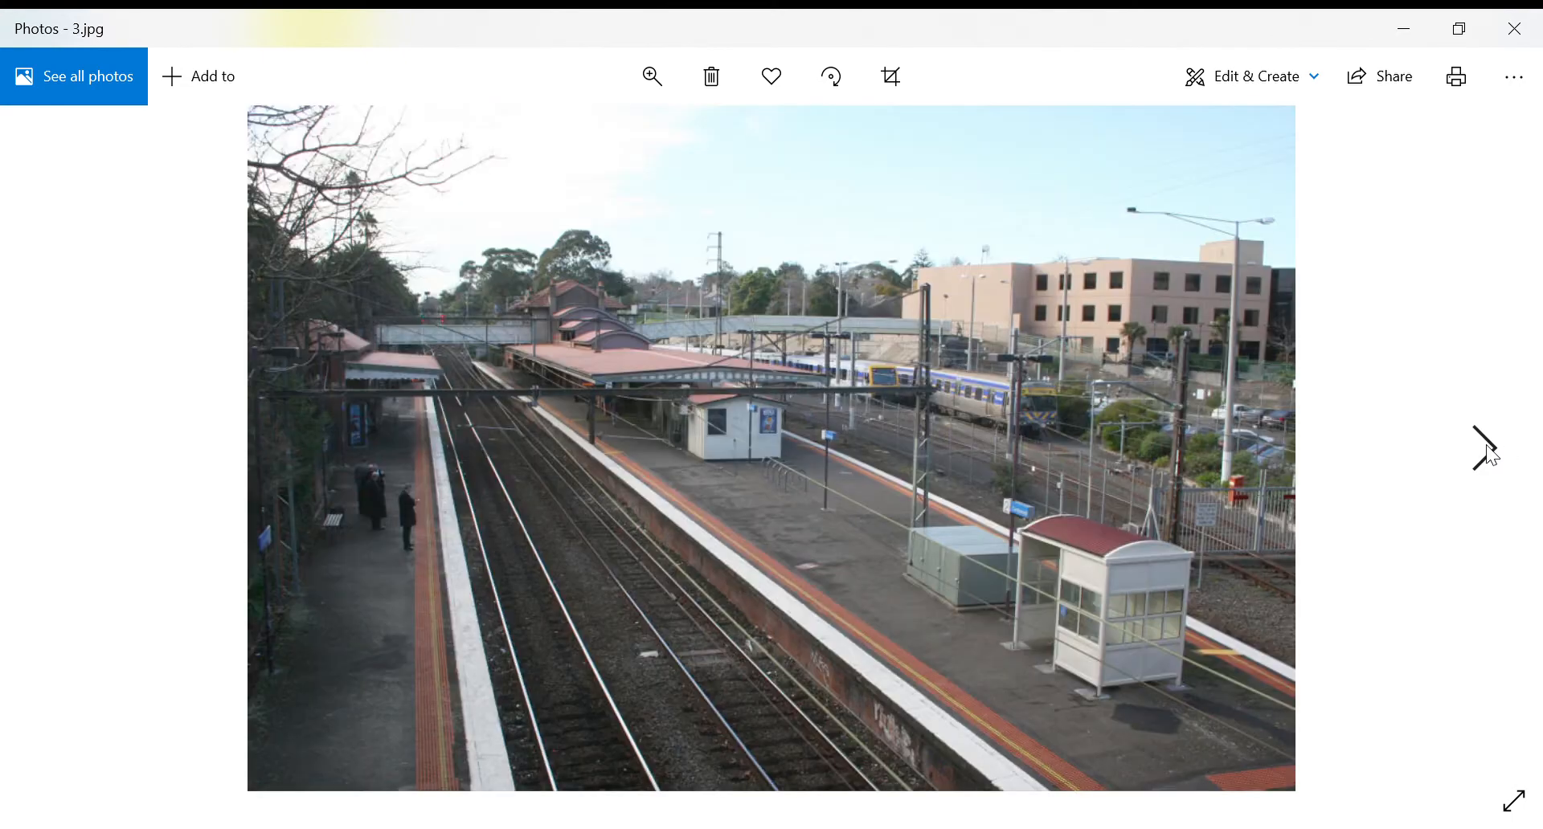
pyautogui.moveTo(933, 540)
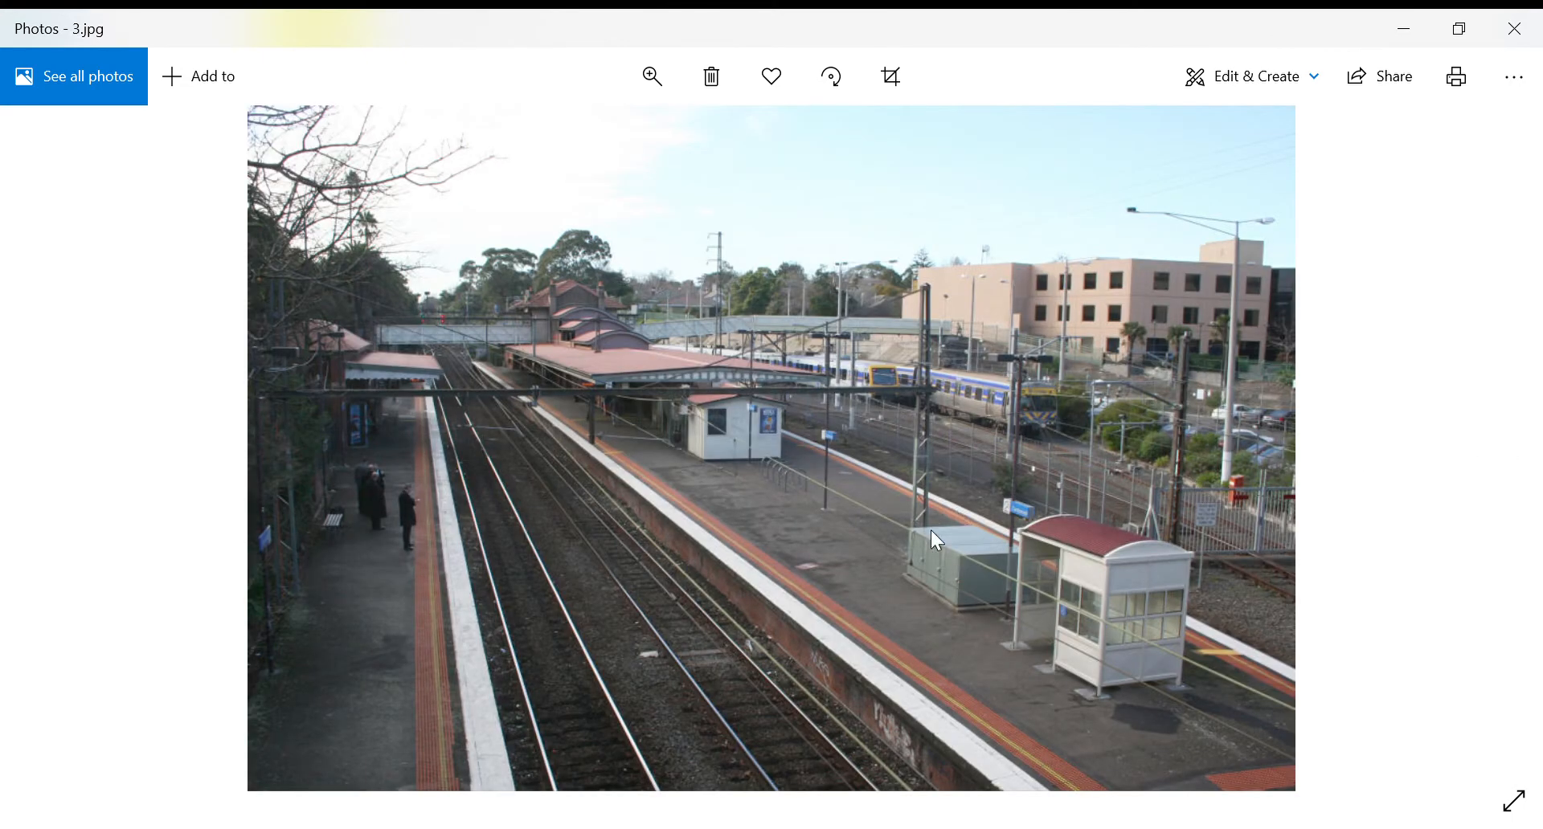
pyautogui.moveTo(762, 448)
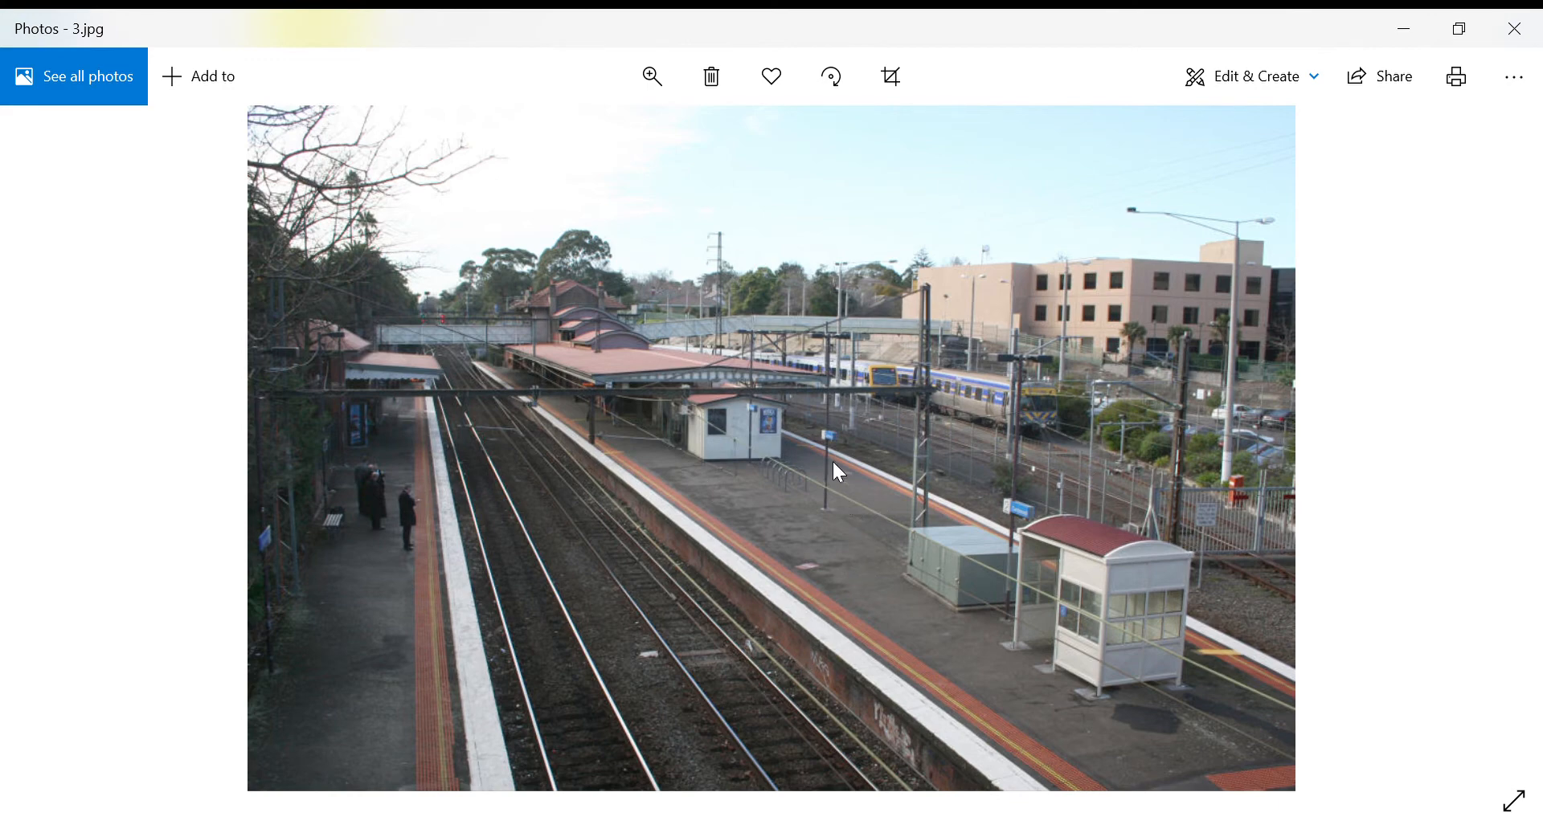
pyautogui.moveTo(845, 463)
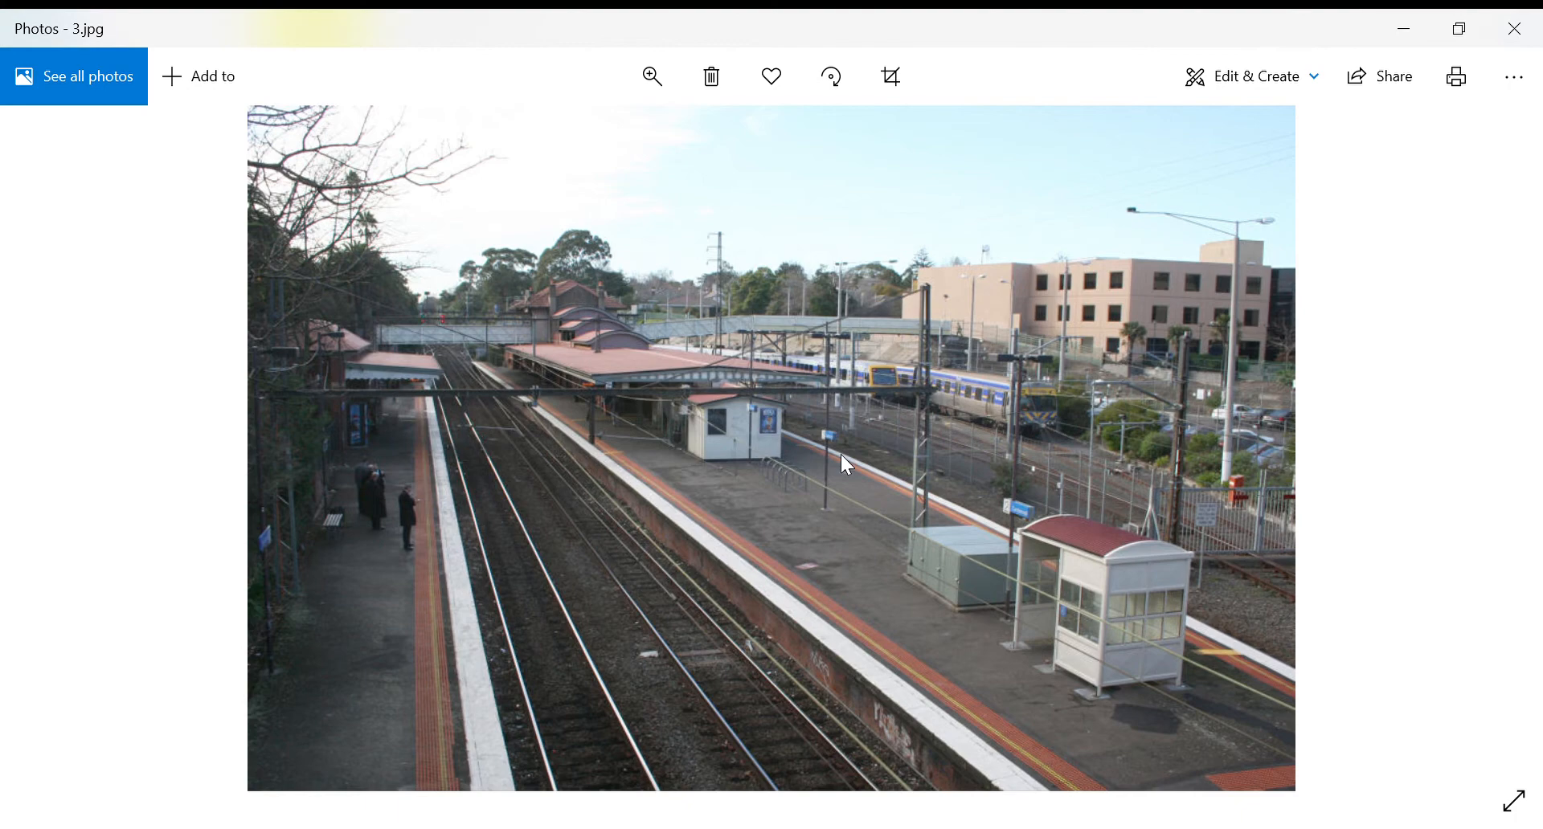
pyautogui.moveTo(681, 528)
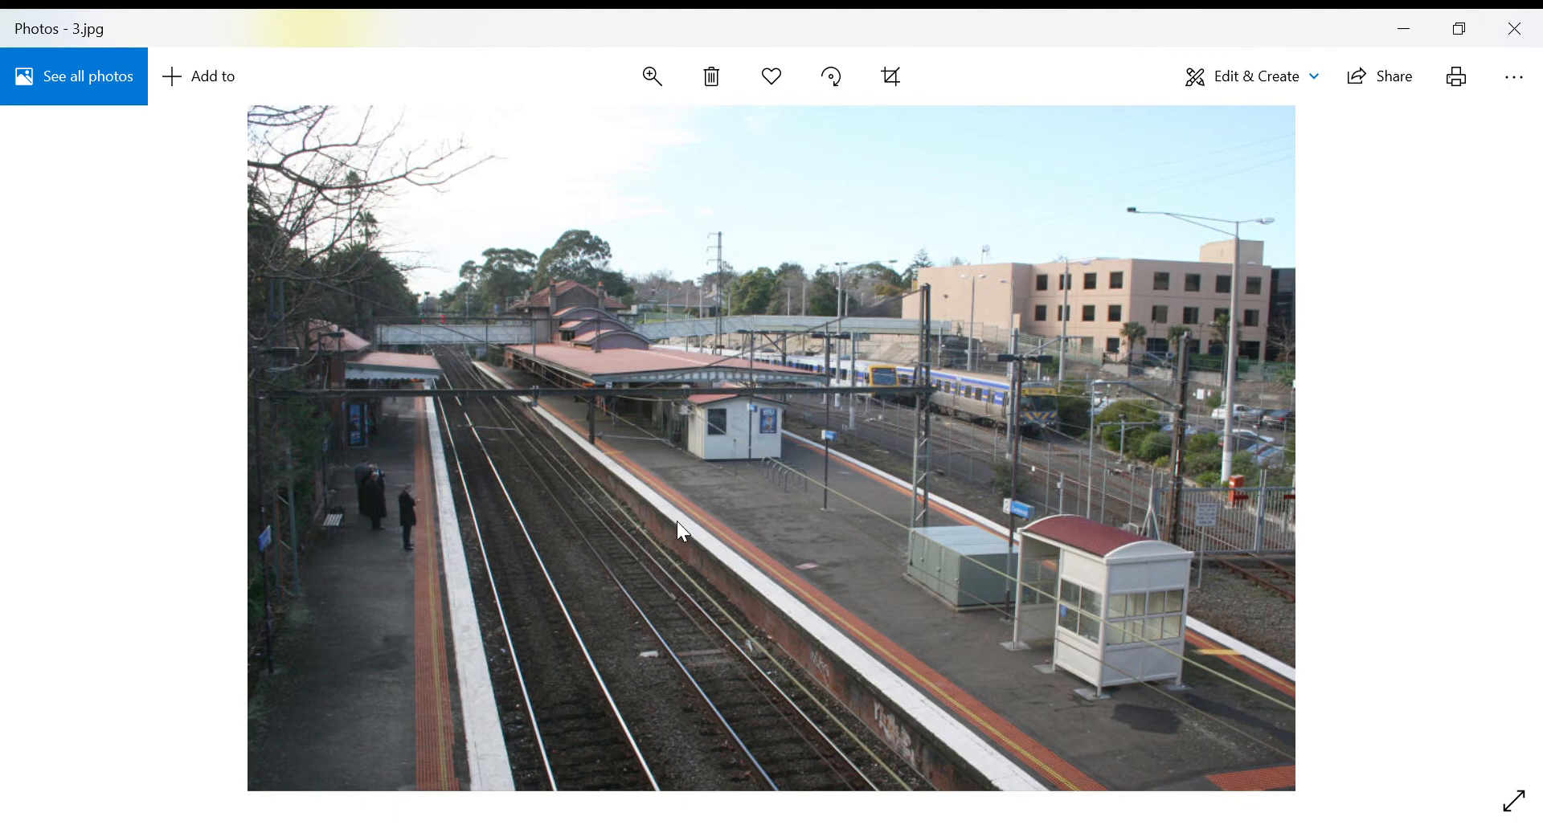
pyautogui.moveTo(516, 504)
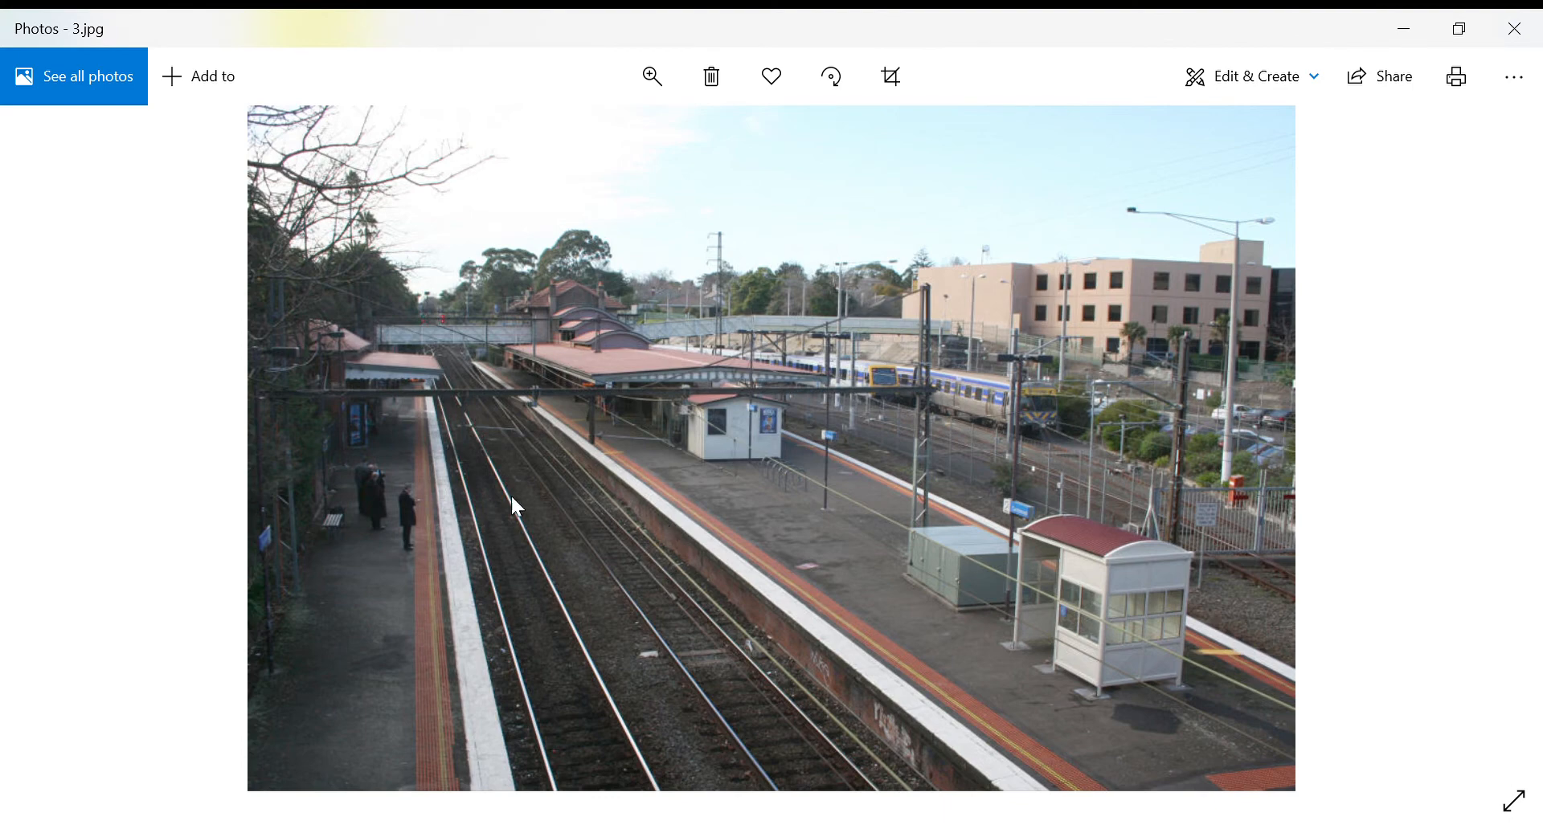
pyautogui.moveTo(541, 615)
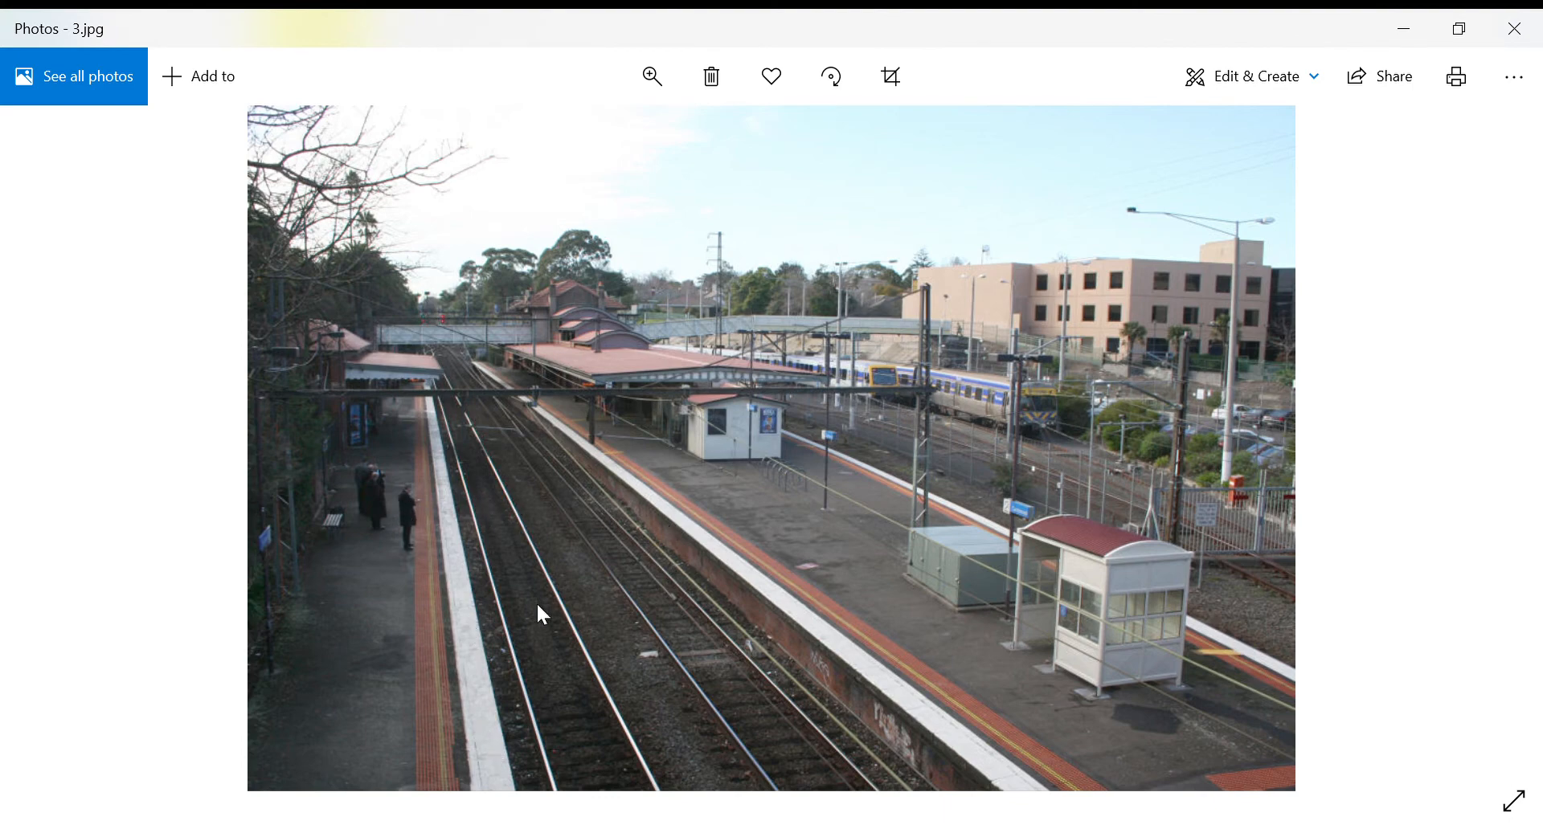
pyautogui.moveTo(766, 499)
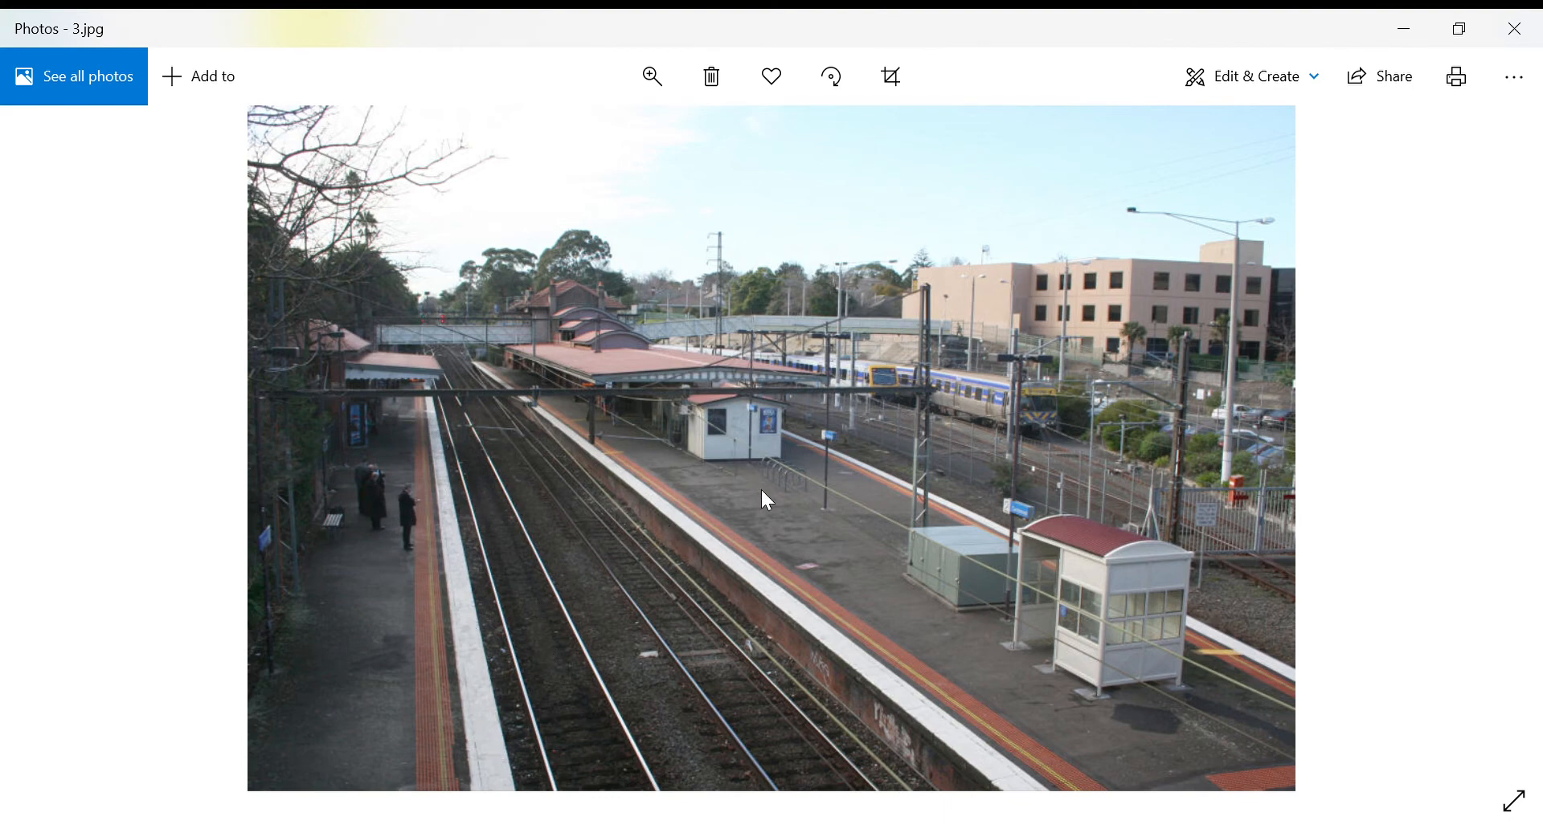
pyautogui.moveTo(768, 495)
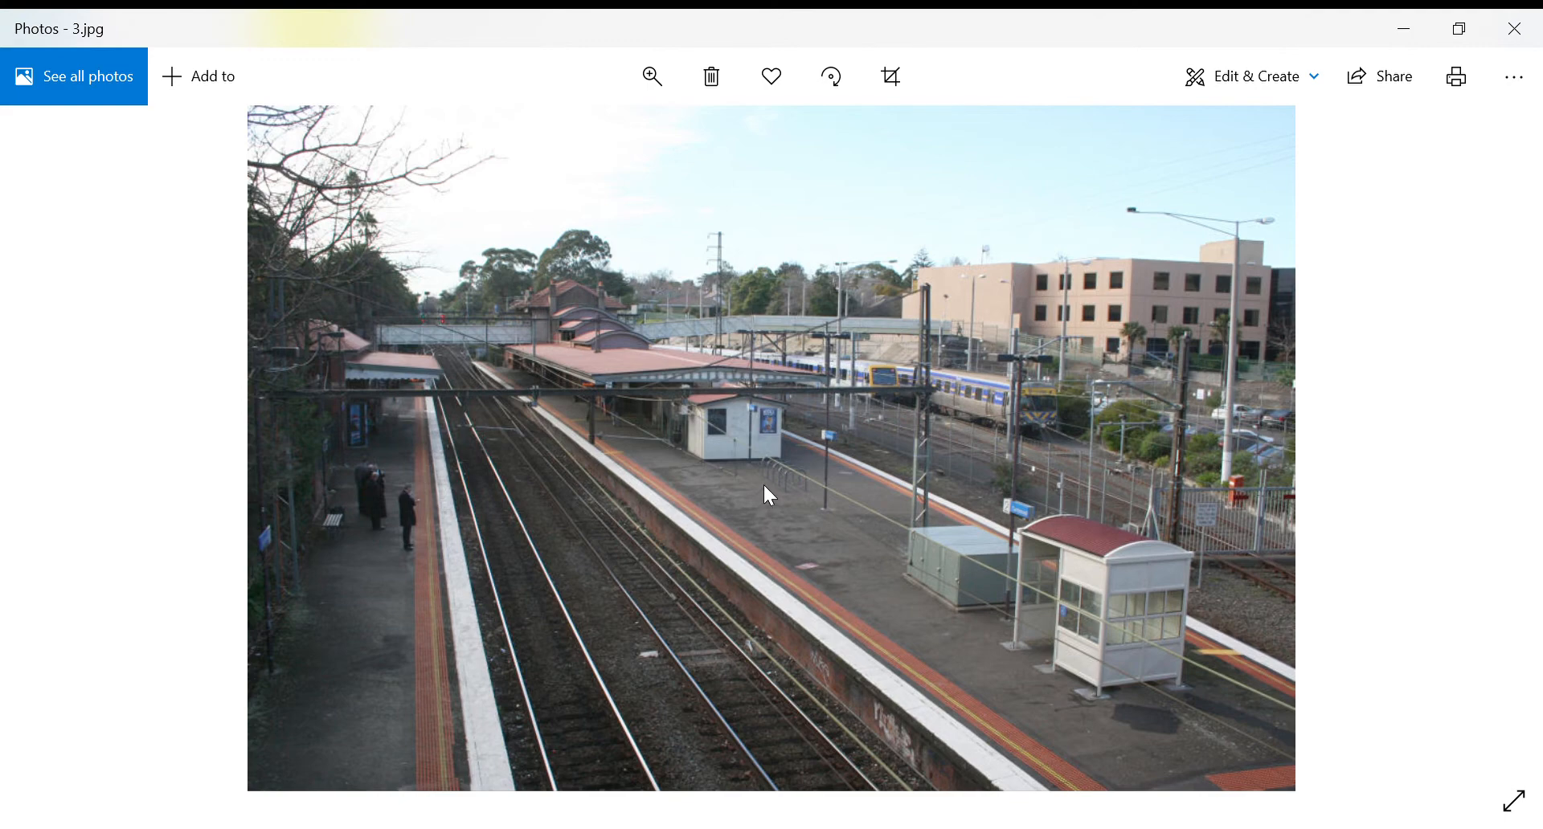
pyautogui.moveTo(821, 494)
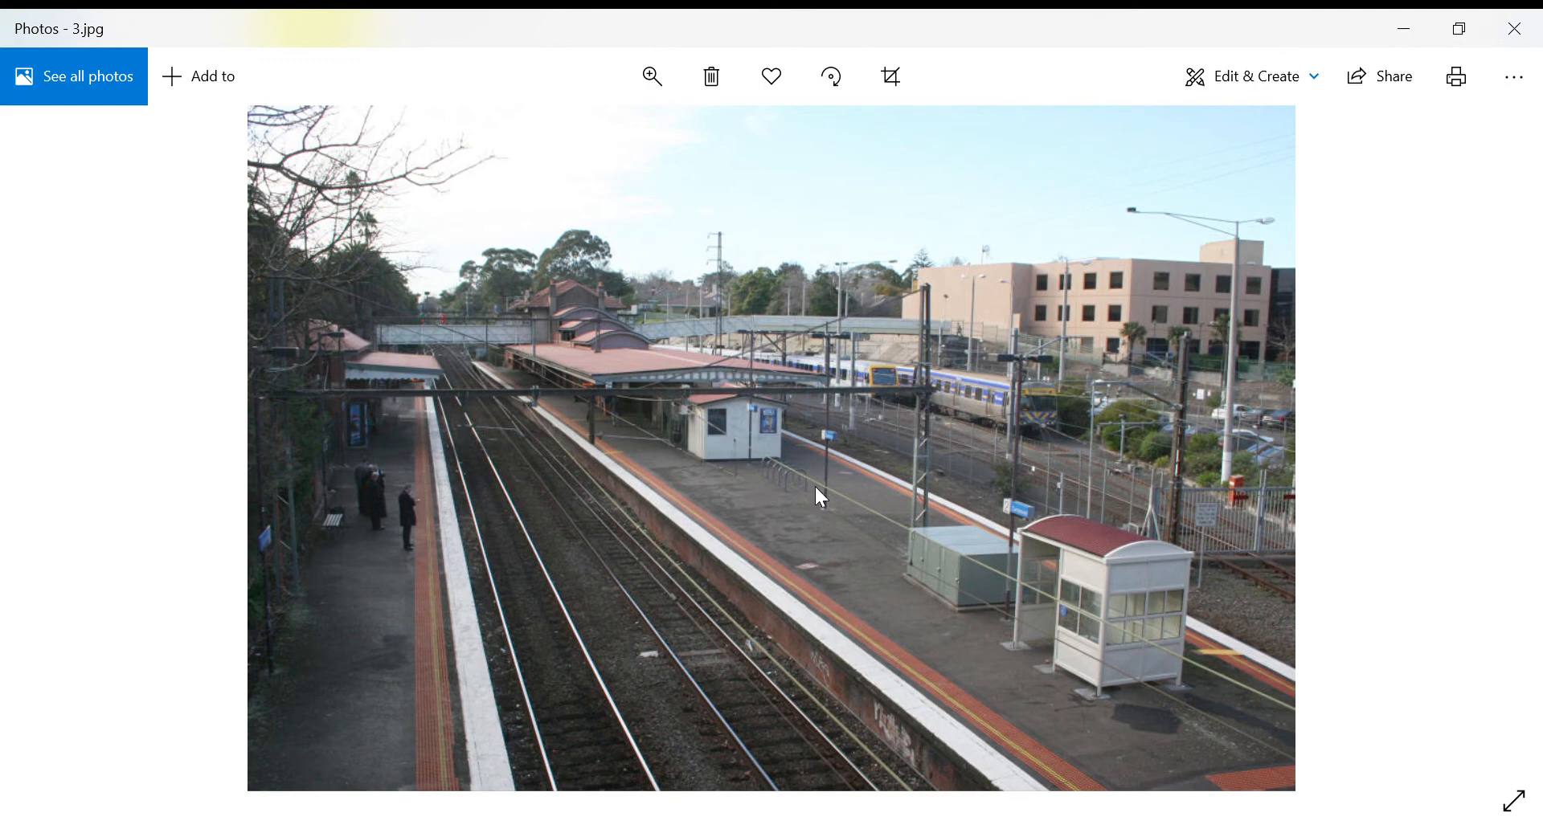
pyautogui.moveTo(784, 527)
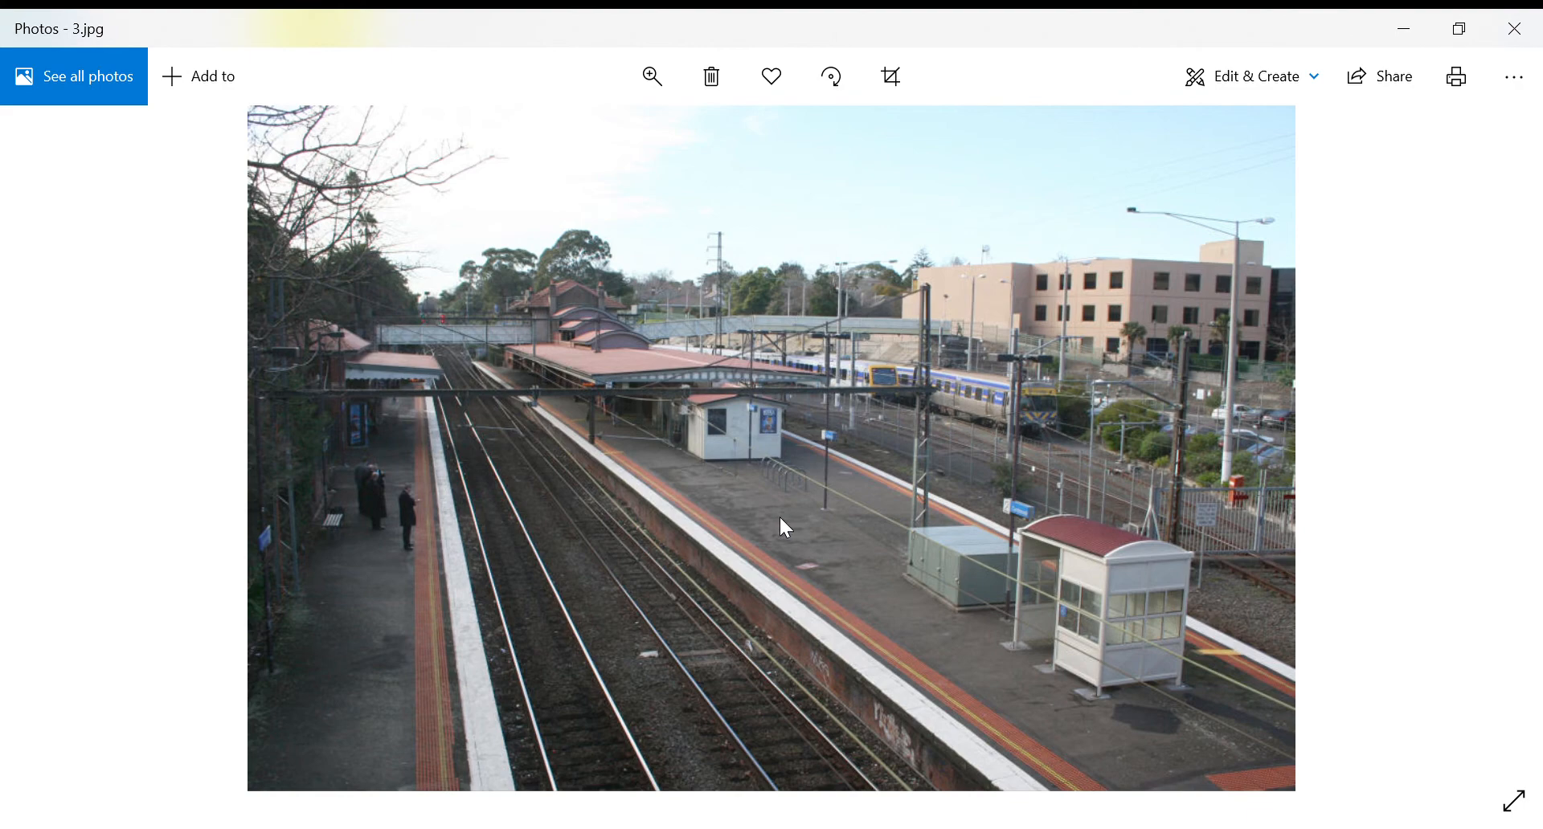
pyautogui.moveTo(523, 704)
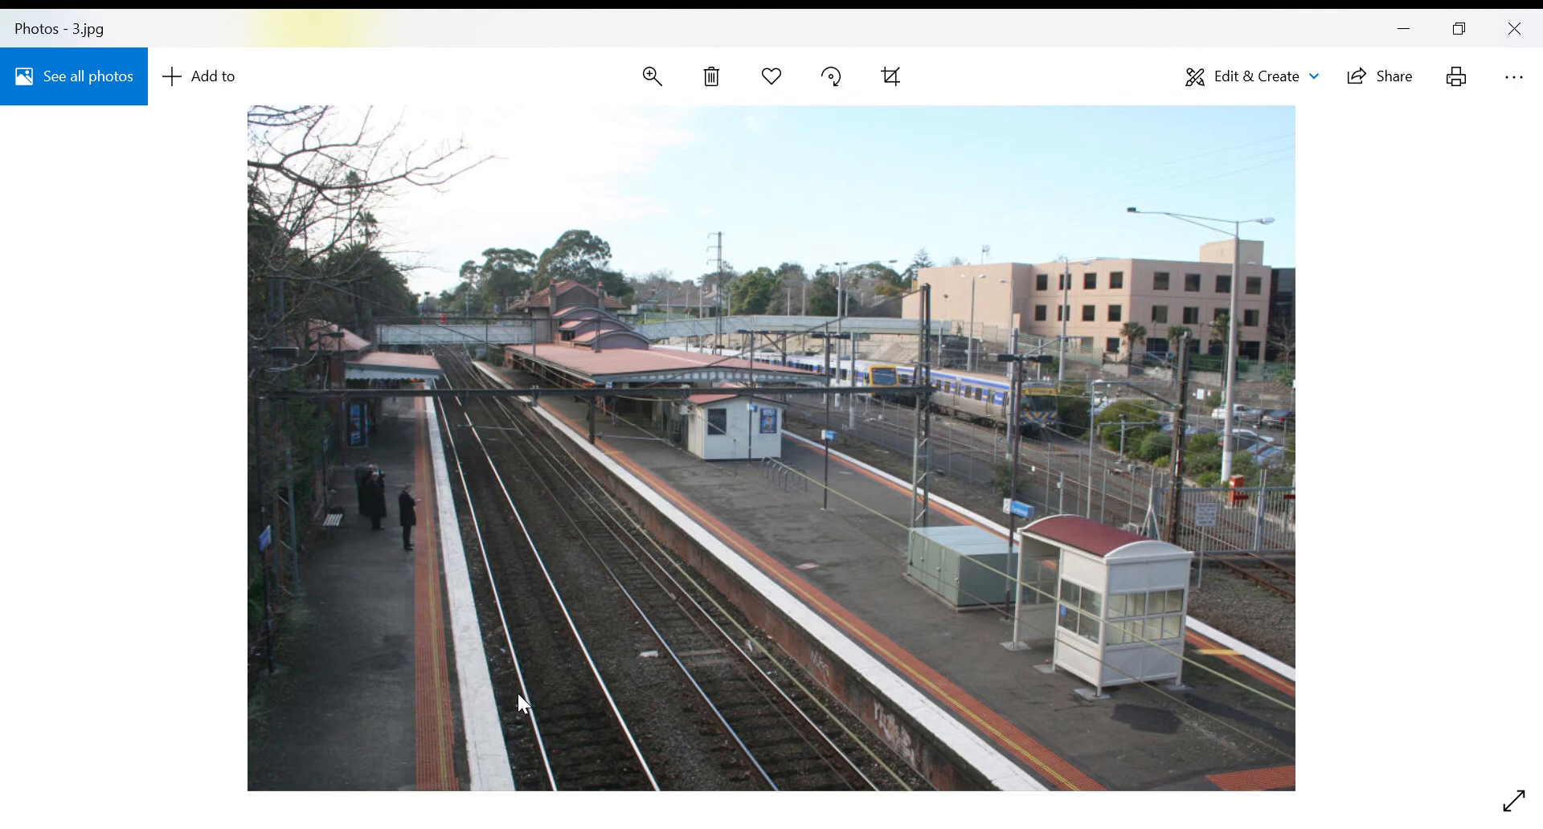
pyautogui.moveTo(473, 480)
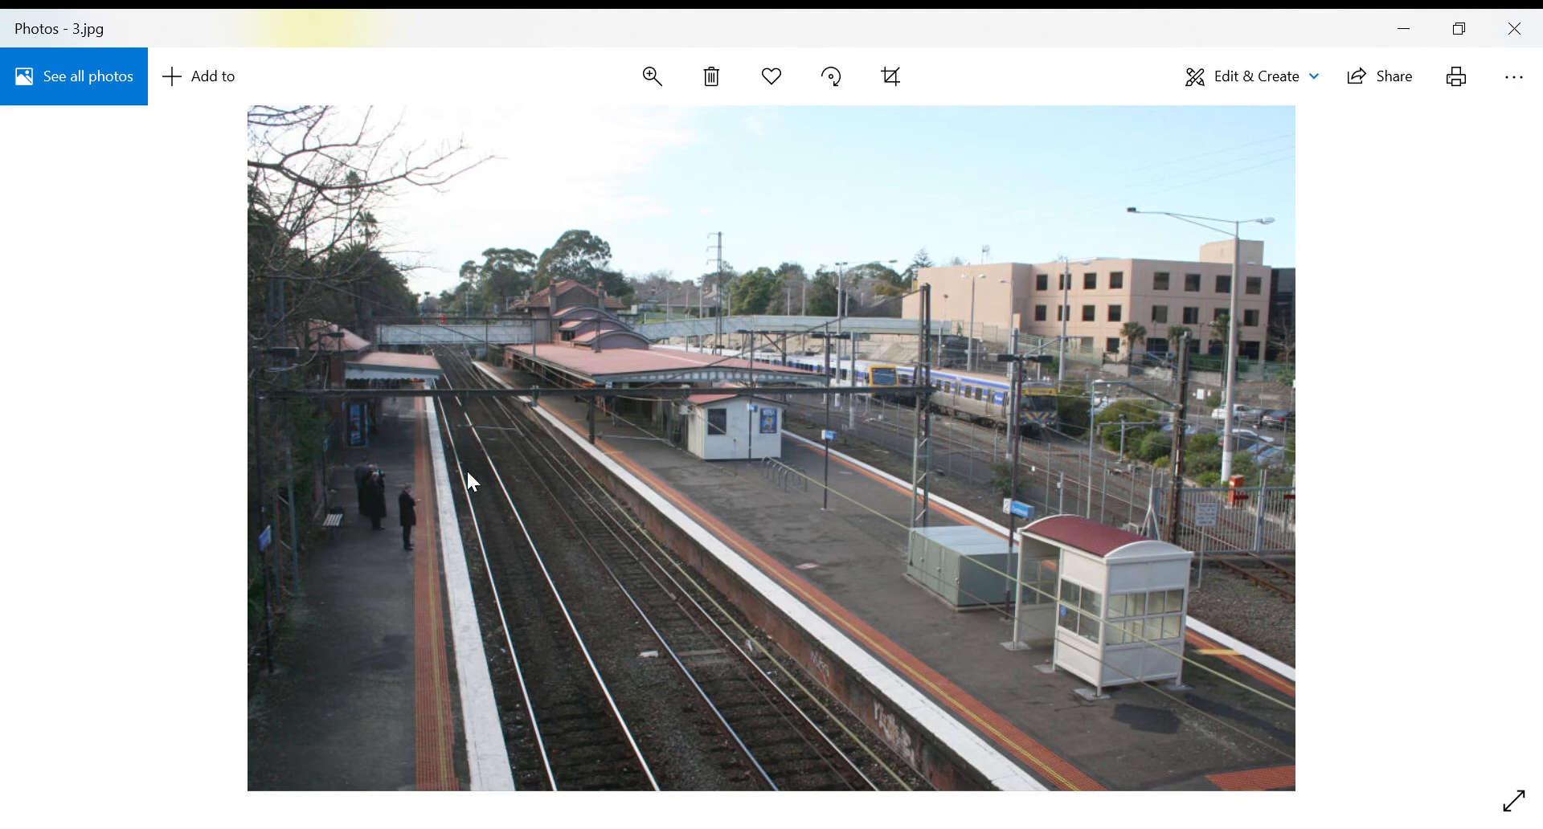
pyautogui.moveTo(577, 775)
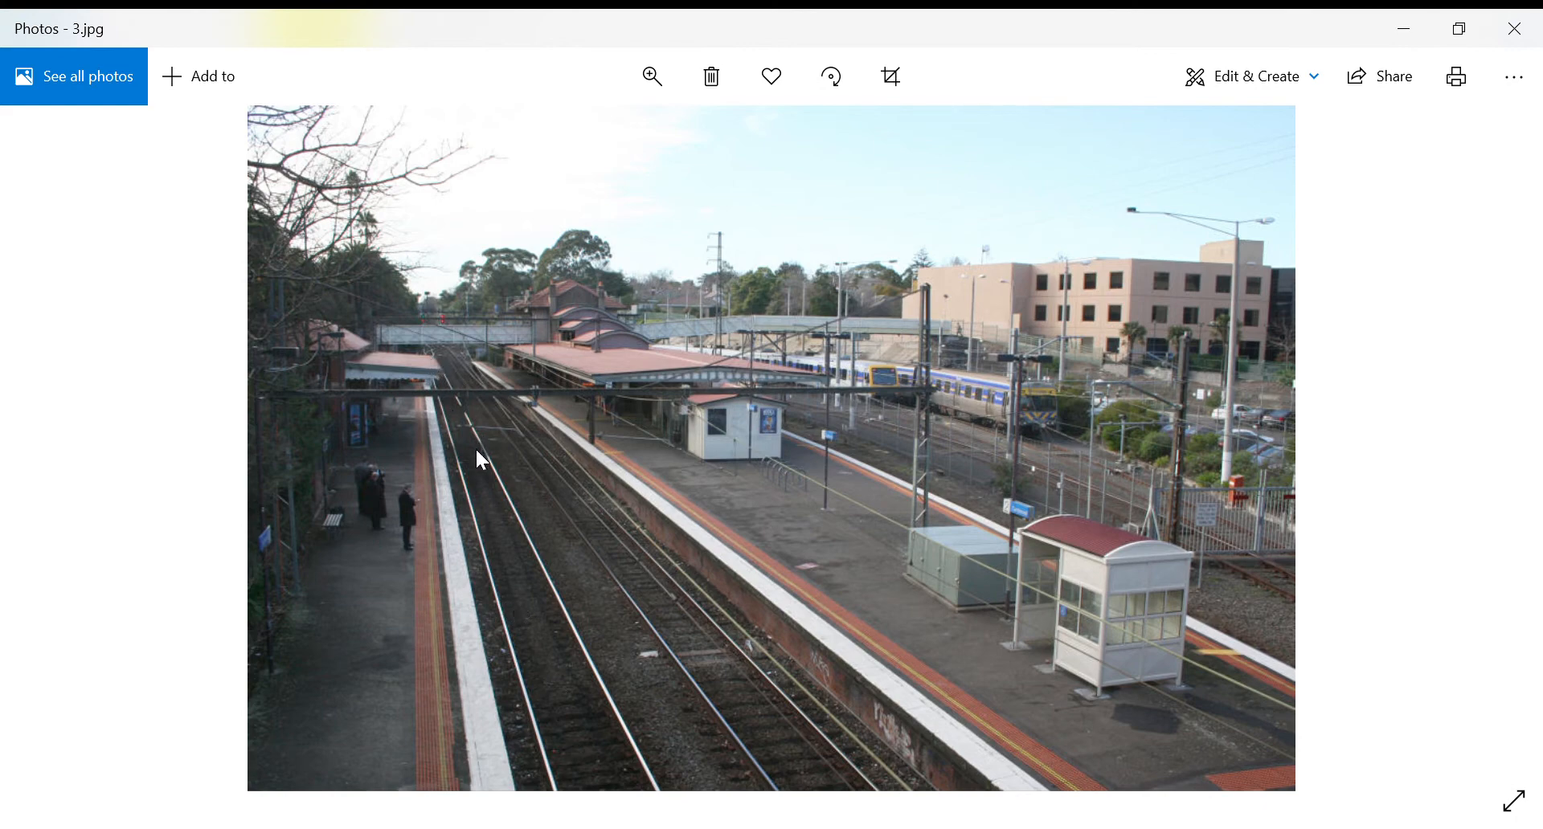
pyautogui.moveTo(406, 328)
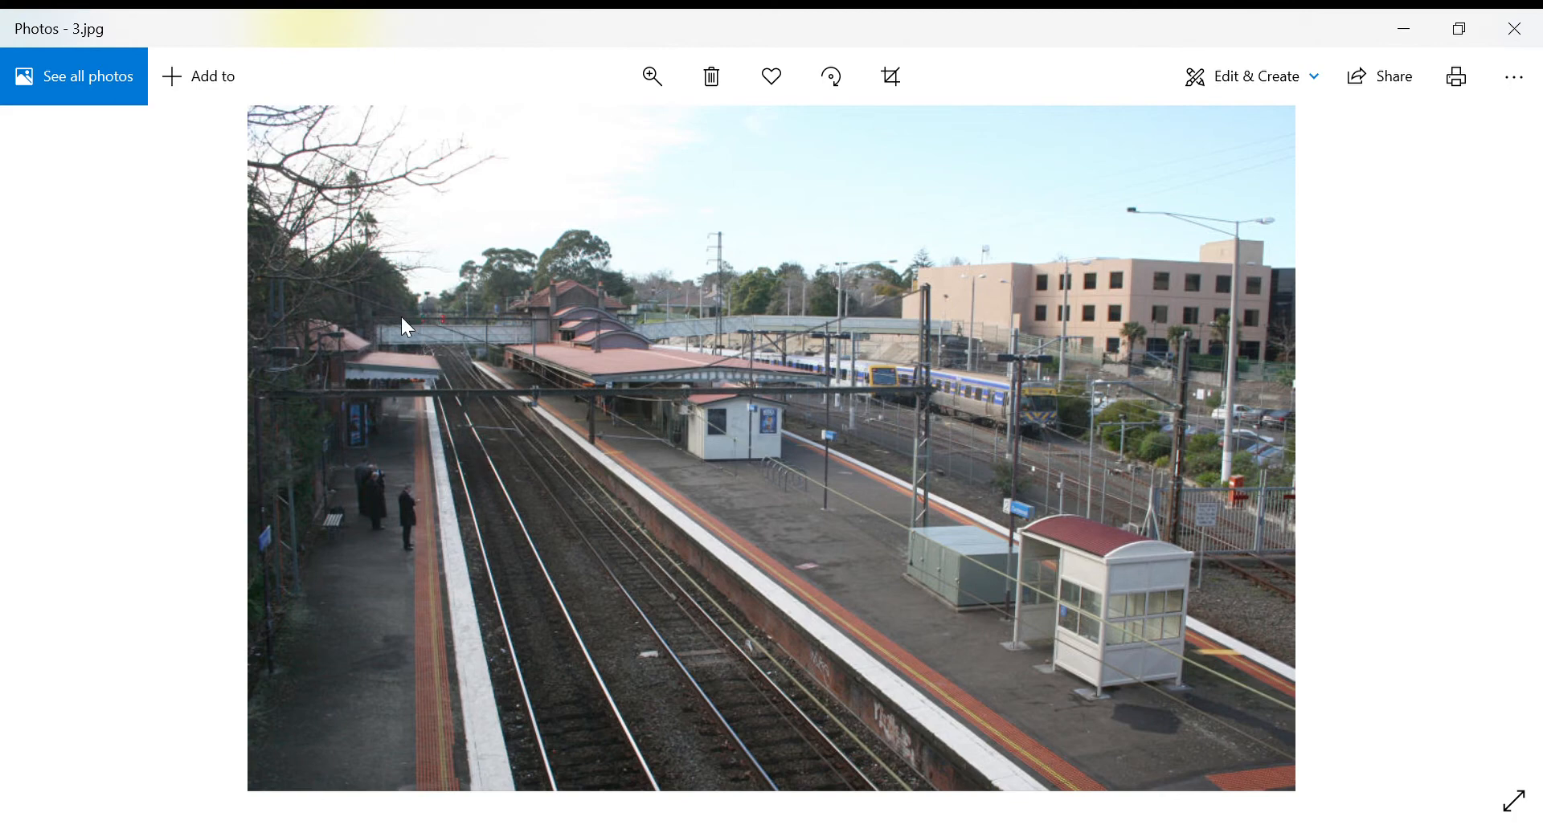
pyautogui.moveTo(545, 336)
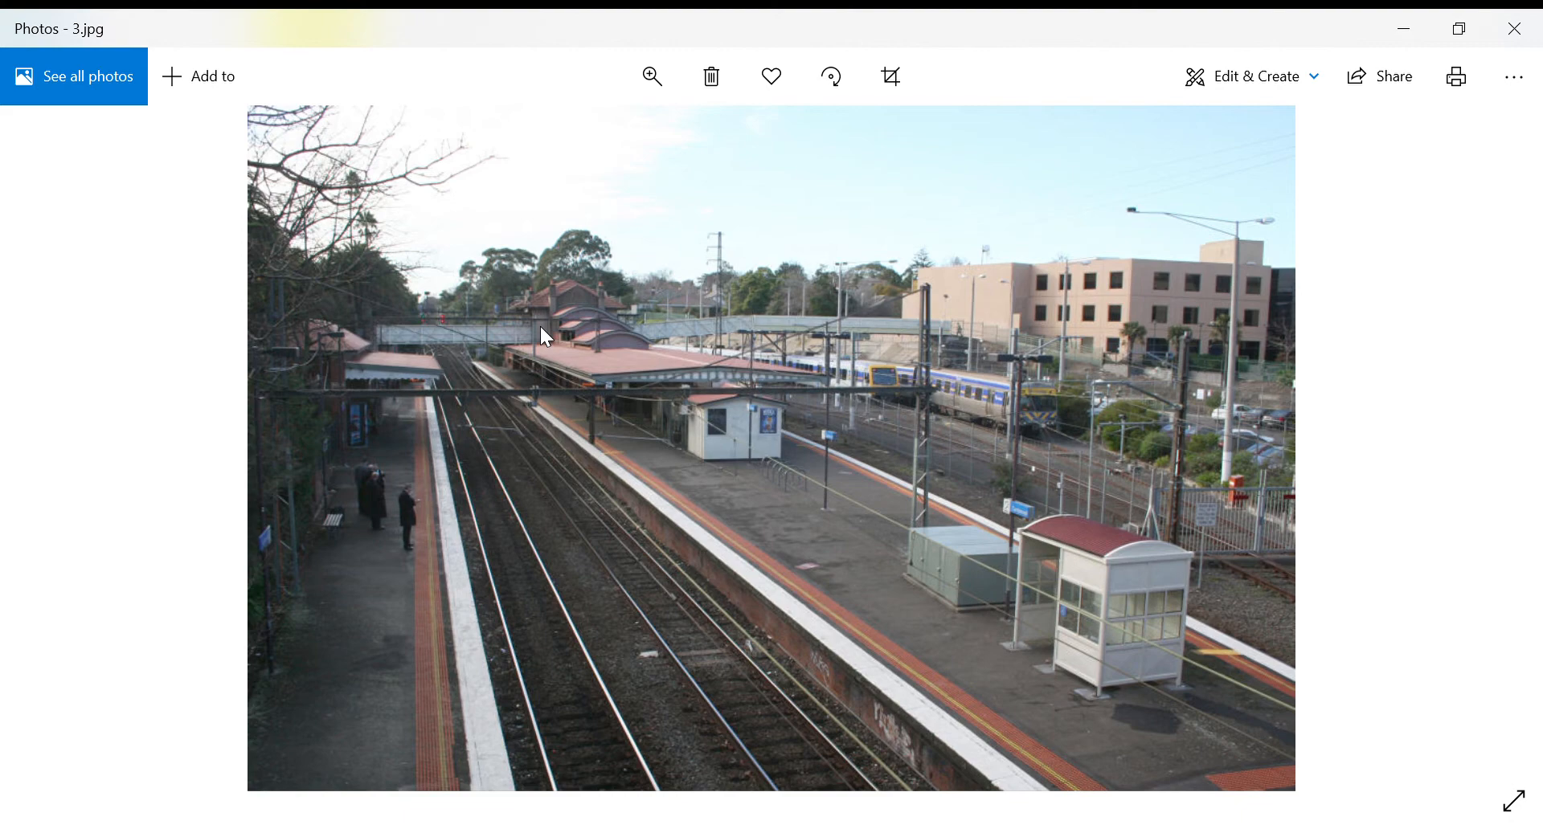
pyautogui.moveTo(531, 480)
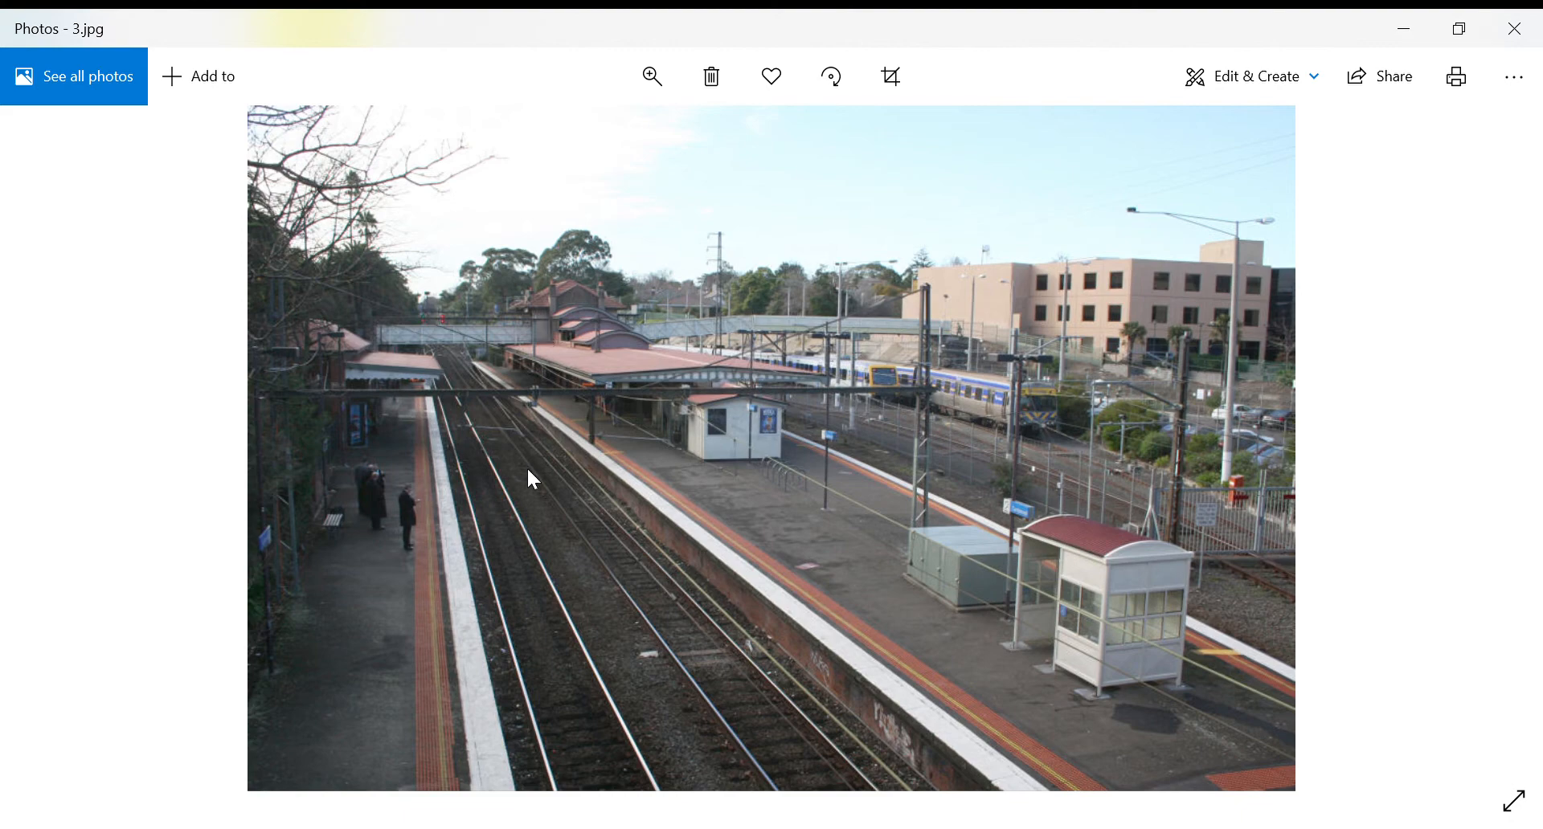
pyautogui.moveTo(506, 566)
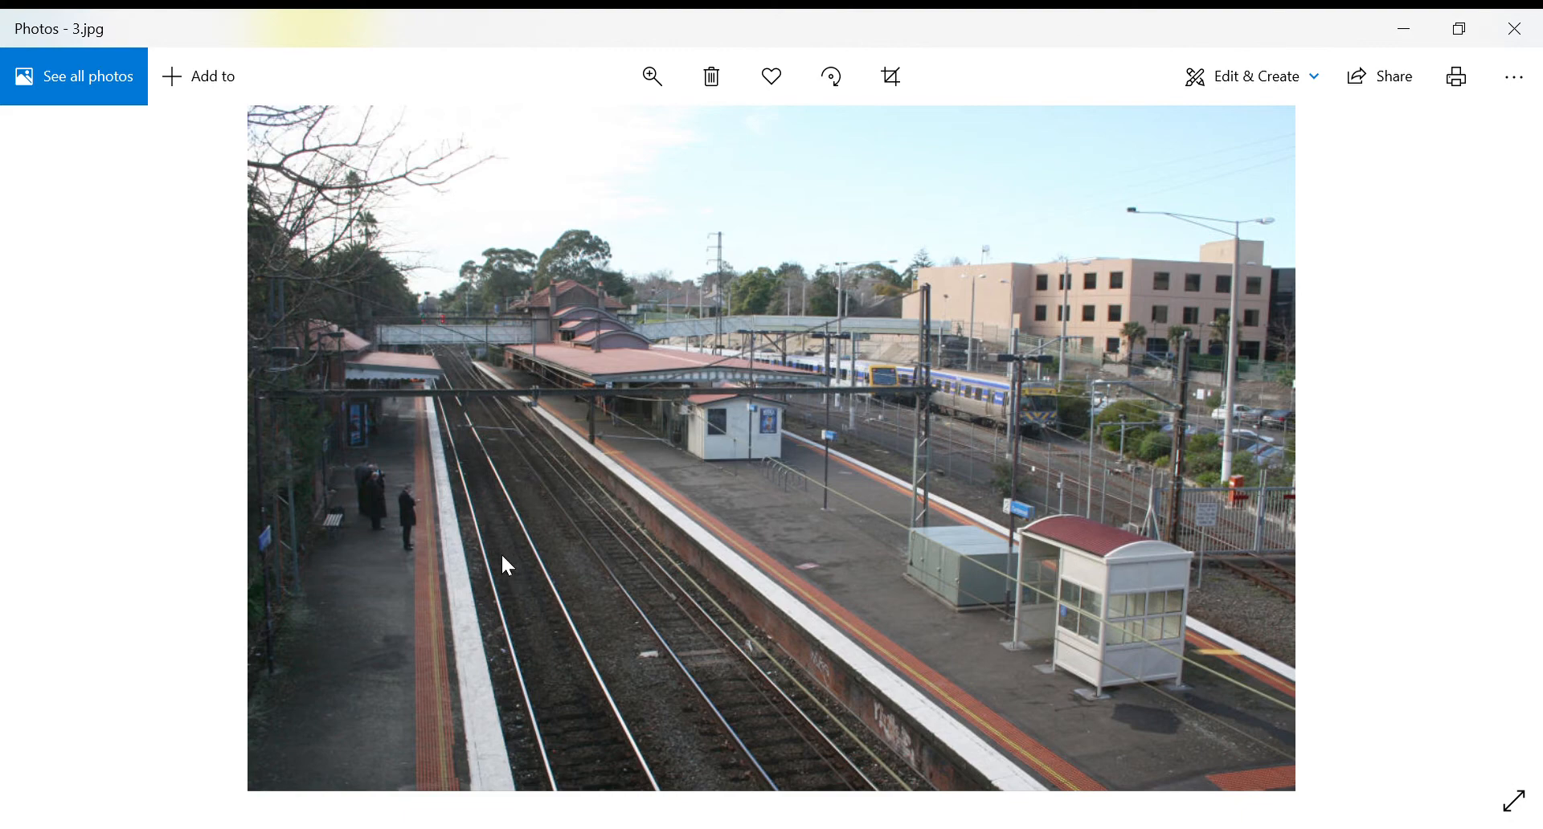
pyautogui.moveTo(511, 541)
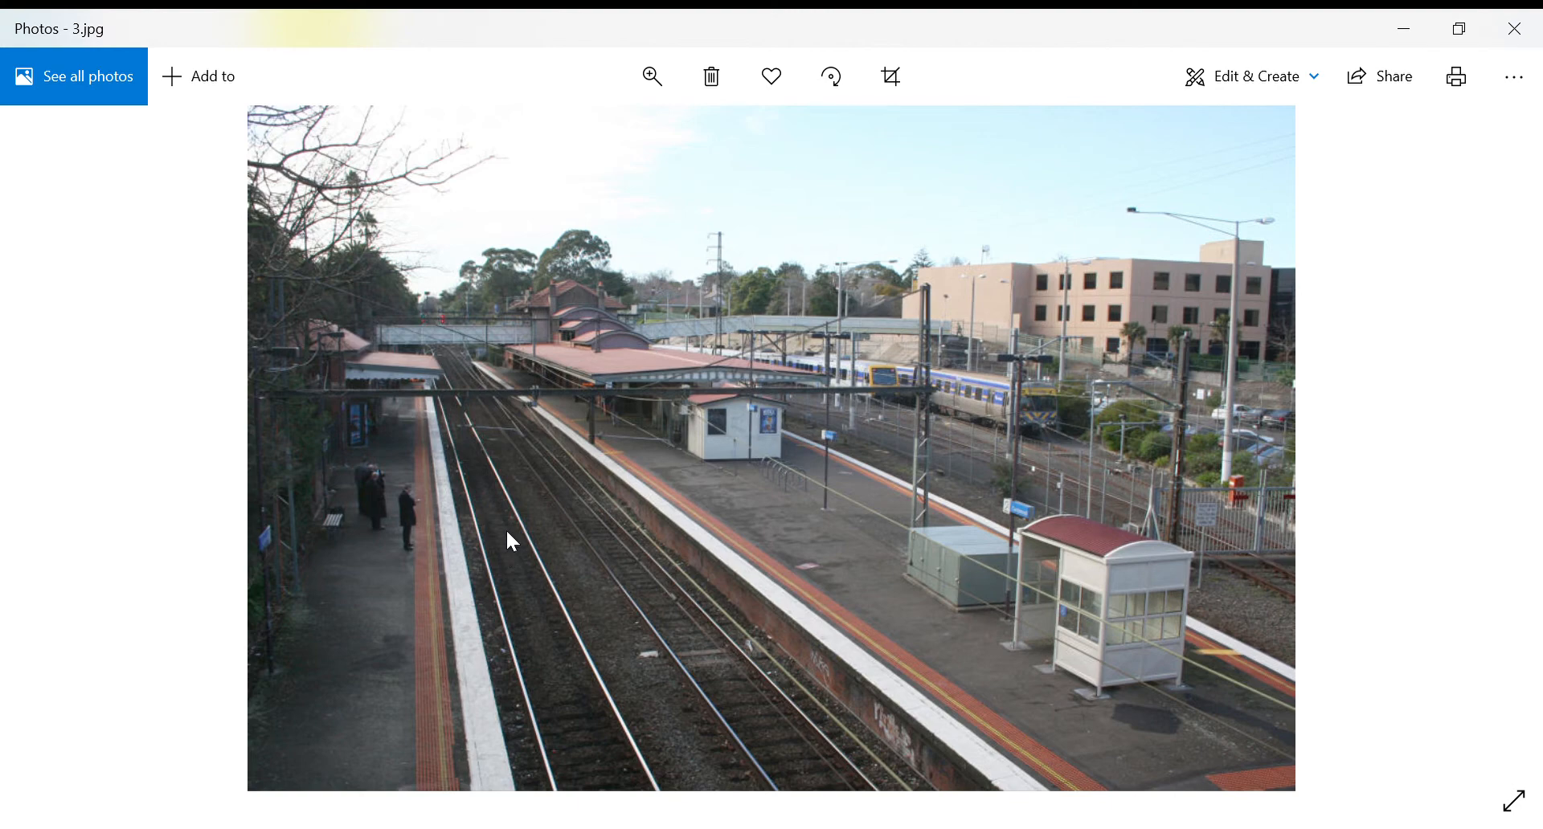
pyautogui.moveTo(1488, 459)
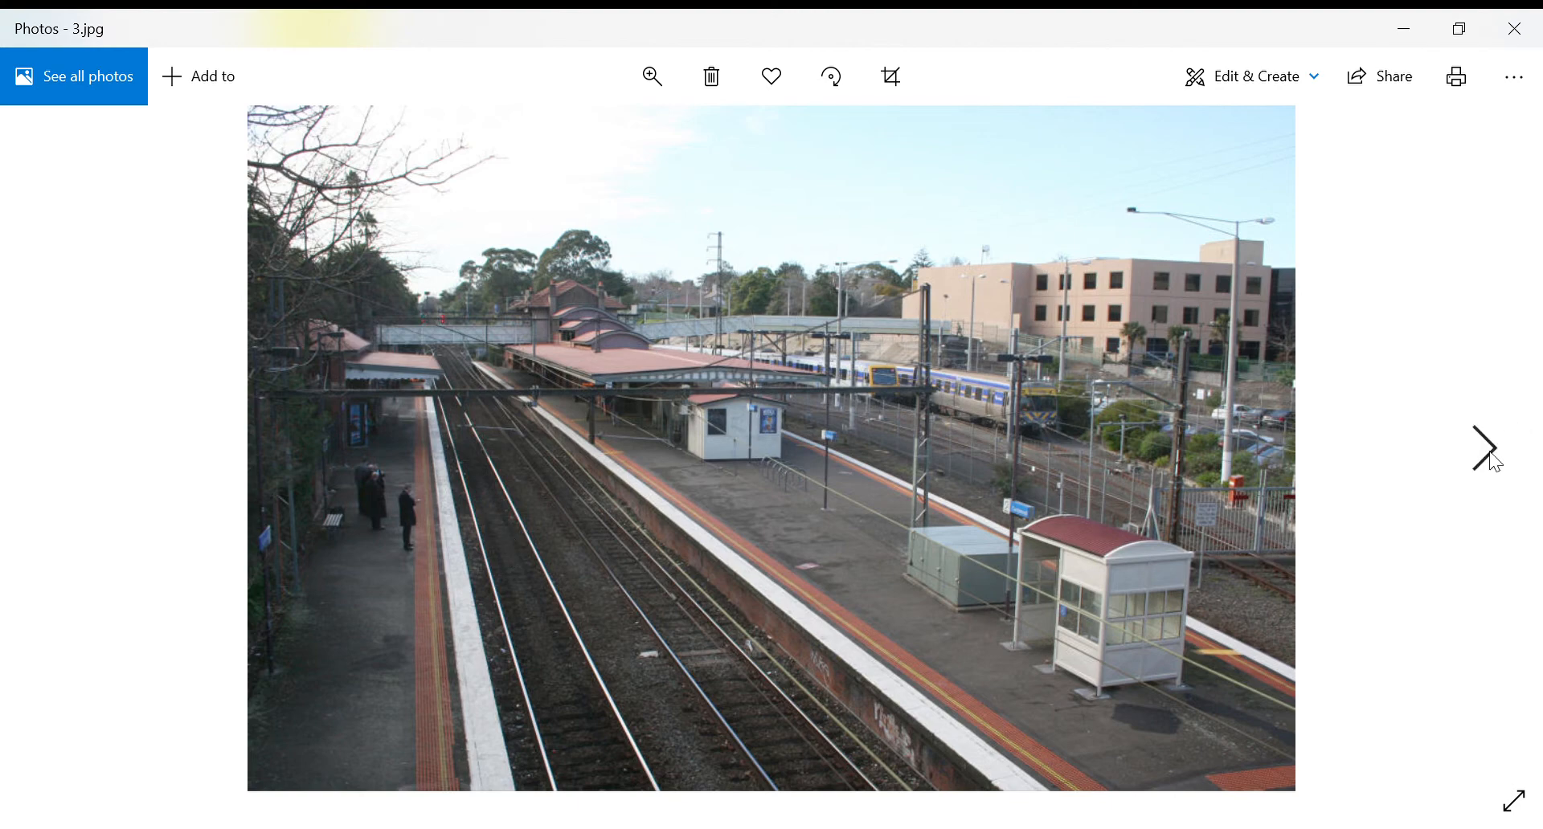
pyautogui.click(1483, 449)
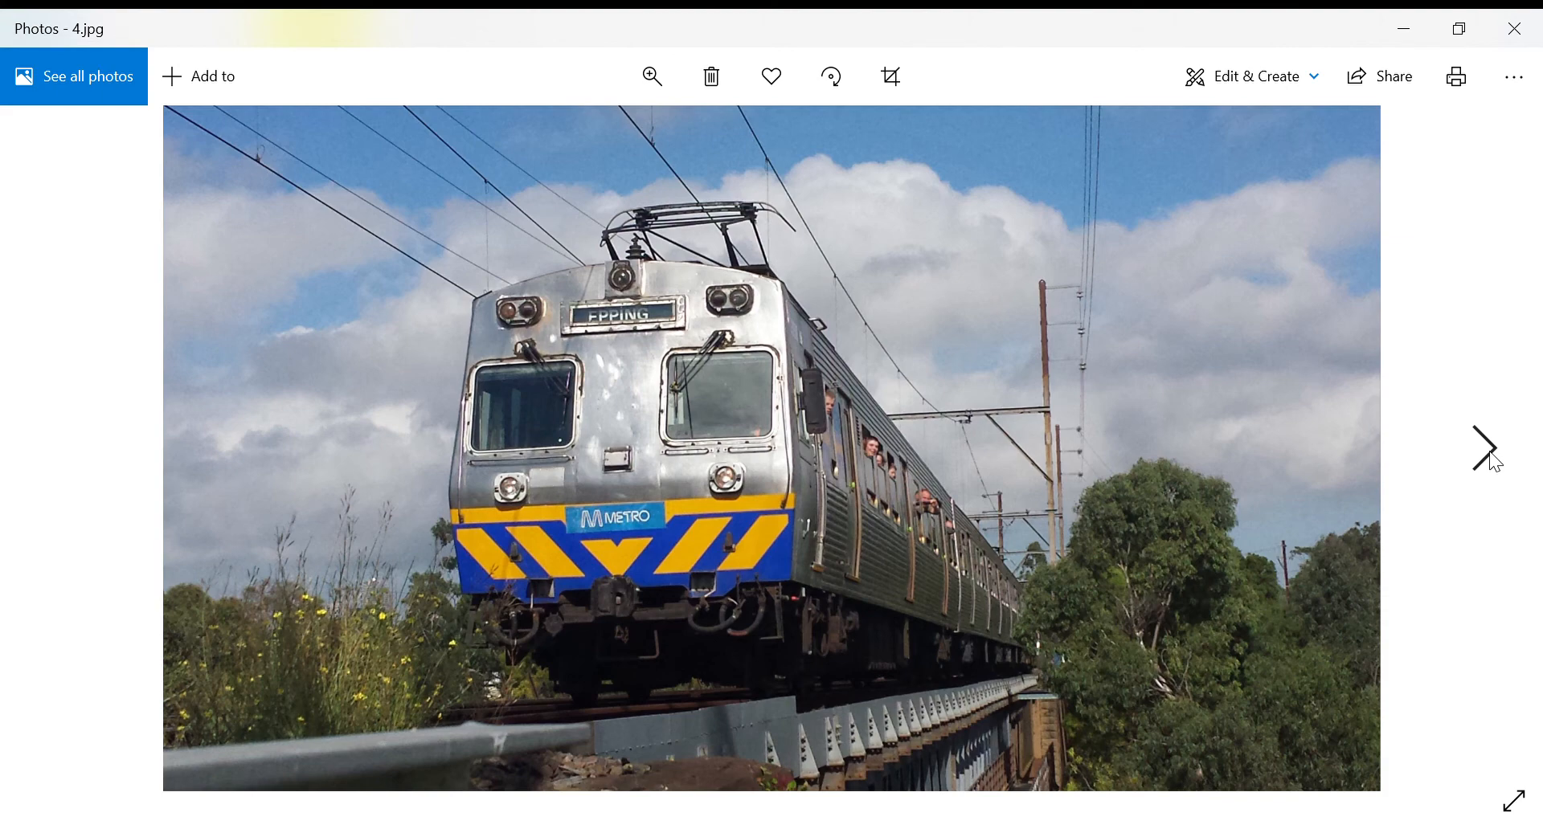
# - Advance to 5.jpg, the black steam locomotive at the platform
pyautogui.click(1483, 448)
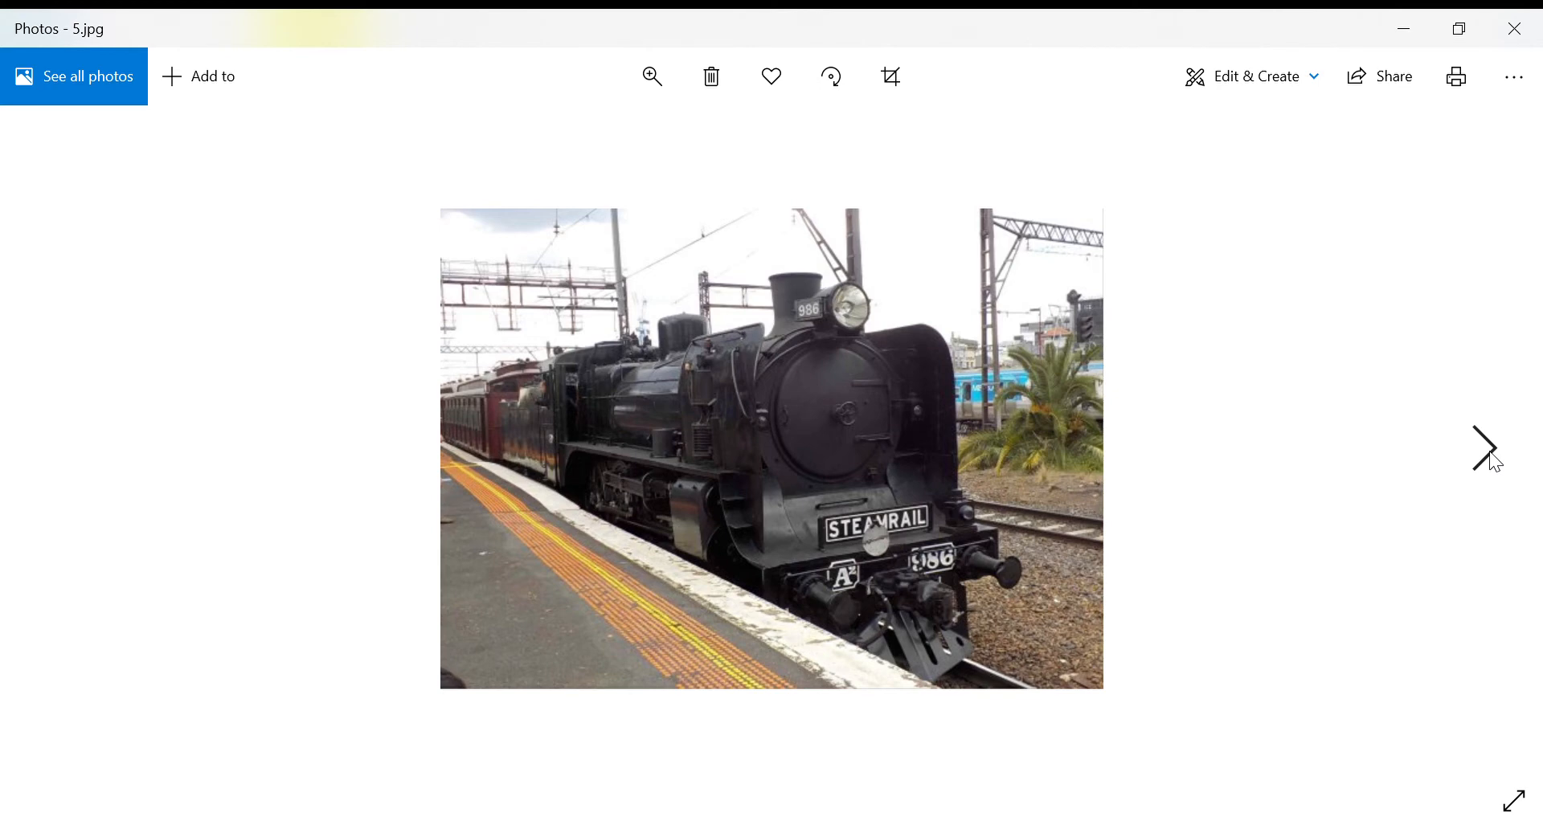
# - Advance to 6.jpg, the trackside signal beside the platform fence
pyautogui.click(1483, 448)
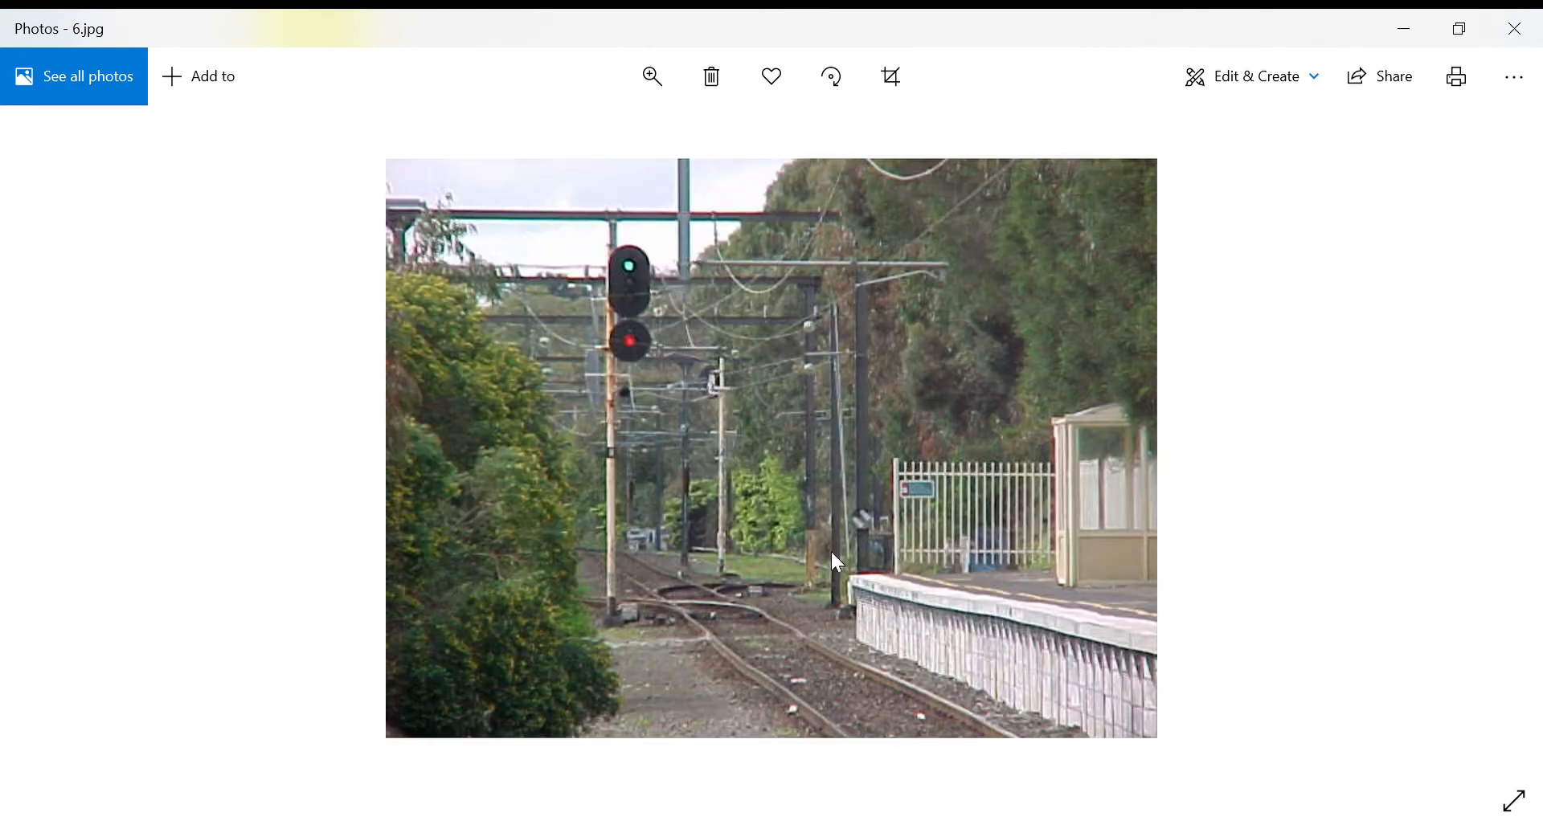
pyautogui.moveTo(771, 569)
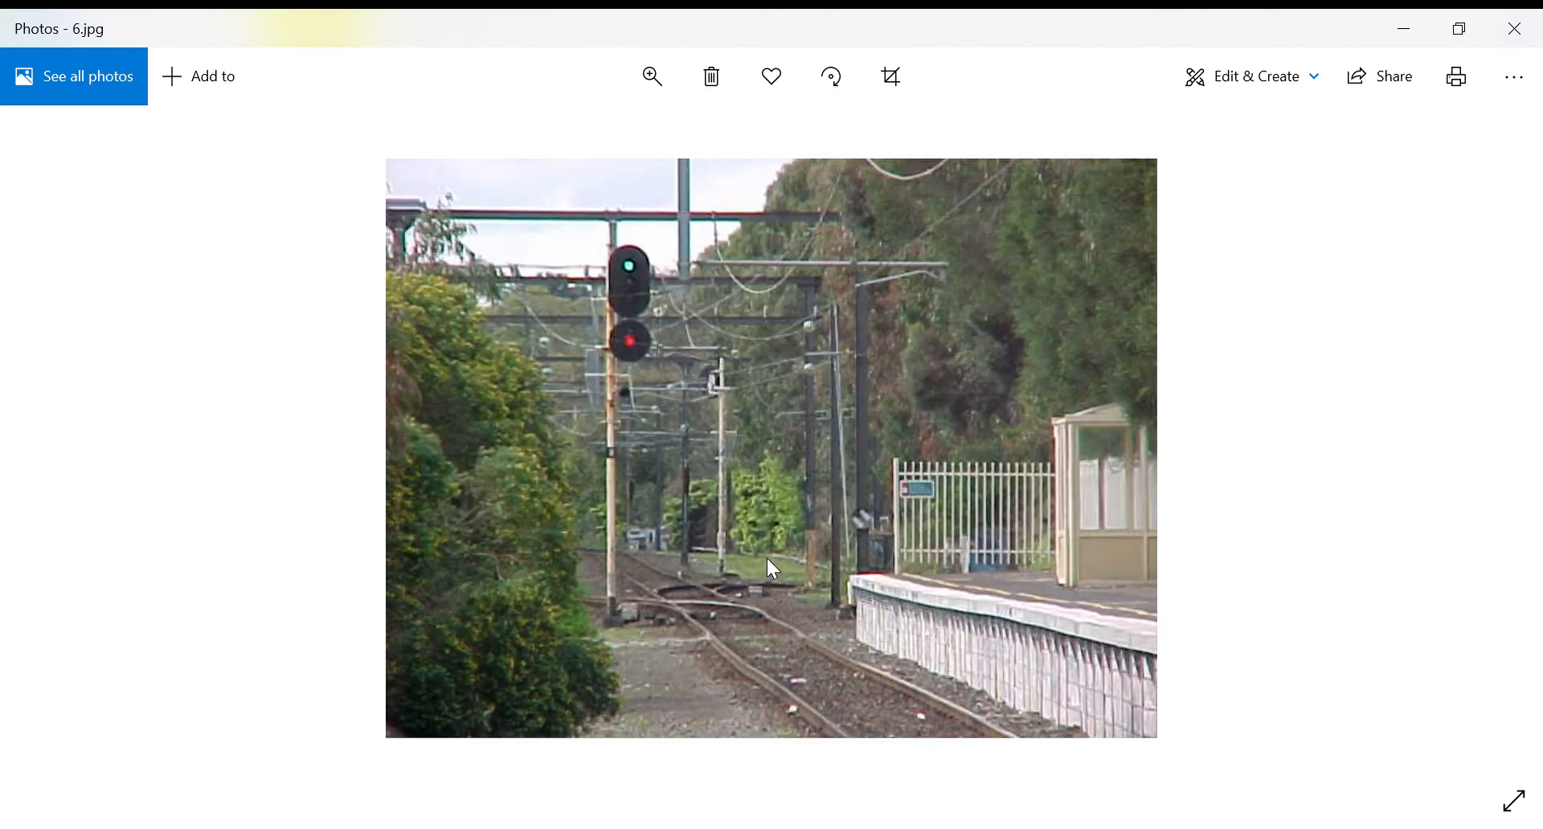
pyautogui.moveTo(739, 577)
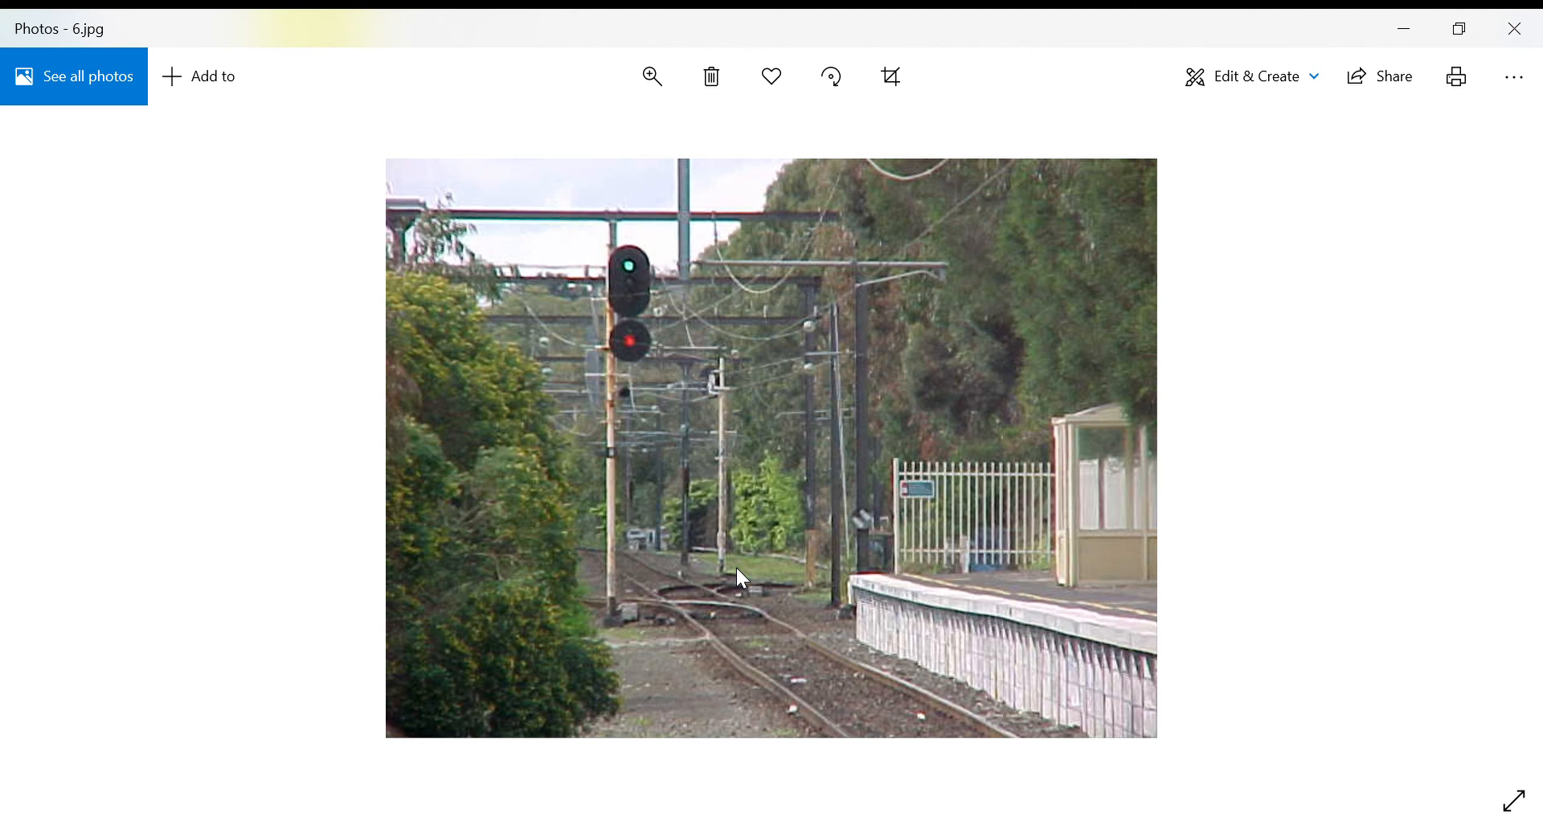
pyautogui.moveTo(704, 601)
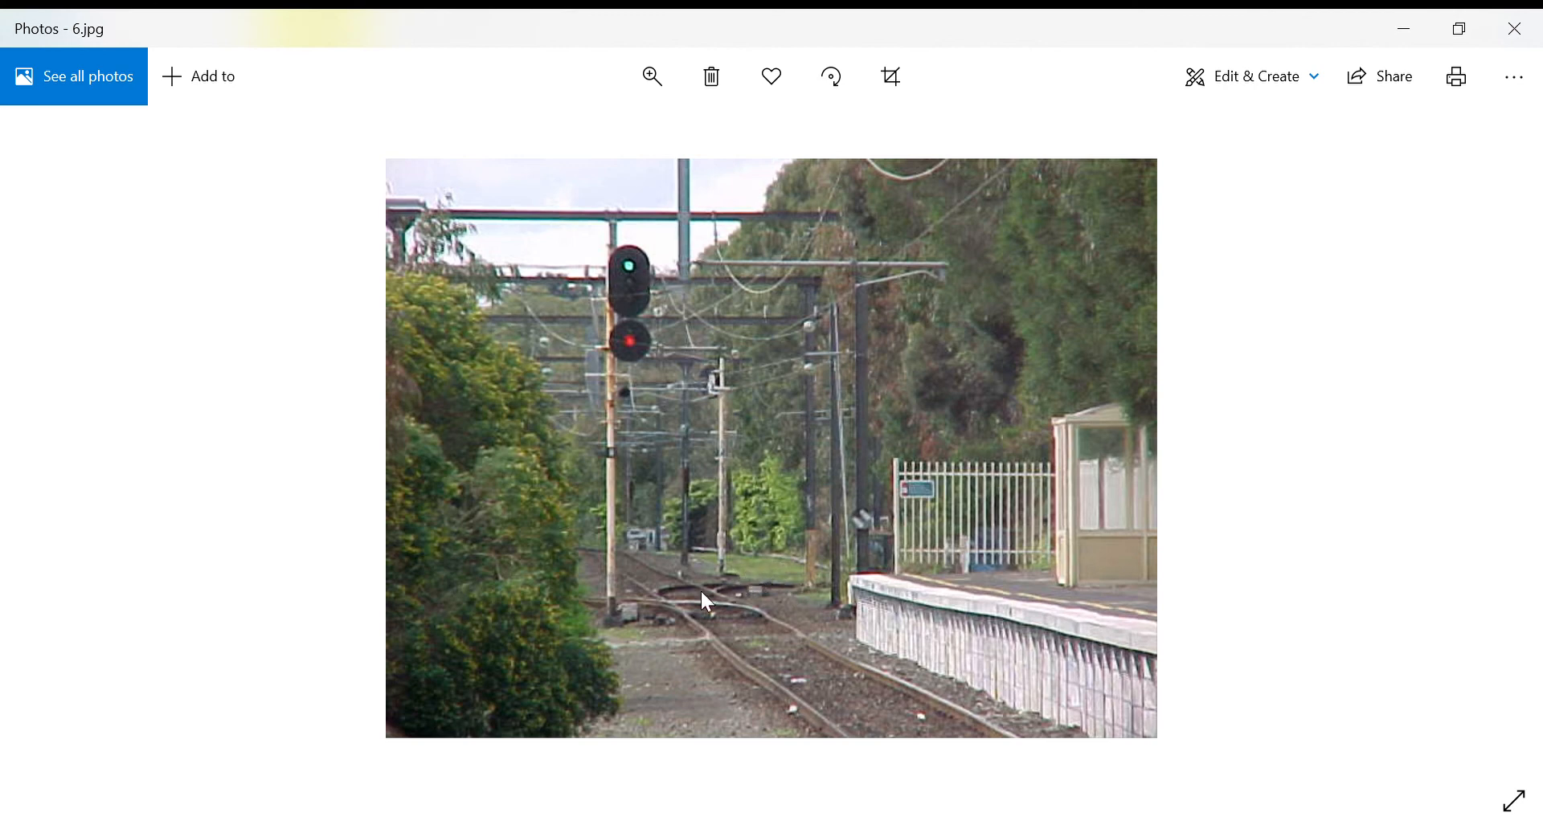
pyautogui.moveTo(768, 418)
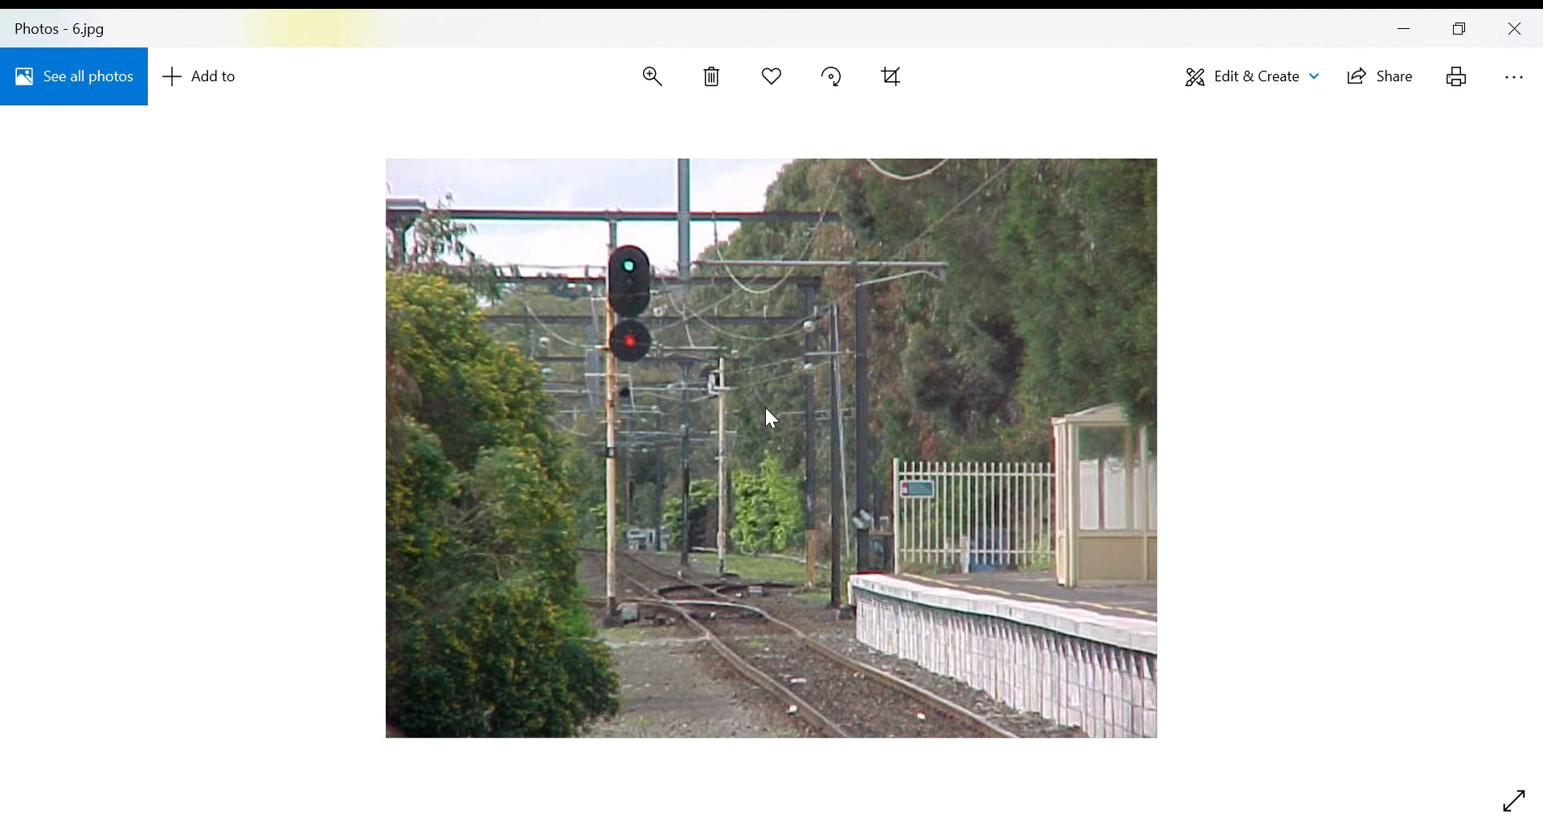
pyautogui.moveTo(800, 458)
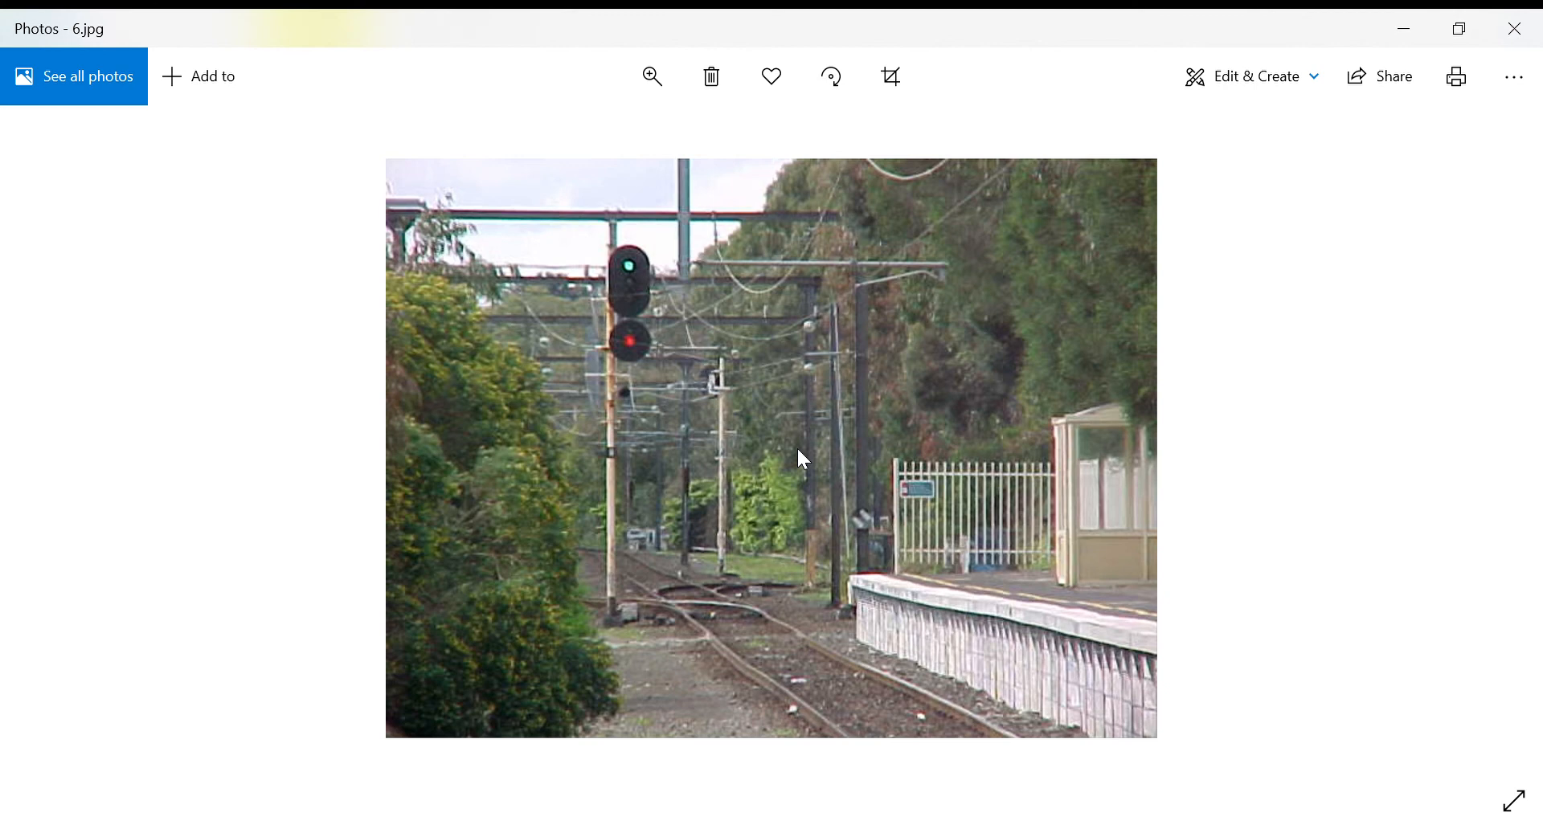
pyautogui.moveTo(733, 556)
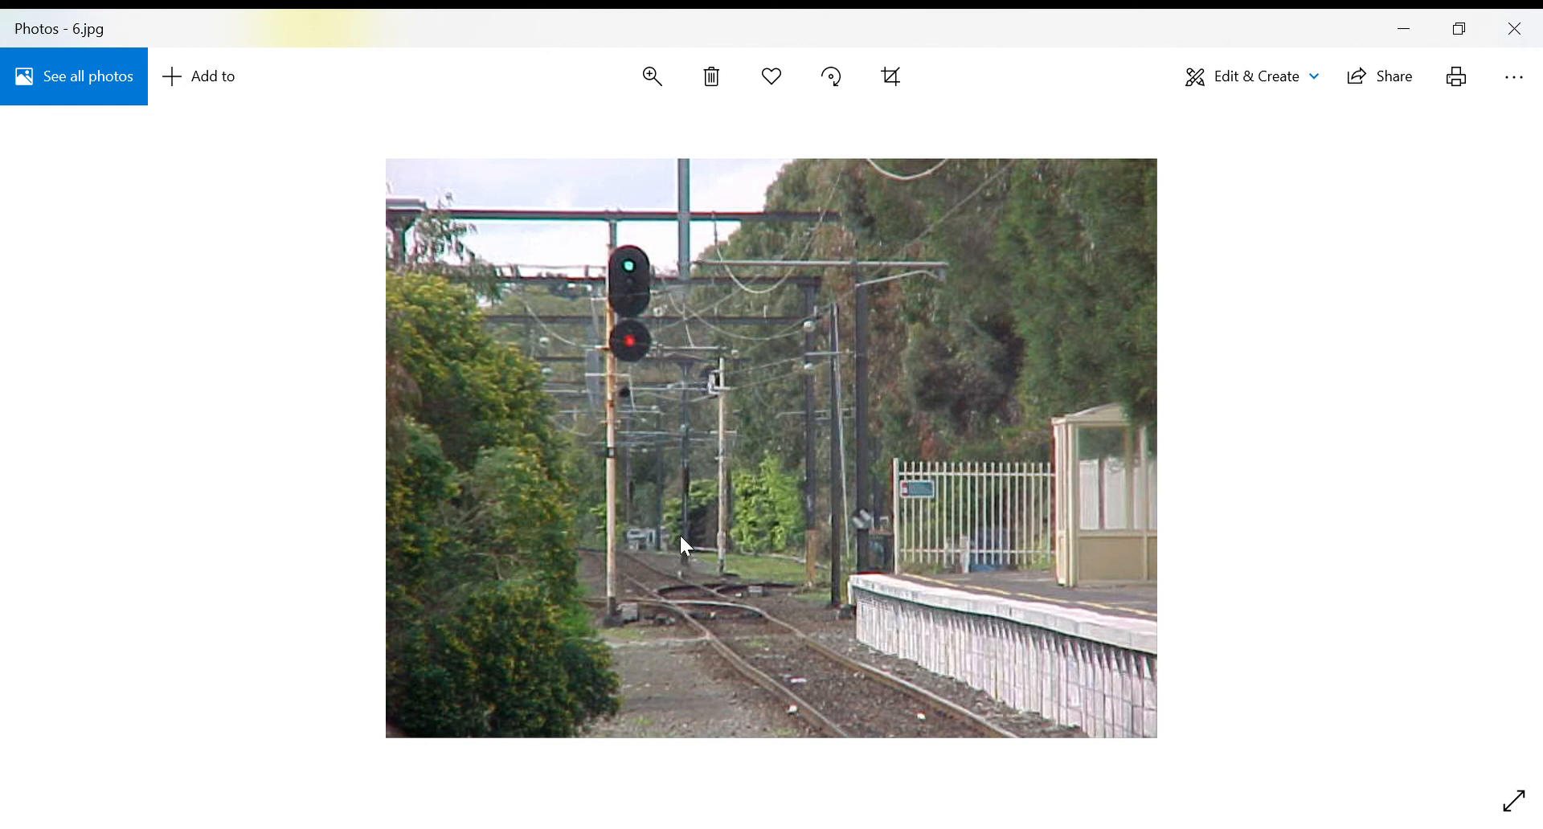
pyautogui.moveTo(698, 549)
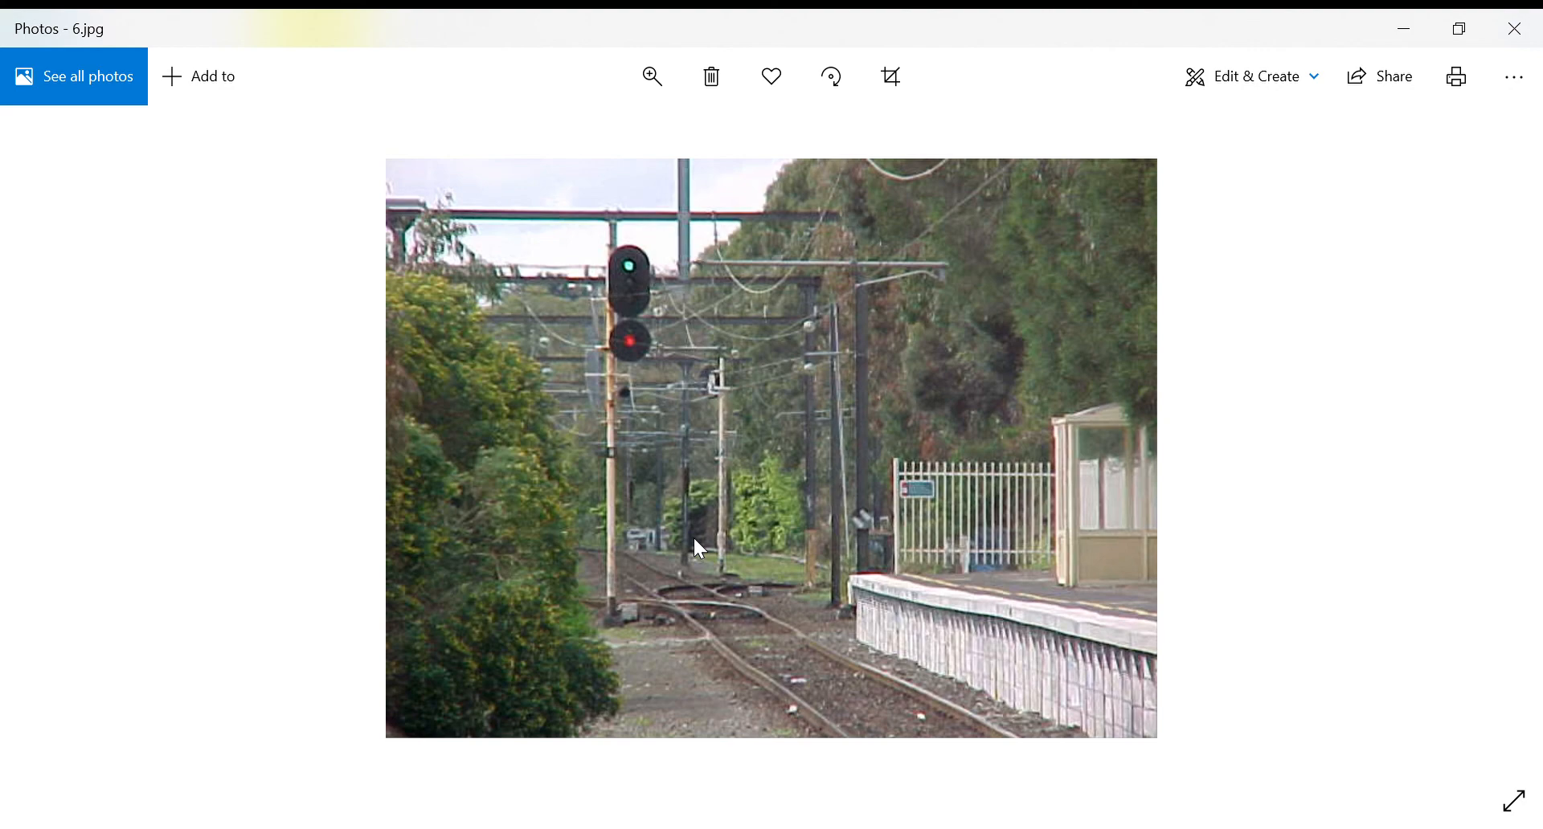
pyautogui.moveTo(299, 415)
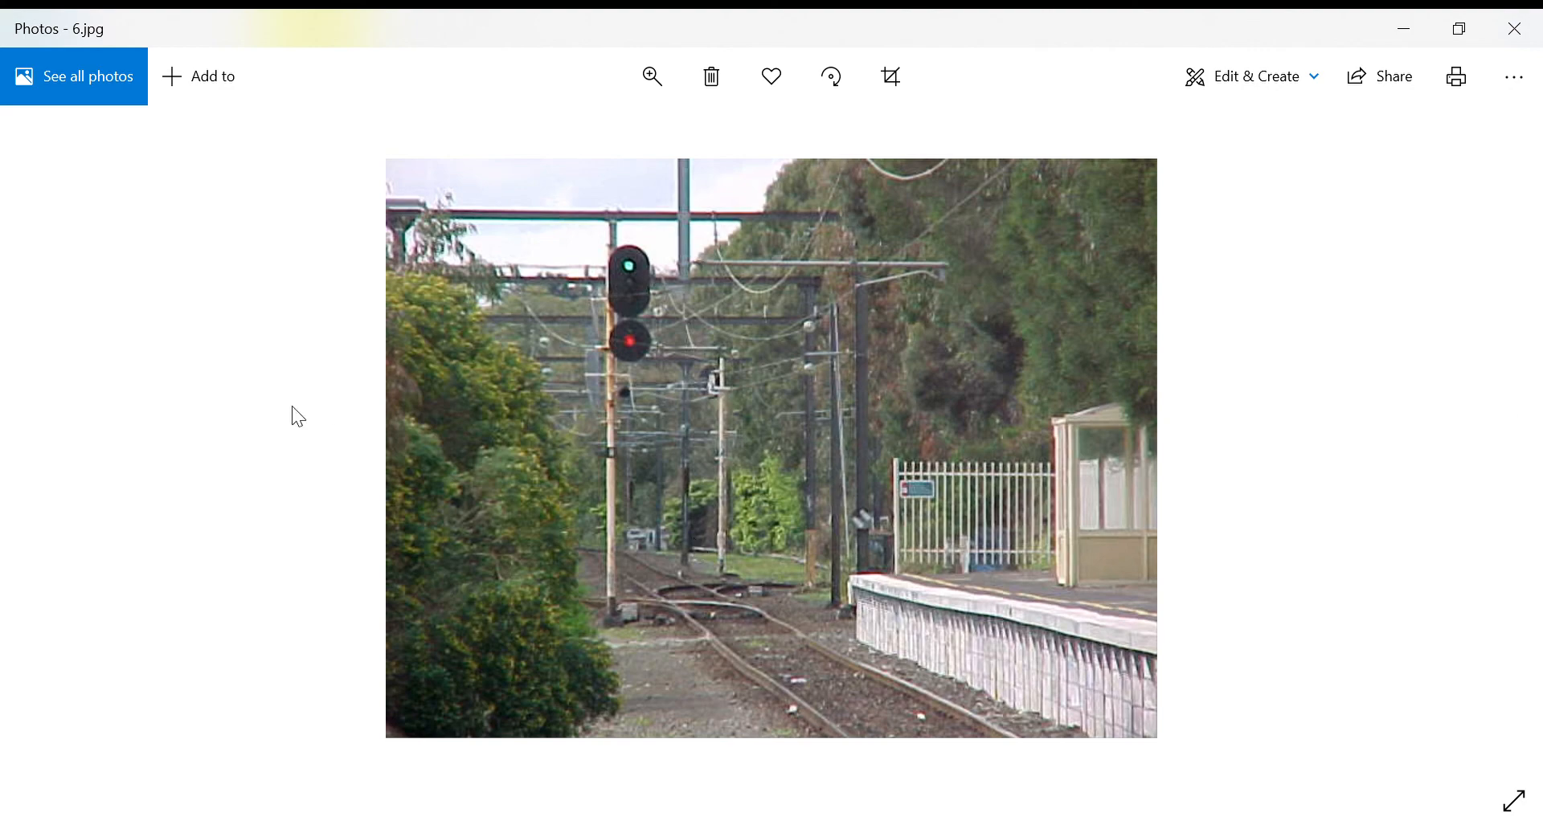
# - Step back through 4.jpg to 1.png, the Alamein–Camberwell line diagram
pyautogui.click(60, 448)
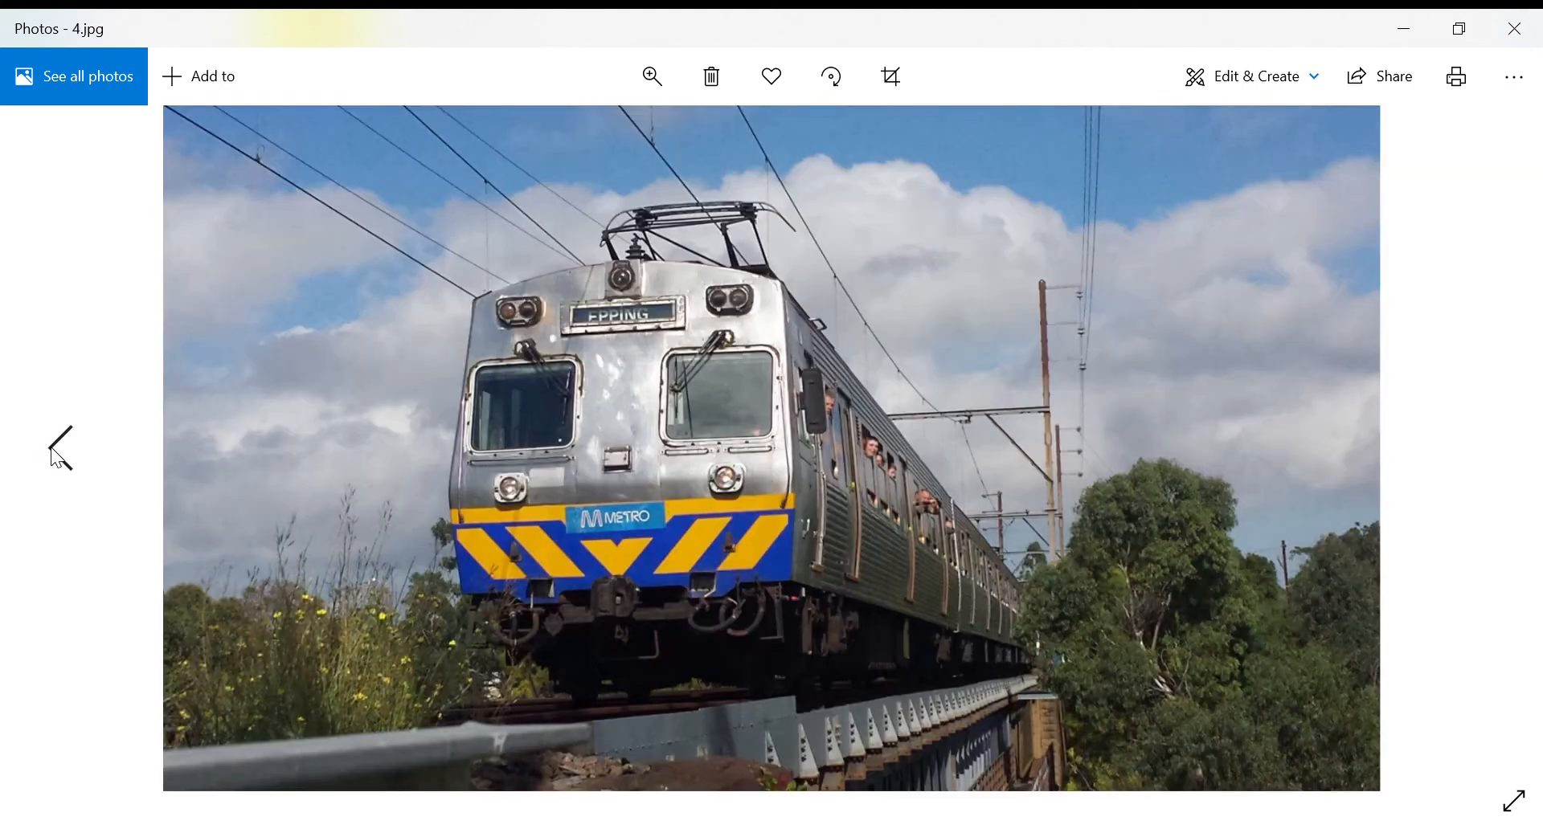
pyautogui.click(59, 448)
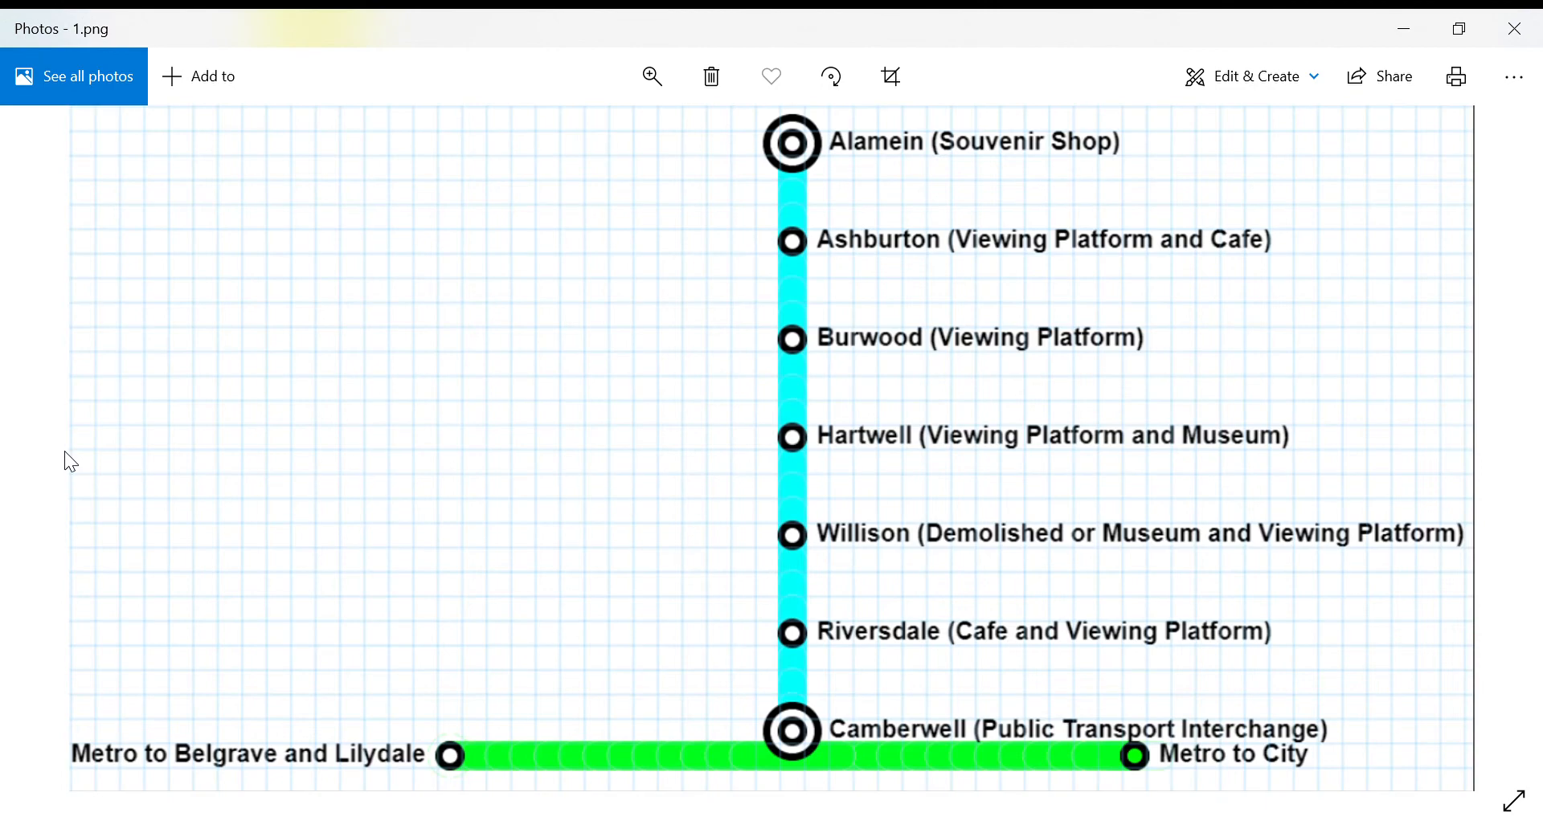
pyautogui.moveTo(797, 601)
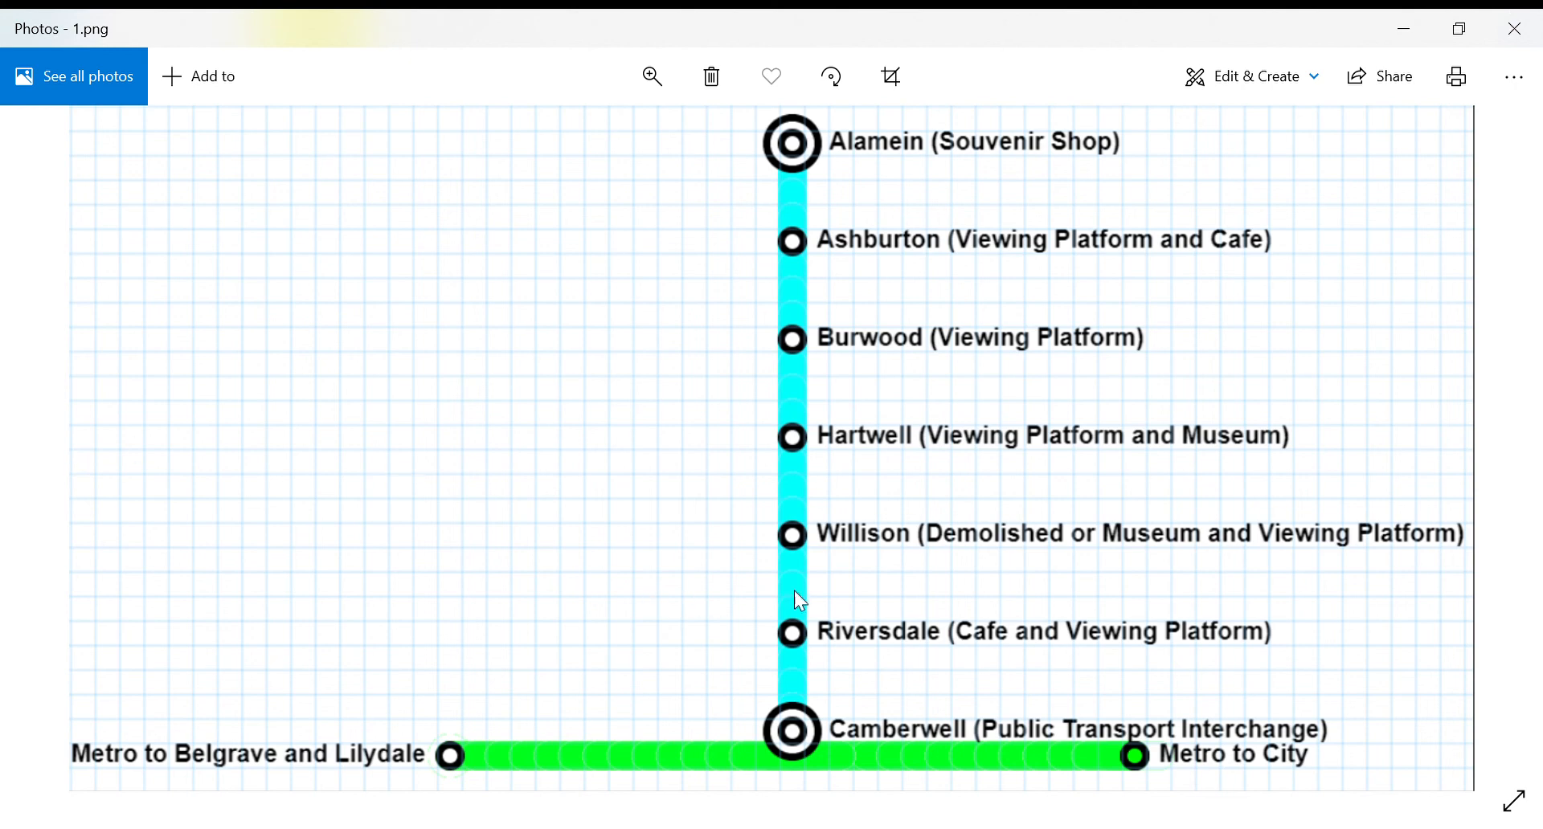
pyautogui.moveTo(836, 640)
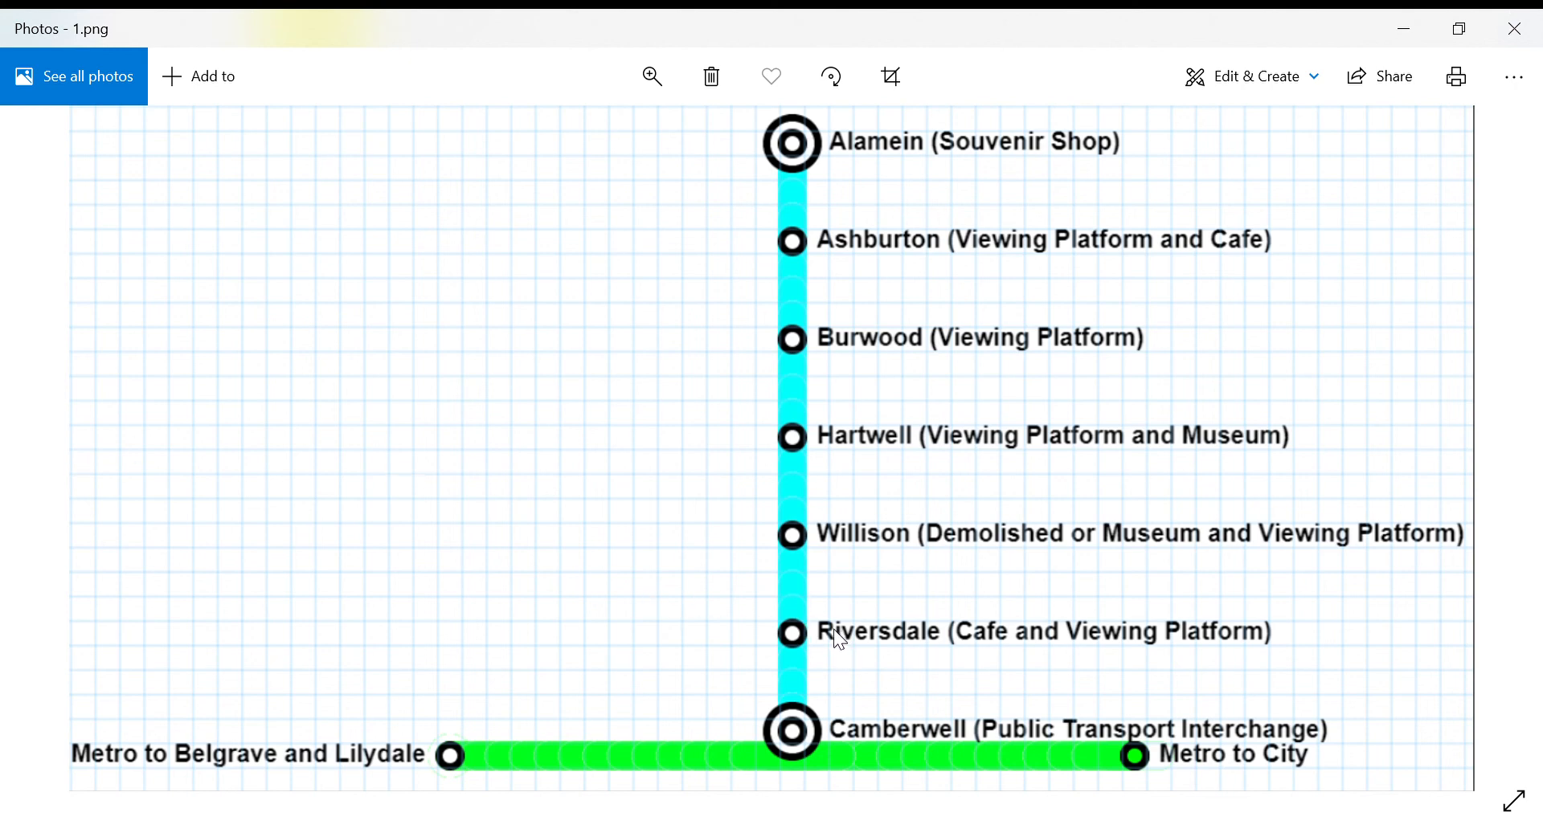
pyautogui.moveTo(834, 402)
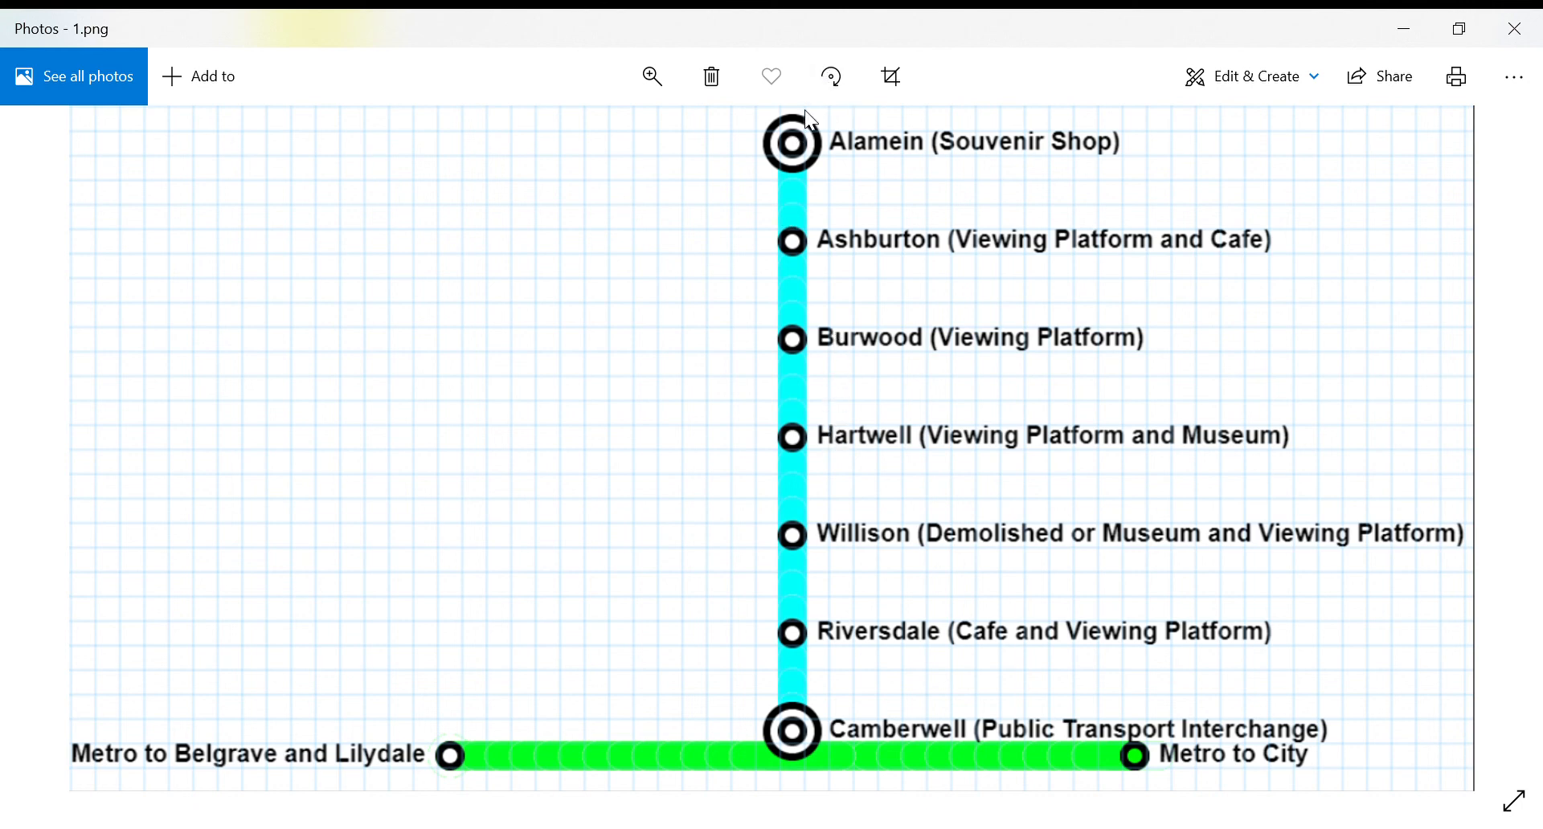
pyautogui.moveTo(797, 739)
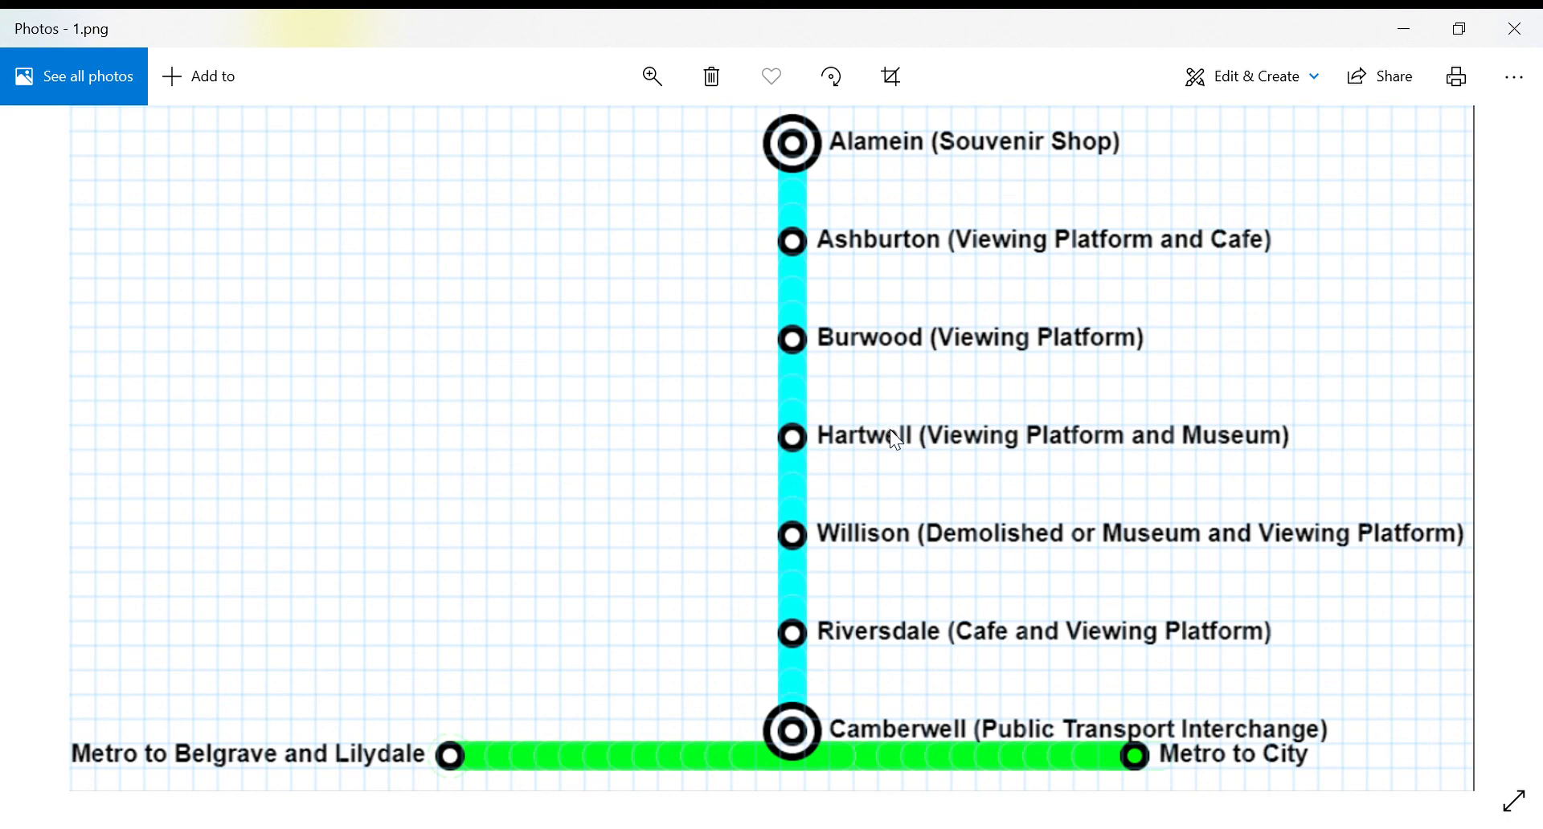
pyautogui.moveTo(1006, 668)
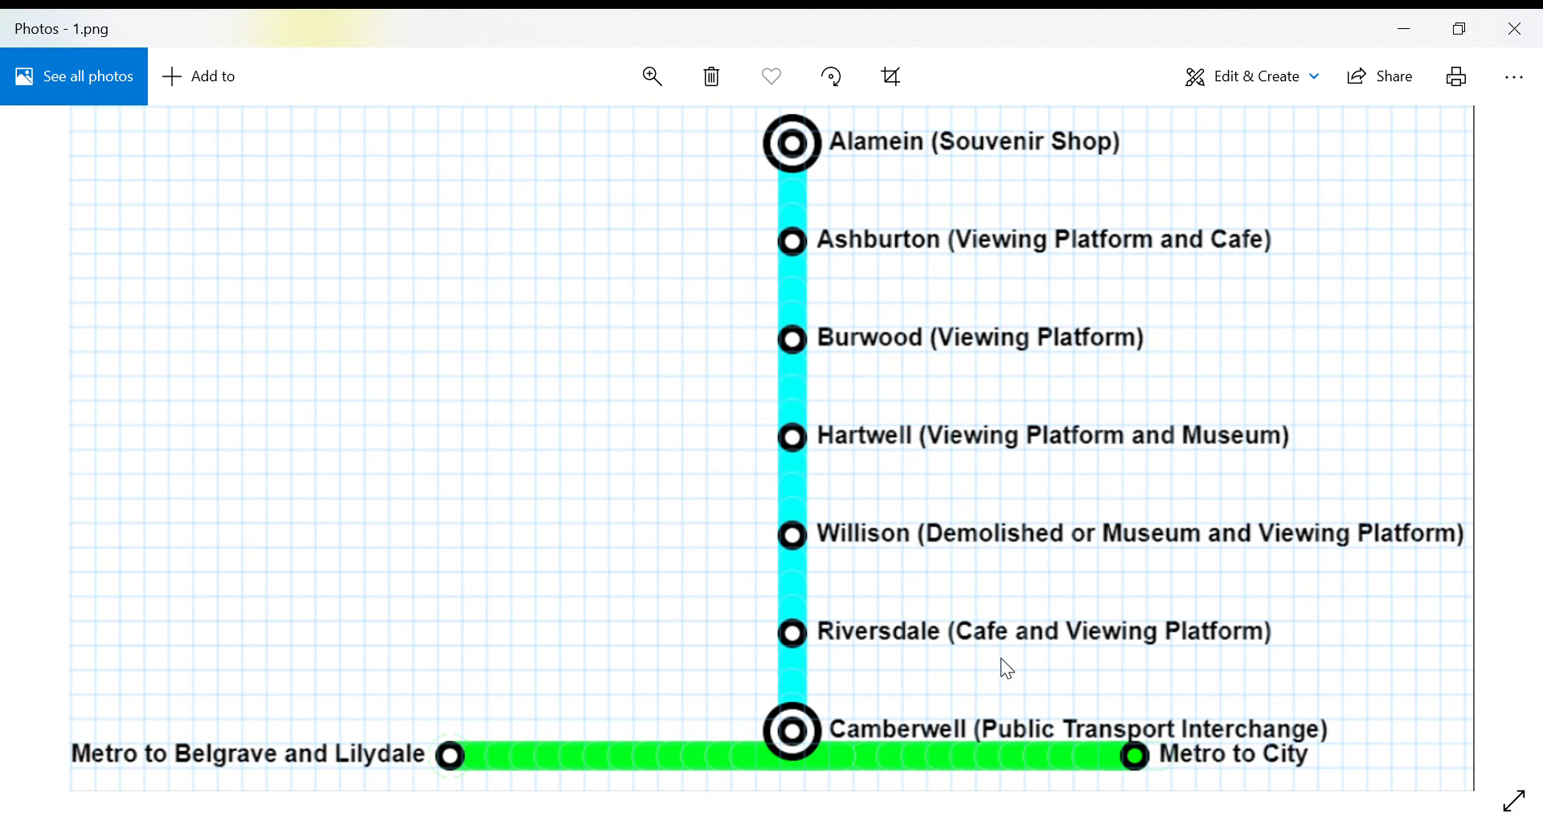
pyautogui.moveTo(1158, 553)
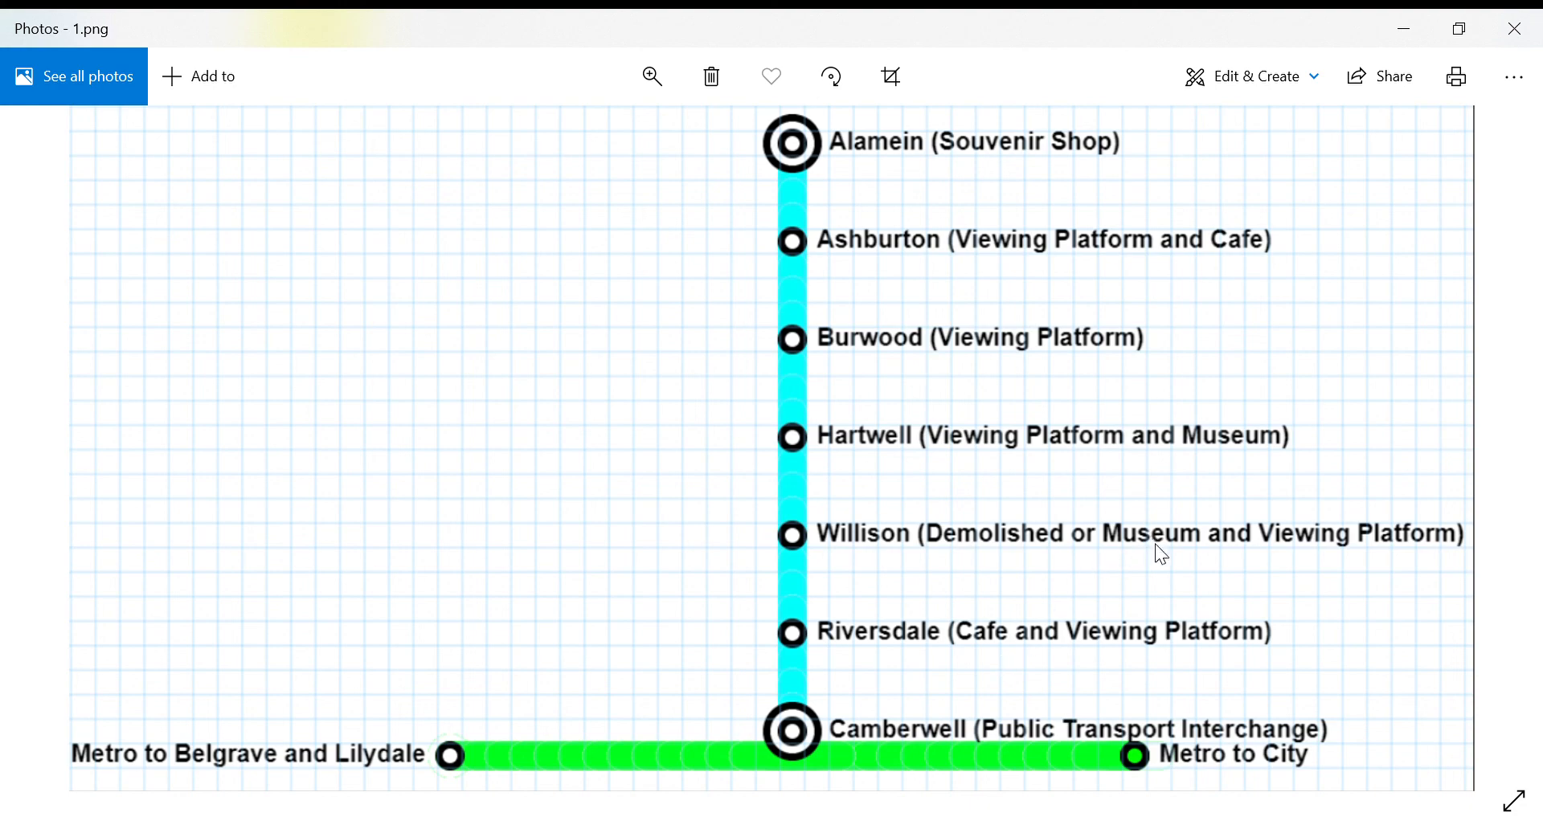
pyautogui.moveTo(1305, 375)
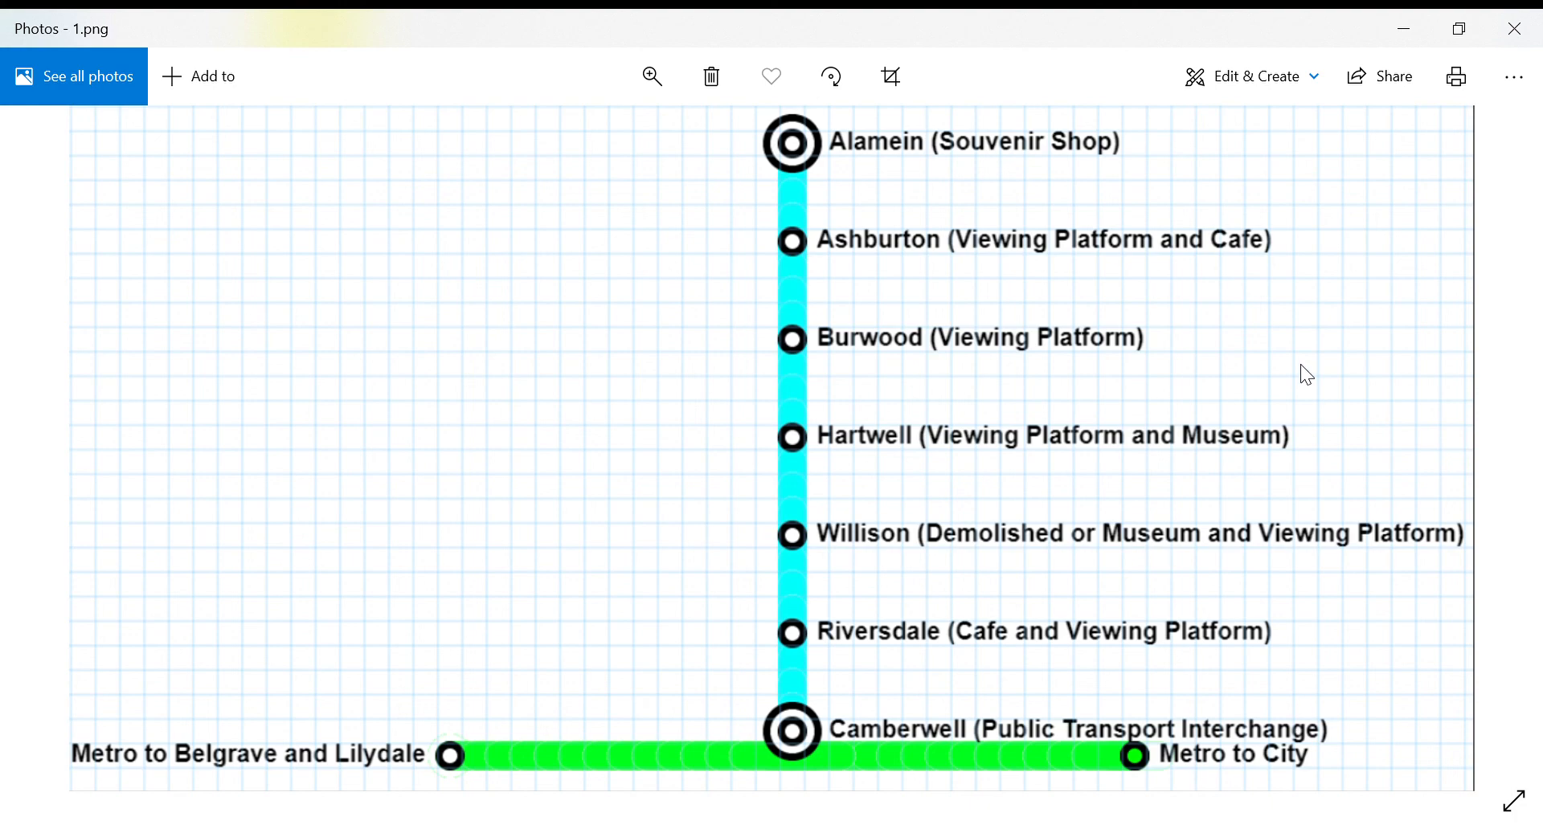
pyautogui.moveTo(1327, 357)
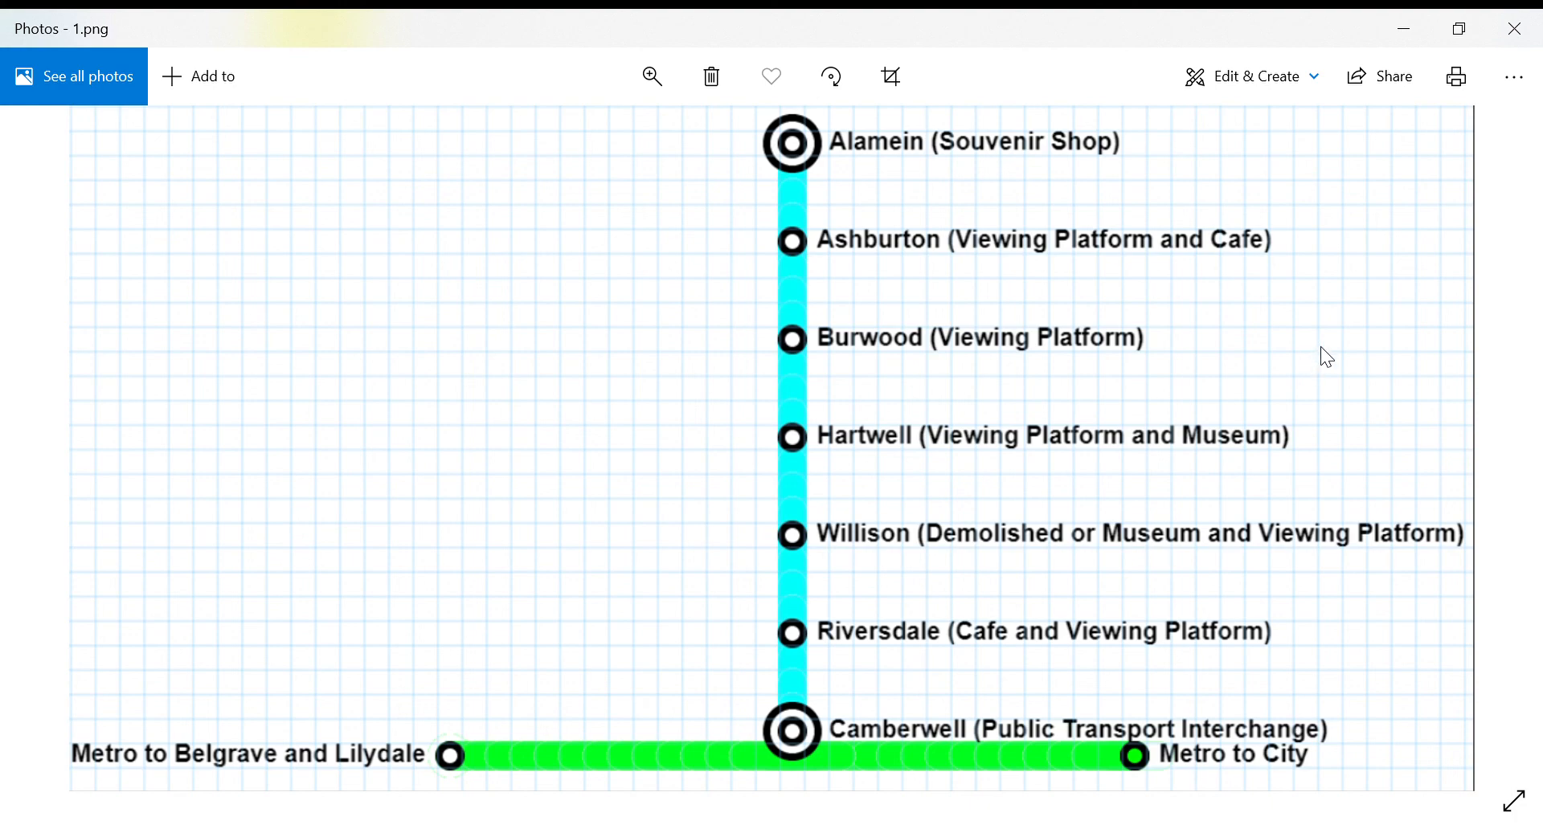
pyautogui.moveTo(1339, 344)
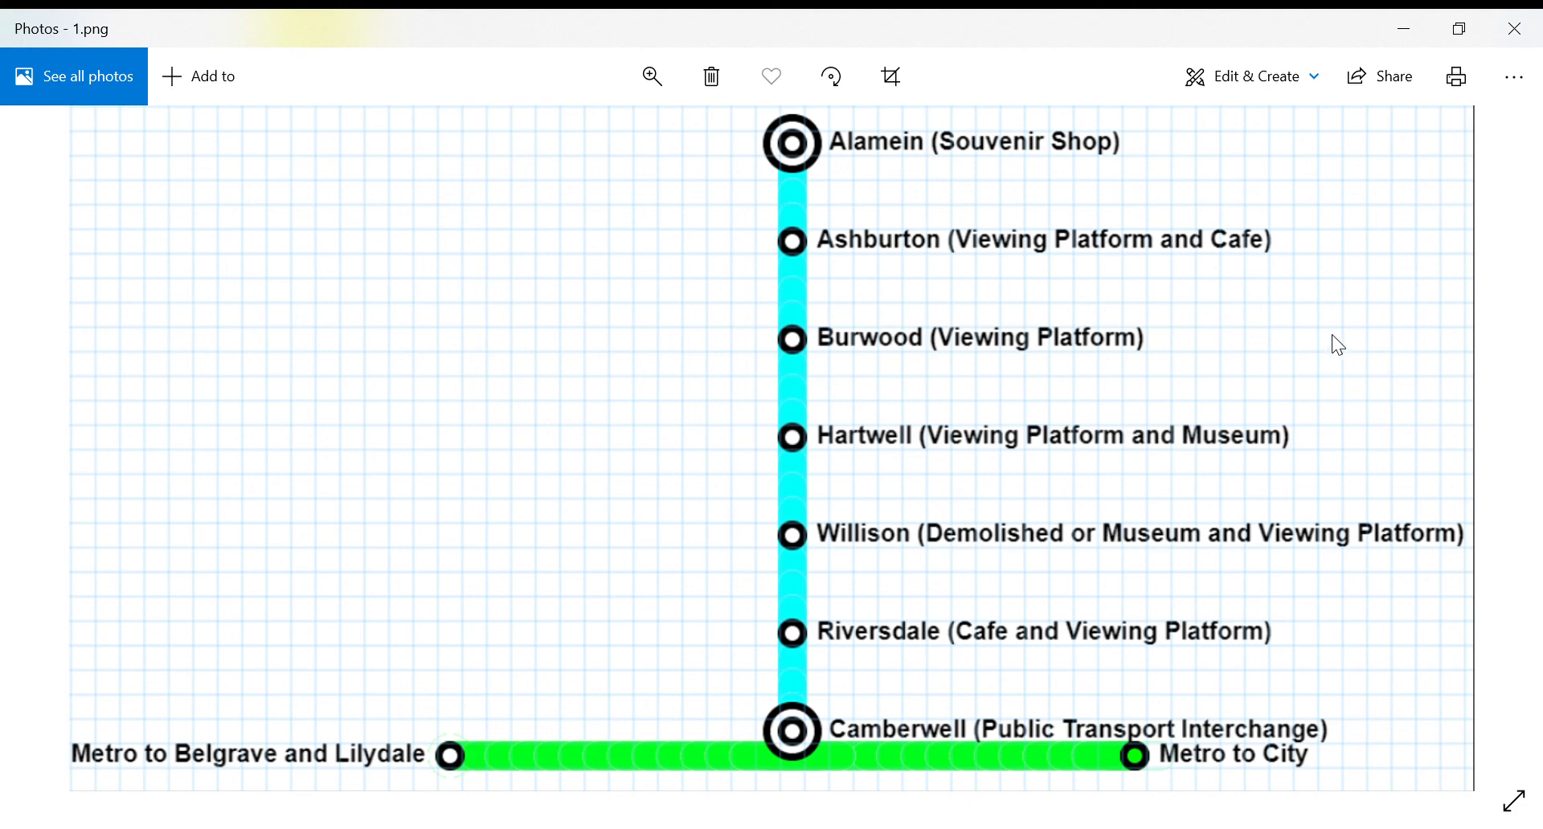